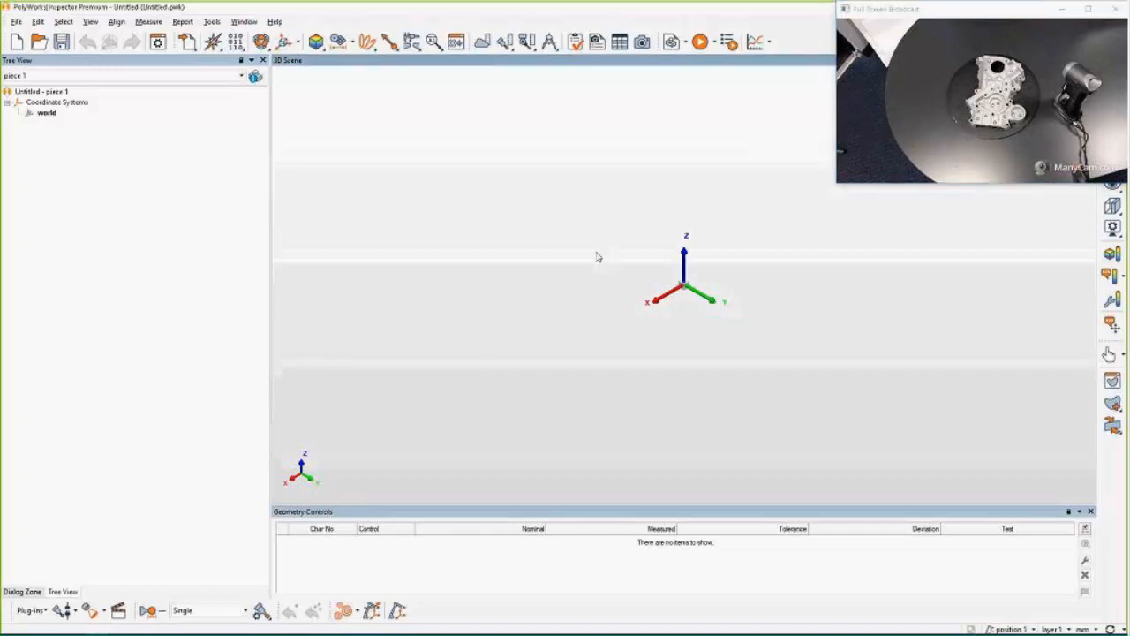
mouse_move(243, 515)
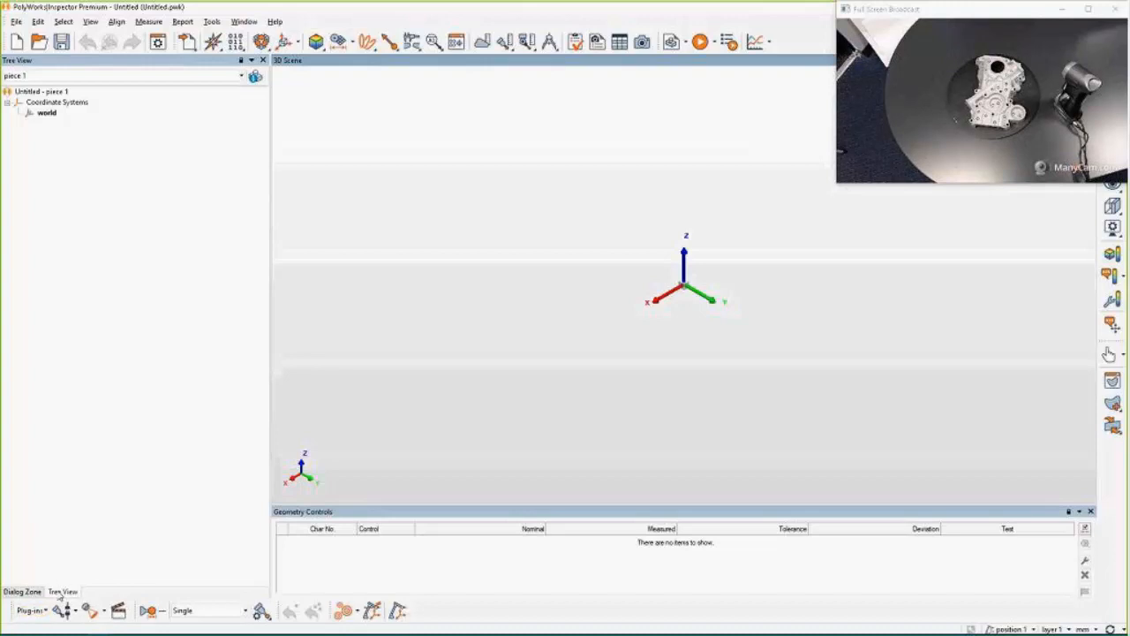
Start the Creaform VXscan plug-in from the Plug-ins menu.
left_click(31, 611)
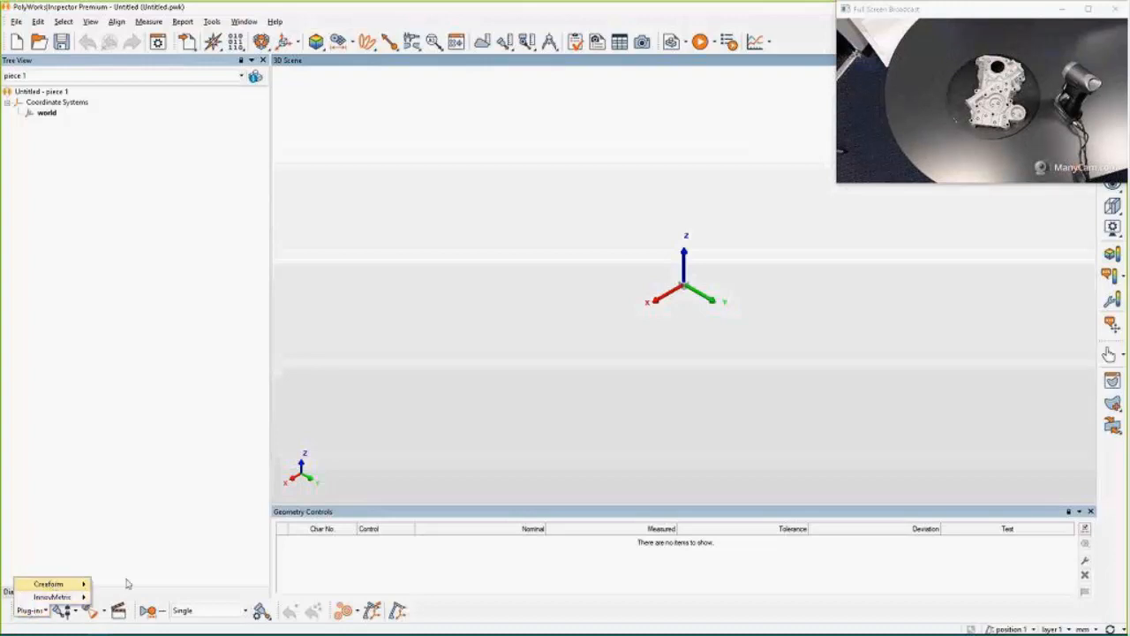
left_click(47, 583)
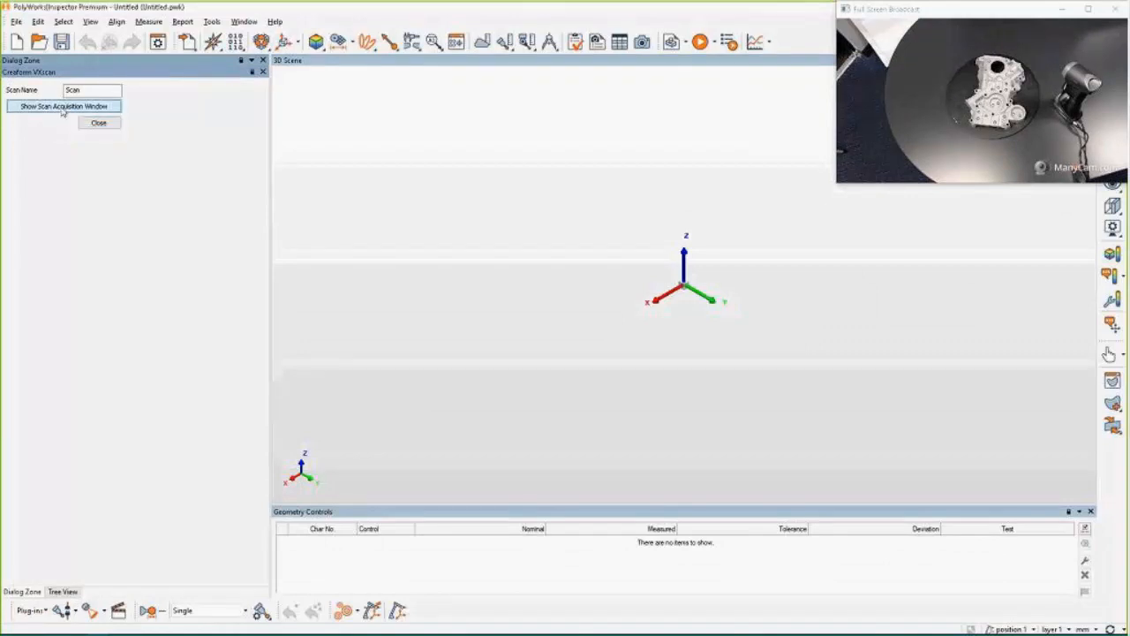
Launch VXelements and acquire the engine cover surface with the HandySCAN.
left_click(62, 106)
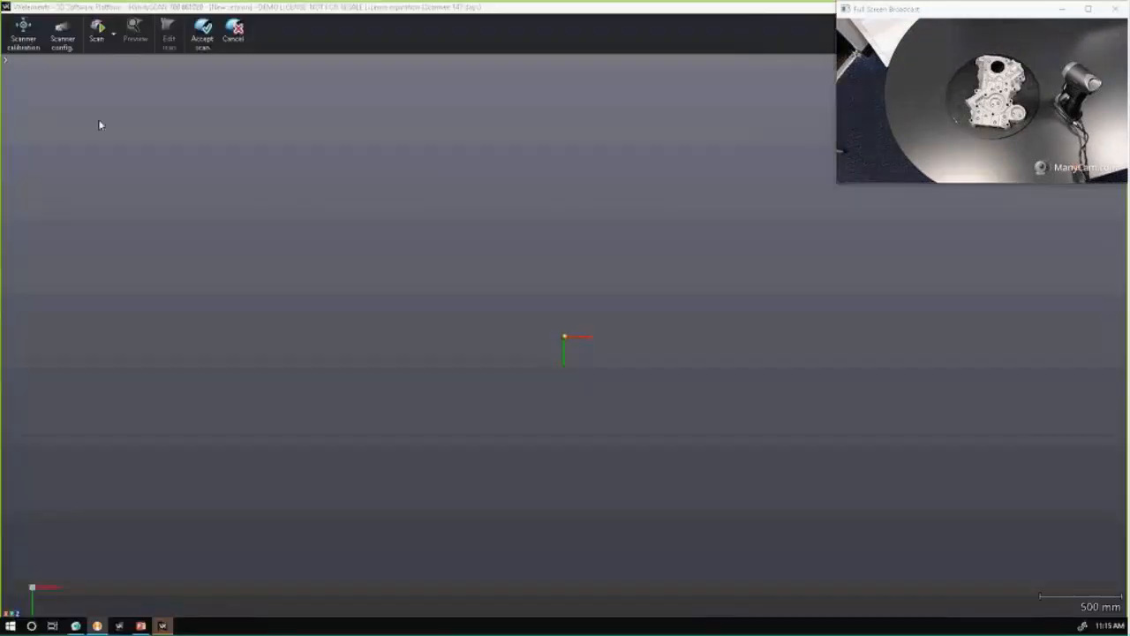
left_click(96, 31)
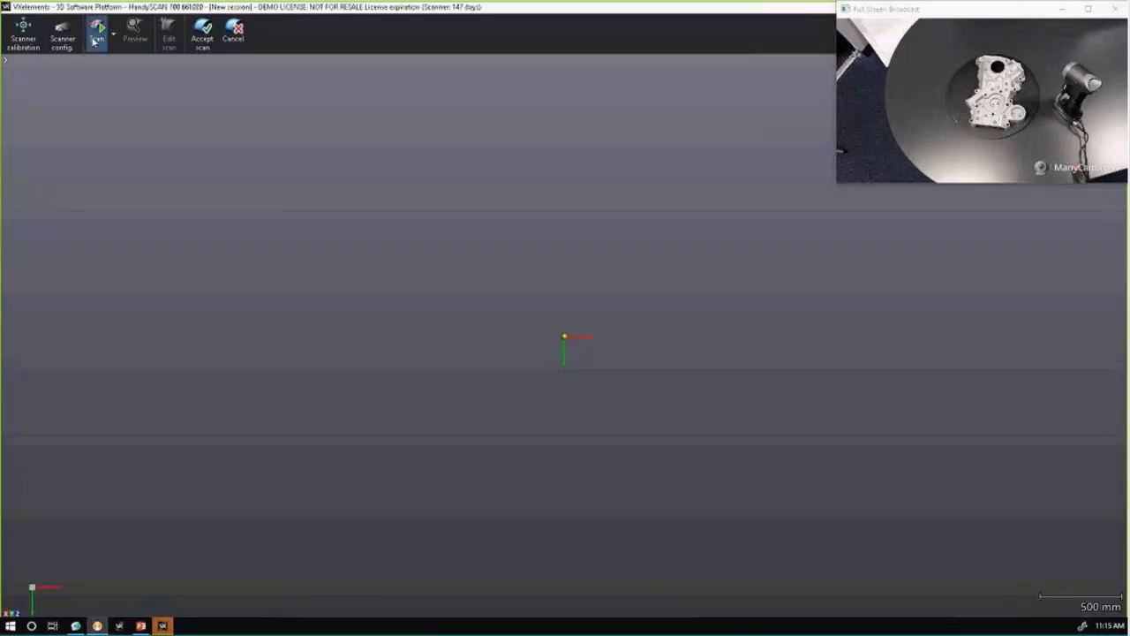
left_click(97, 31)
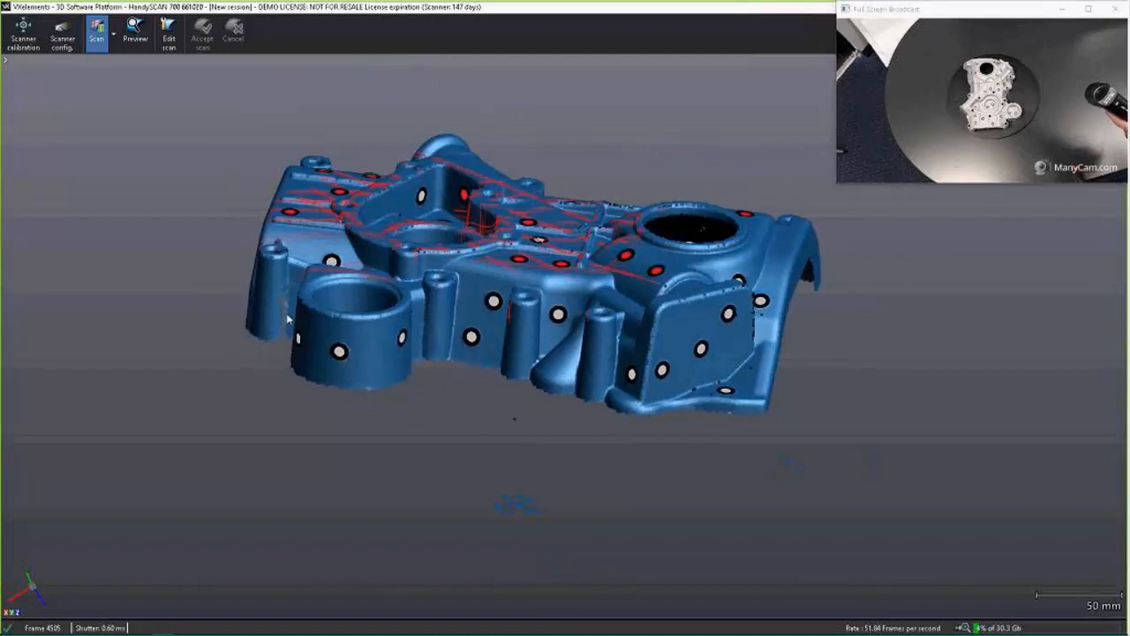
mouse_move(399, 399)
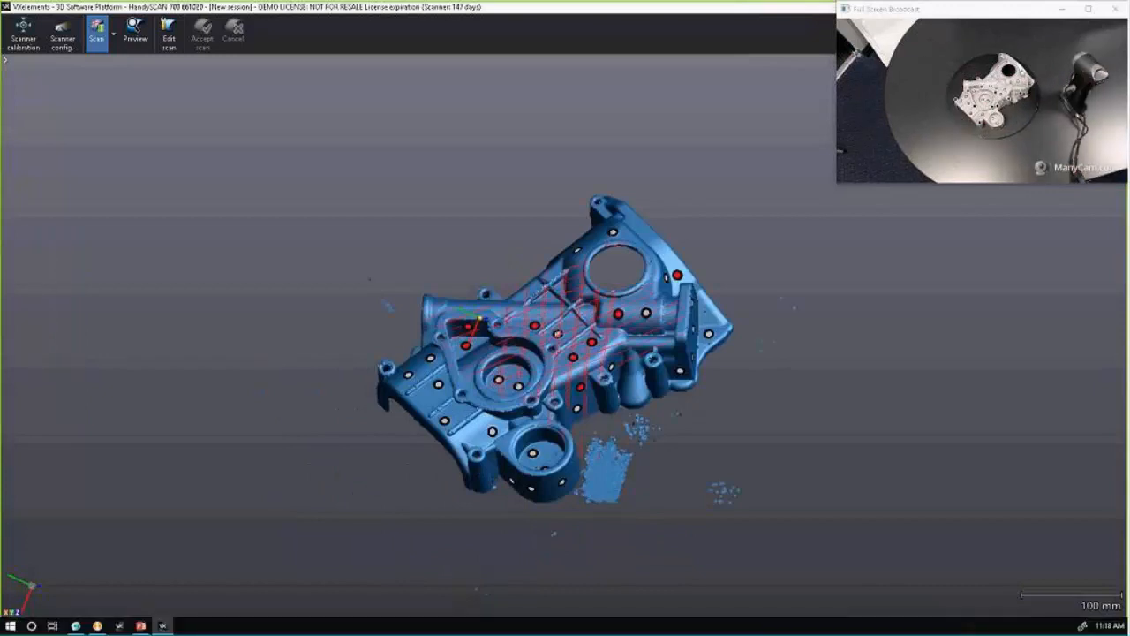
Stop scanning, edit the scan and delete the stray fragments cut off by the plane.
left_click(168, 35)
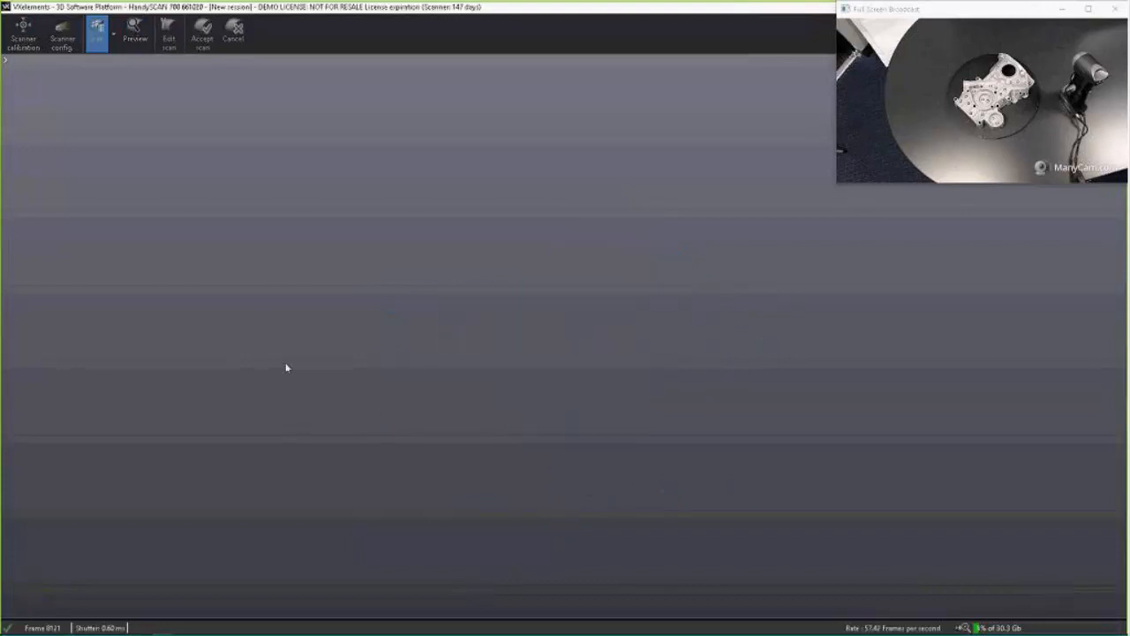
left_click(169, 32)
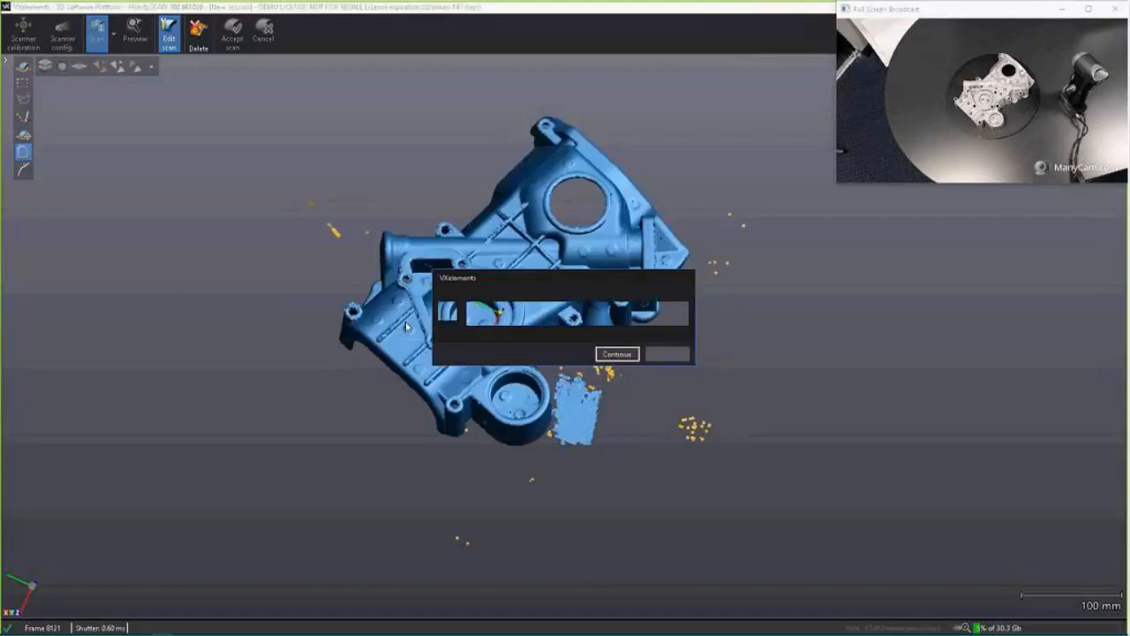
left_click(616, 353)
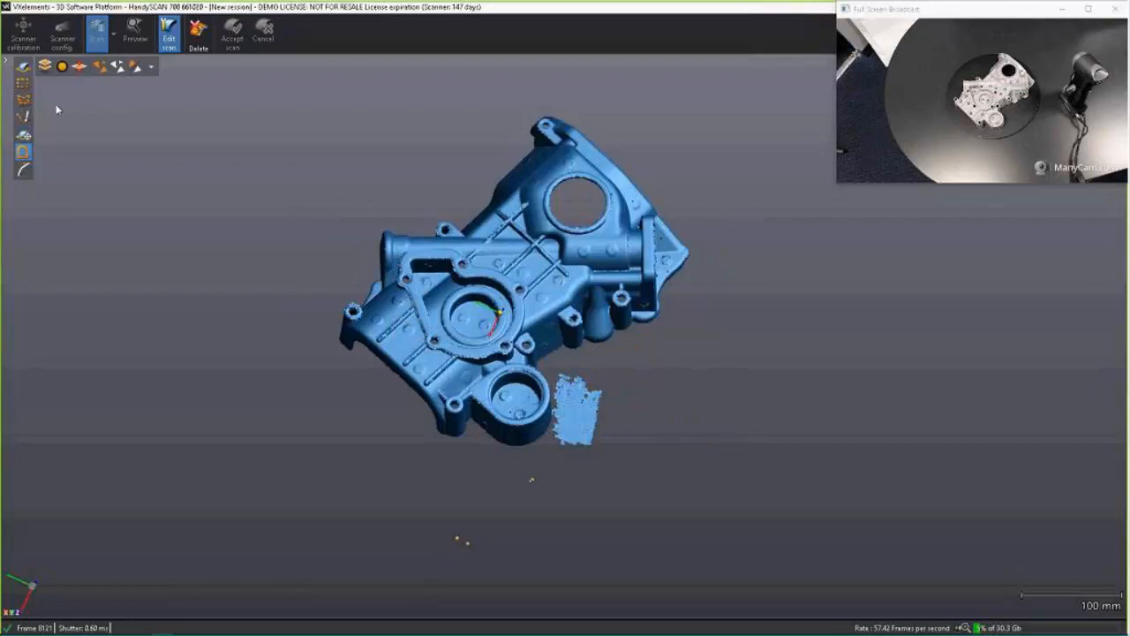
mouse_move(25, 136)
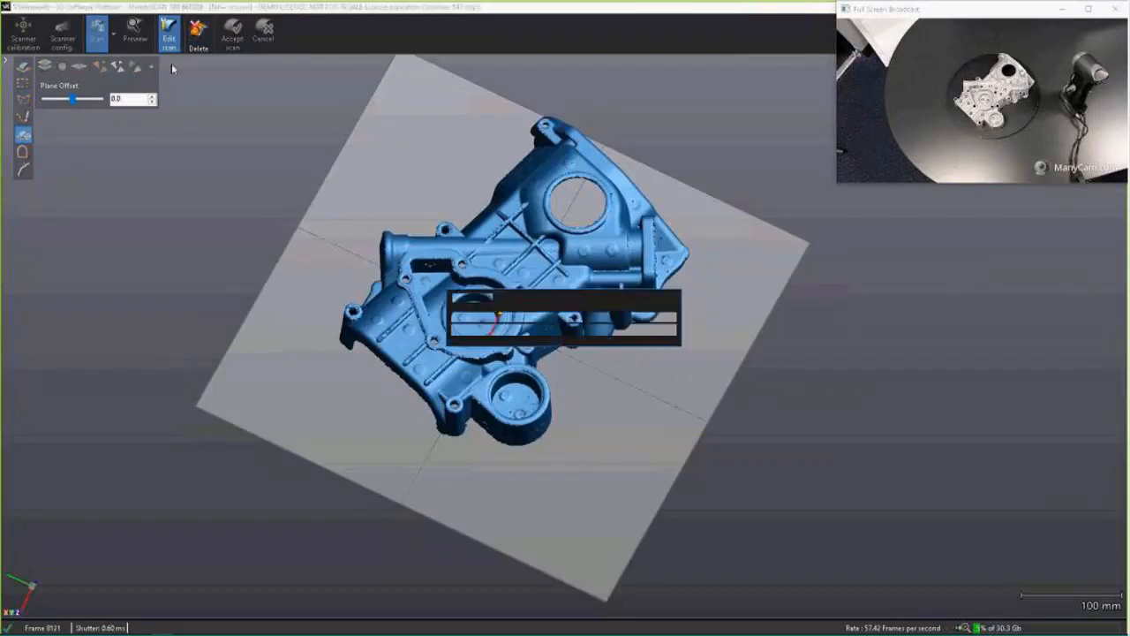
left_click(97, 31)
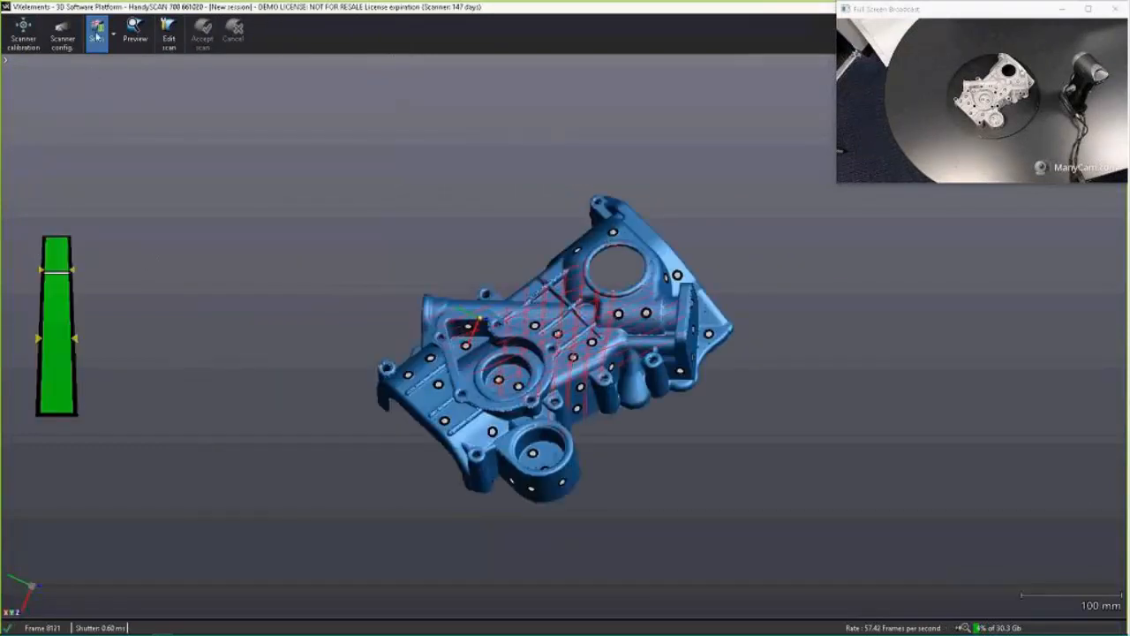
Finish scan editing and rotate the cleaned engine cover mesh to check it.
left_click(97, 32)
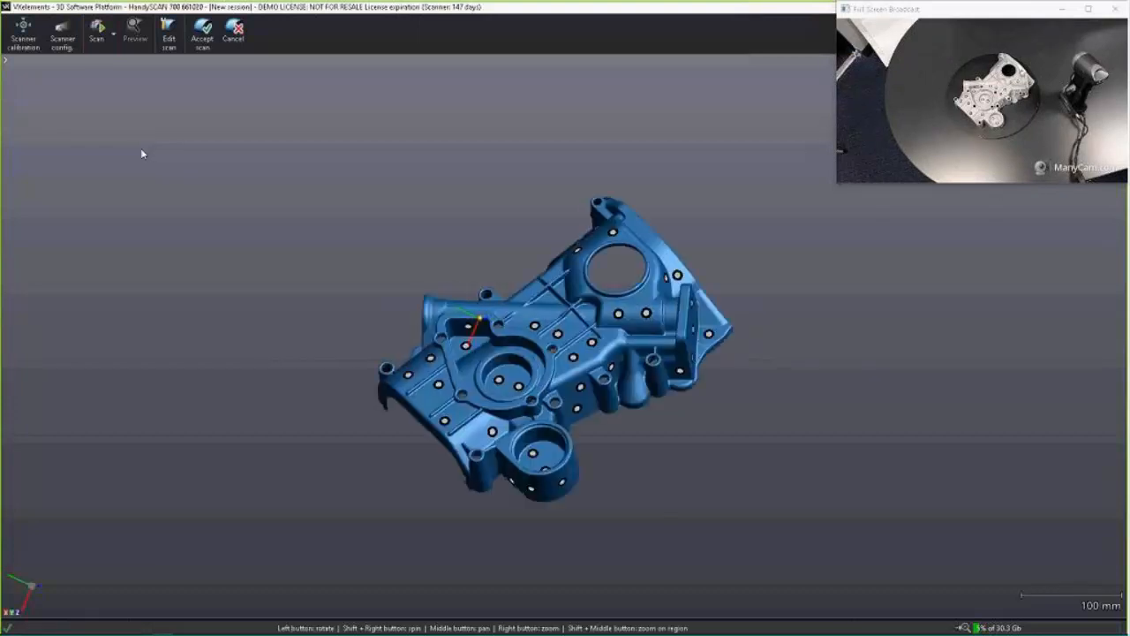
mouse_move(148, 125)
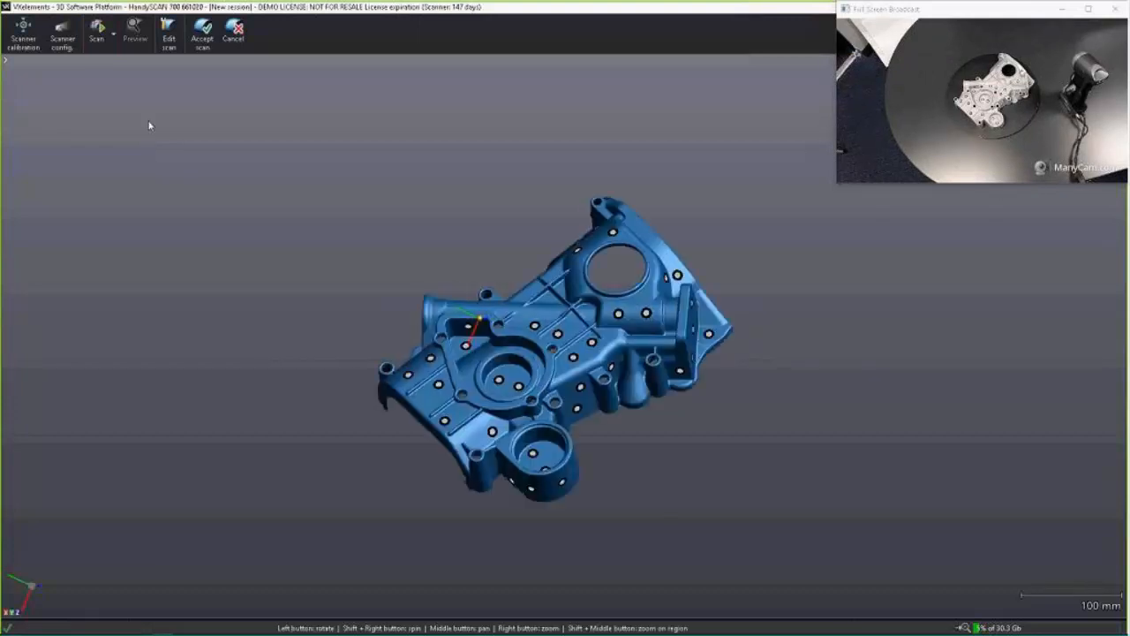
left_click_drag(149, 125, 261, 281)
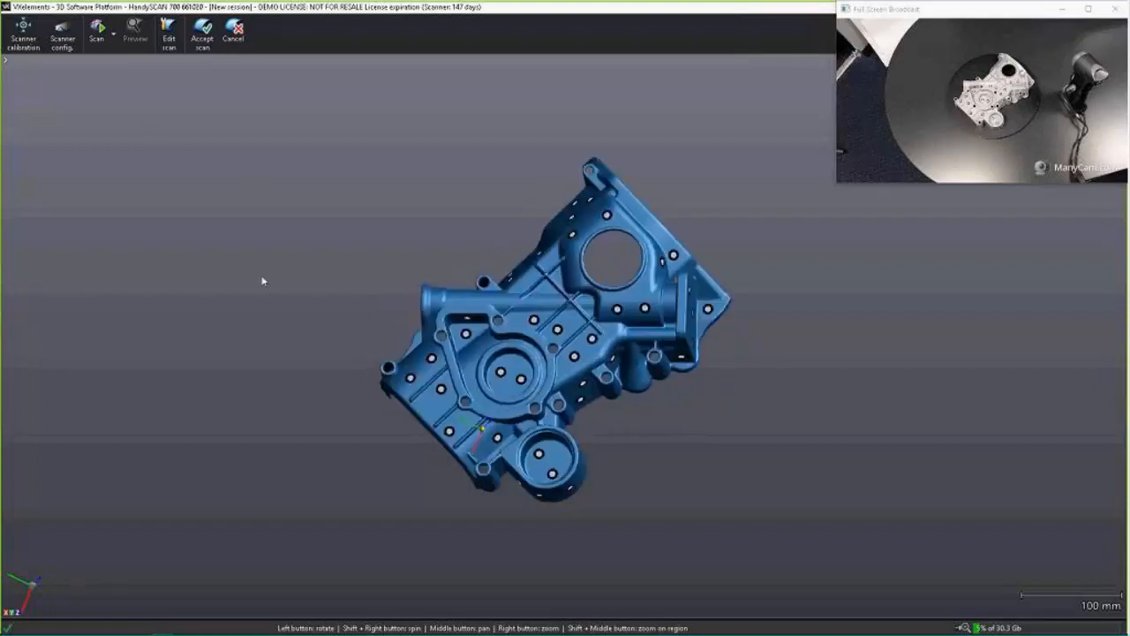
mouse_move(208, 60)
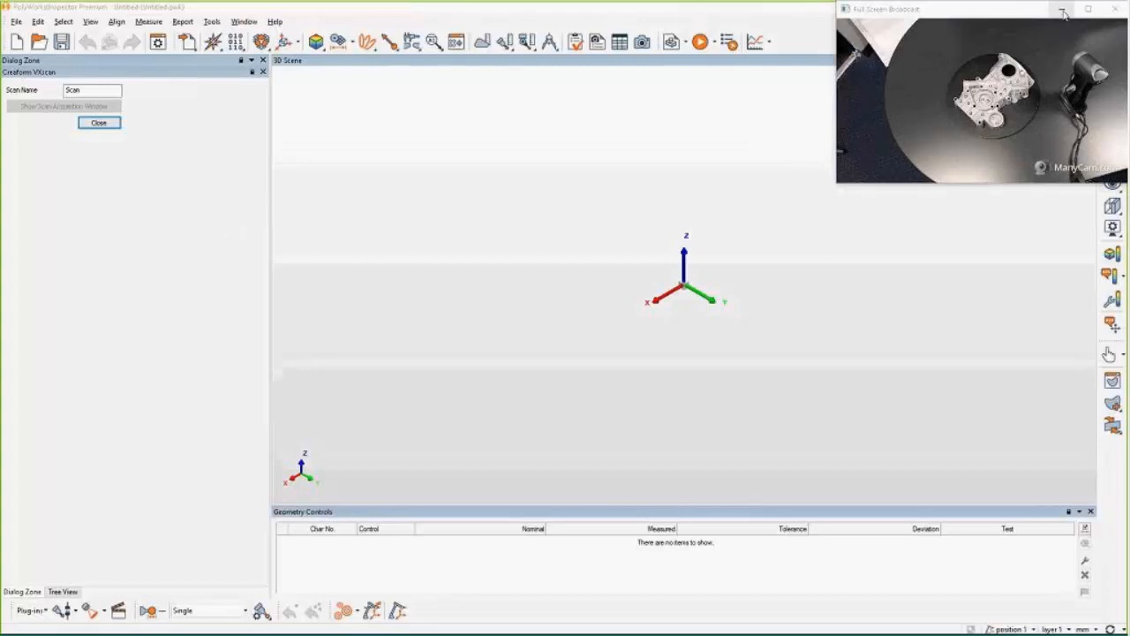
Close the VXscan session so the engine cover scan imports under Data.
left_click(1063, 11)
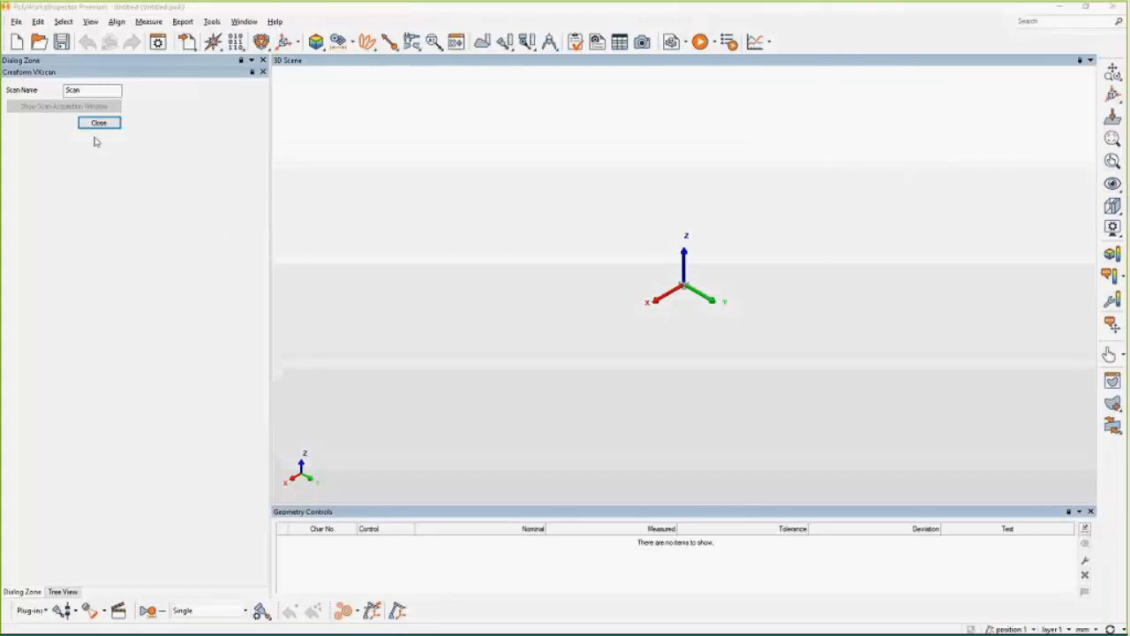
mouse_move(533, 247)
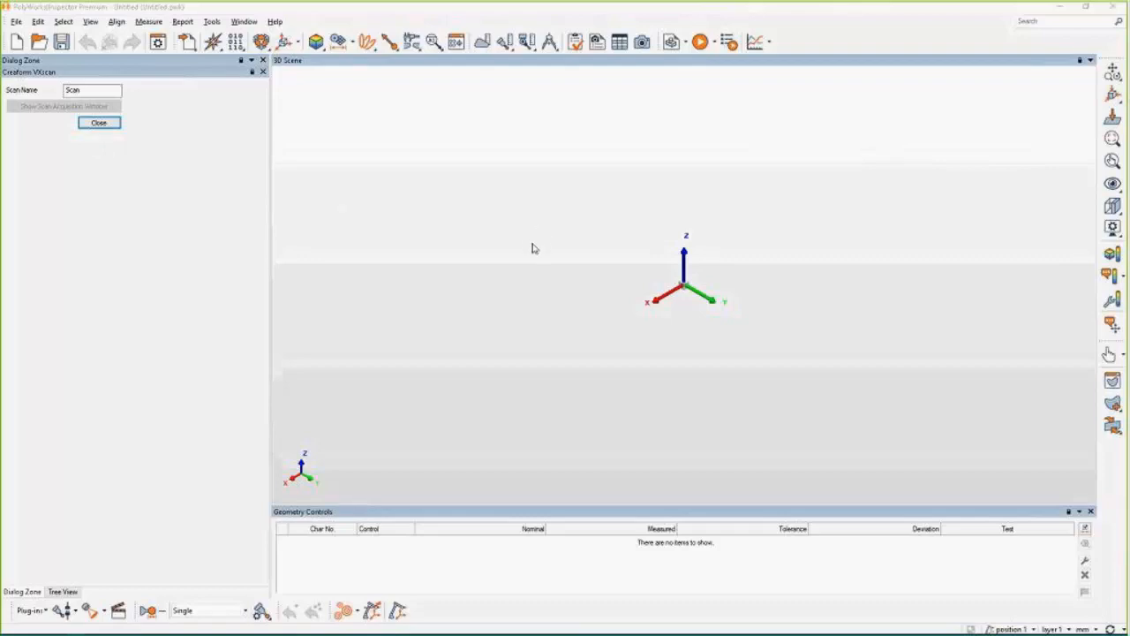
mouse_move(527, 245)
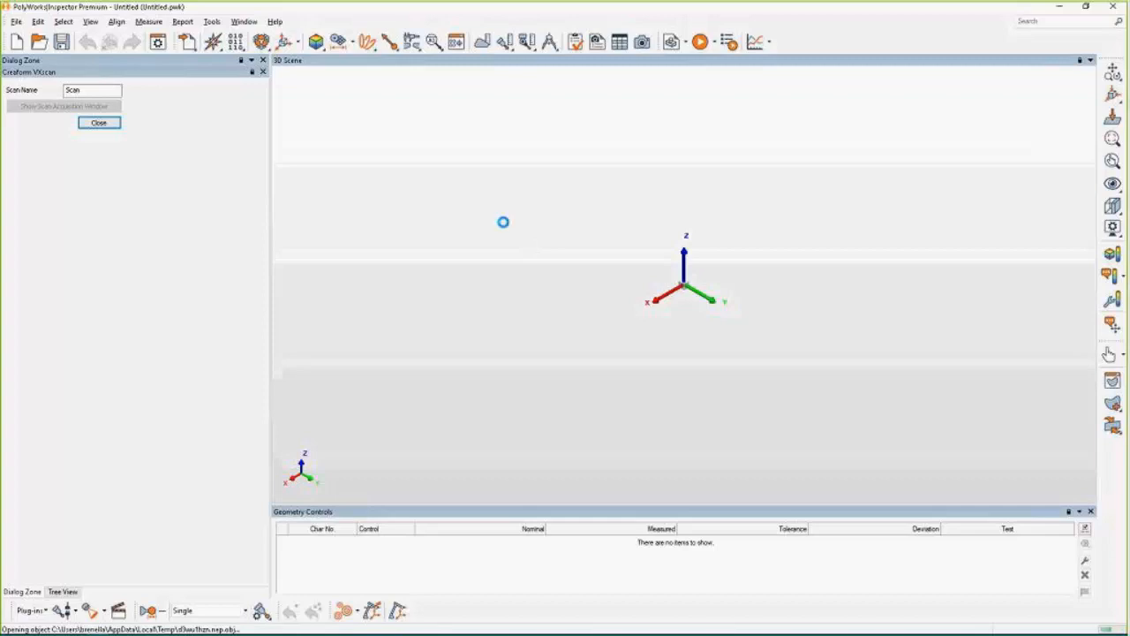
mouse_move(479, 243)
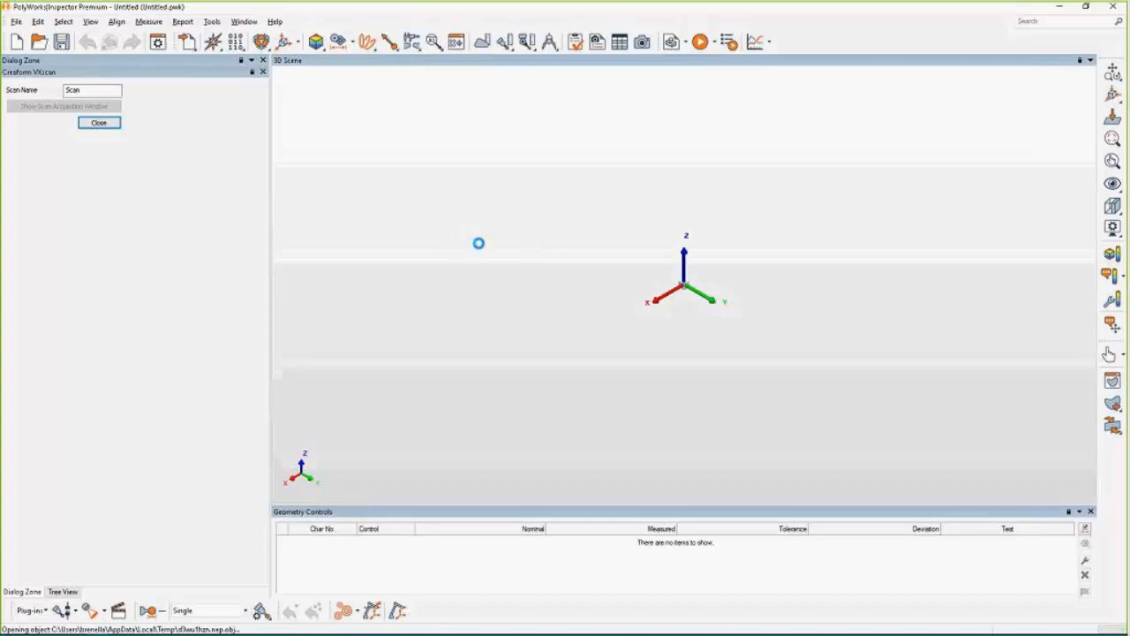
left_click(99, 123)
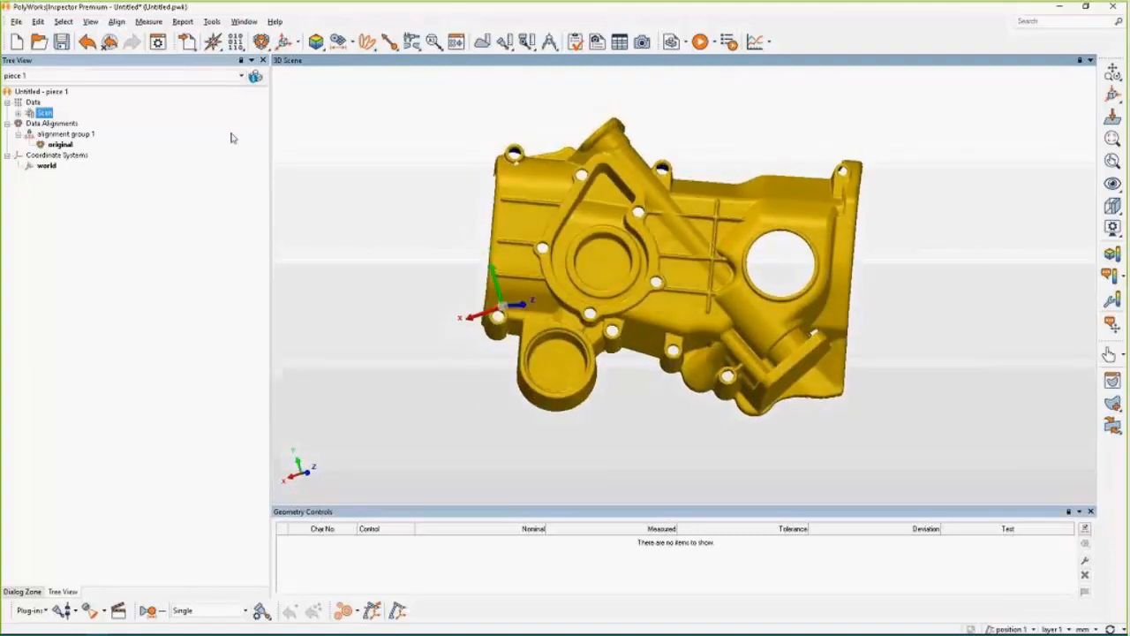
Import the HandySCAN 3D demo part CAD file as a reference object.
left_click(187, 43)
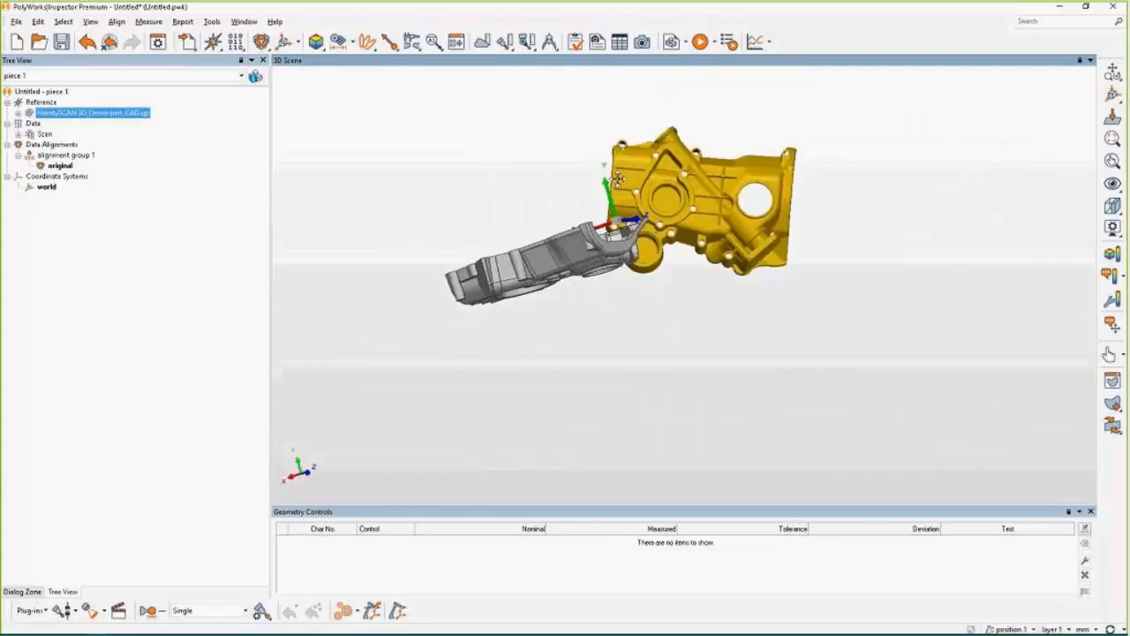
left_click_drag(618, 220, 565, 177)
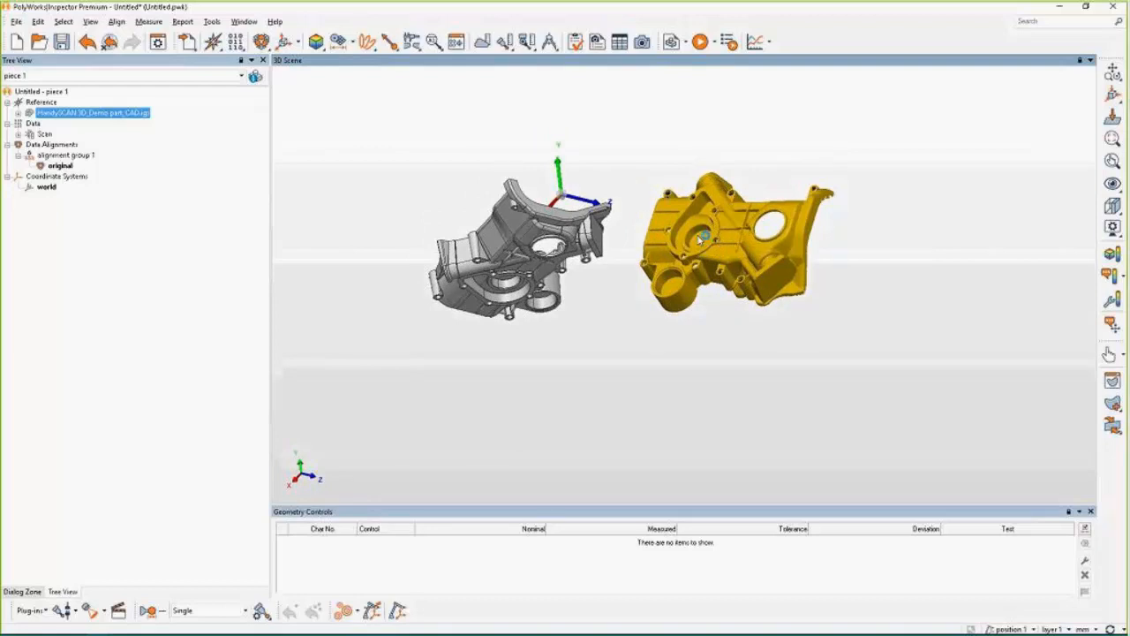
Complete the Best-Fit Data to Reference alignment and review the aligned part.
left_click(261, 42)
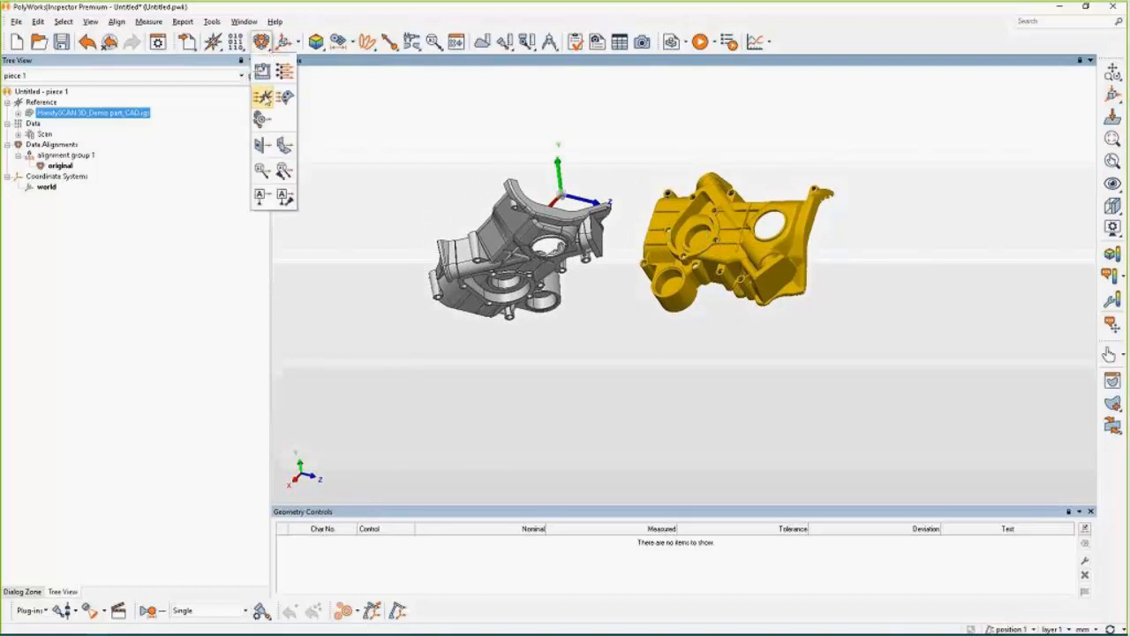
mouse_move(262, 97)
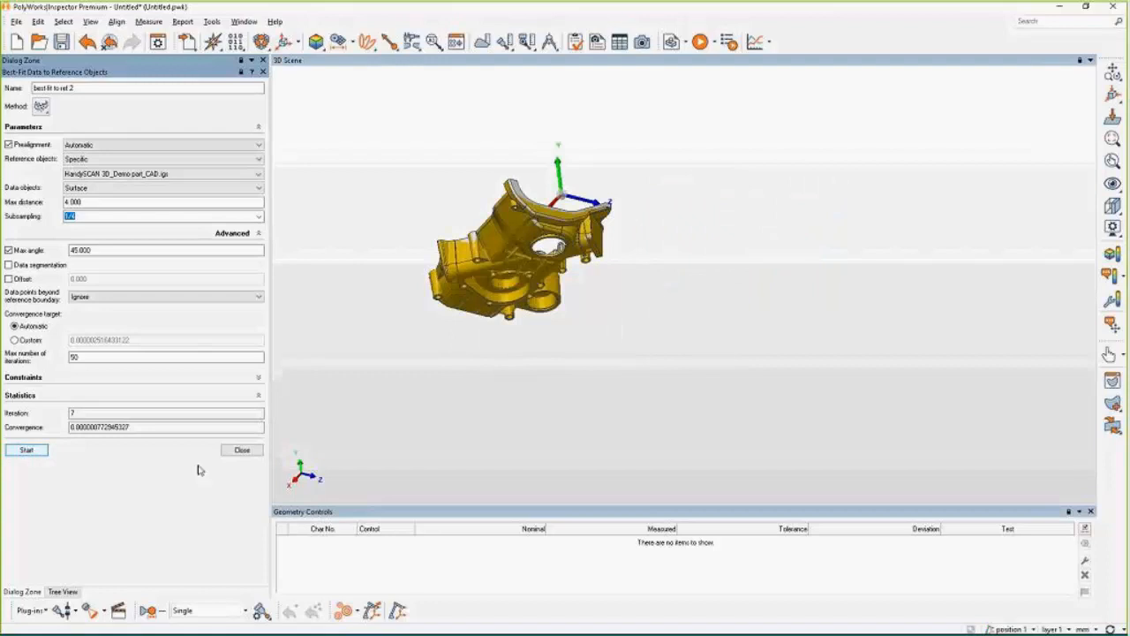
left_click_drag(521, 247, 609, 332)
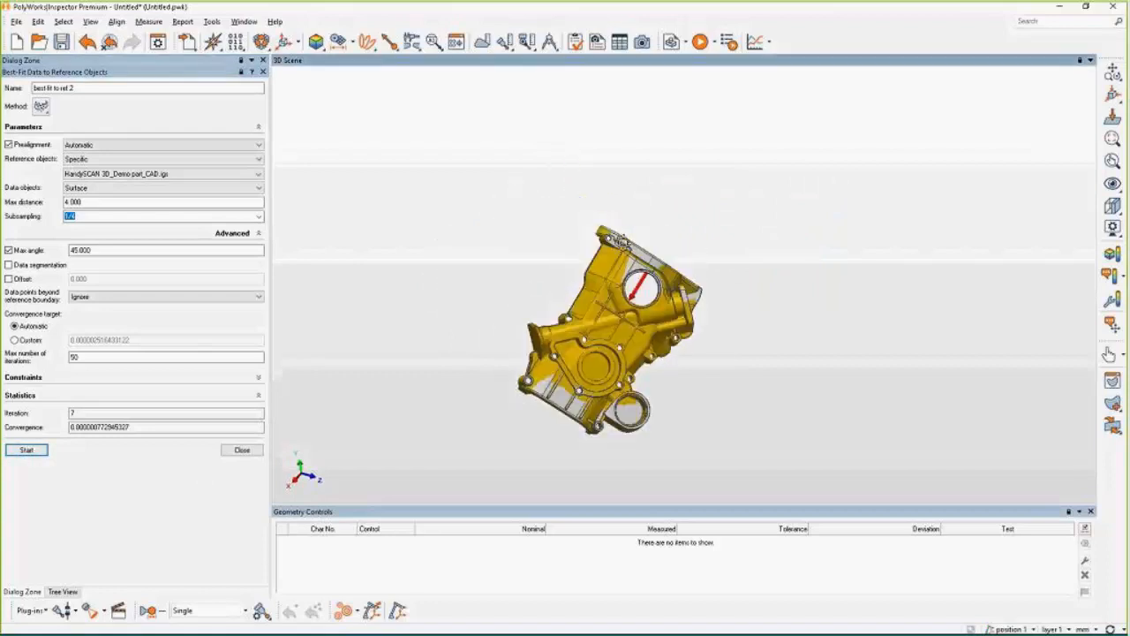
left_click(240, 450)
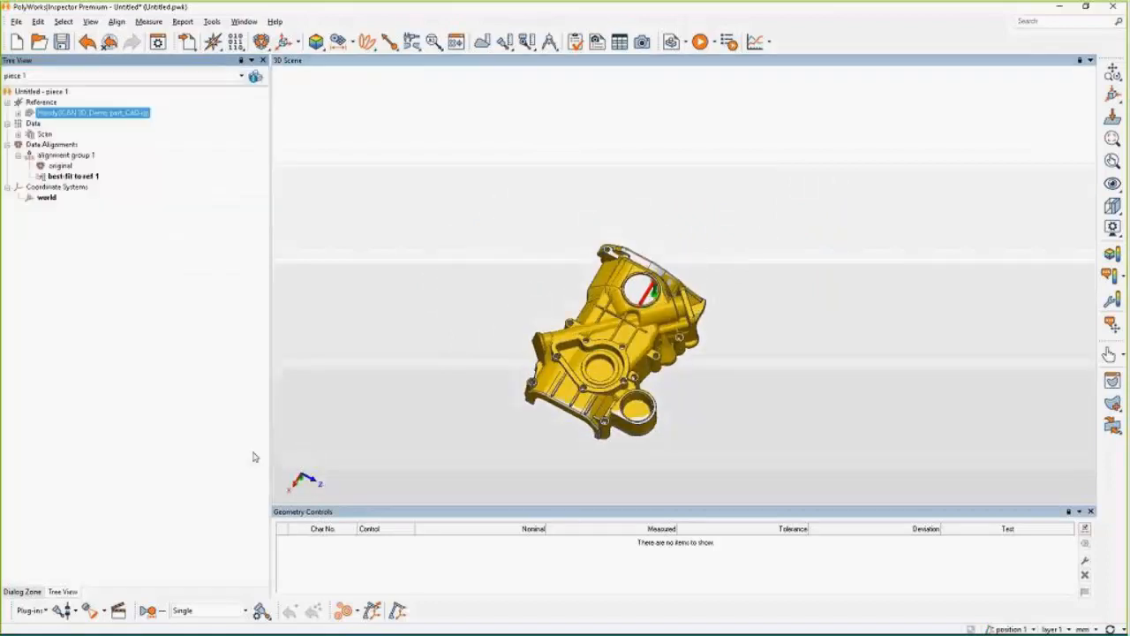
left_click_drag(614, 344, 604, 332)
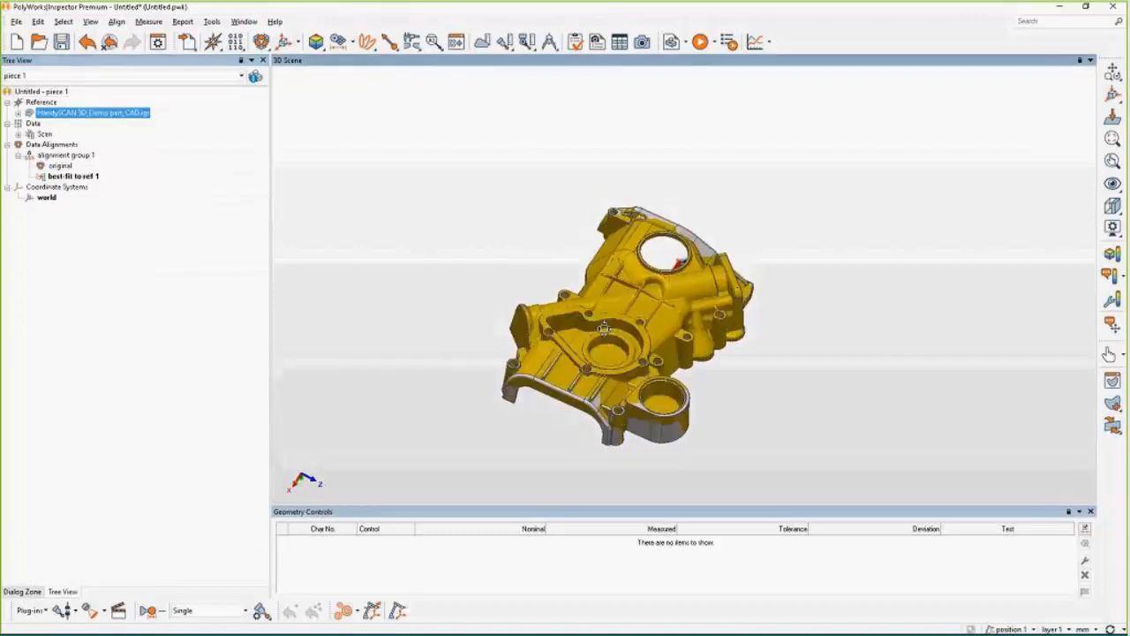
left_click_drag(603, 330, 597, 353)
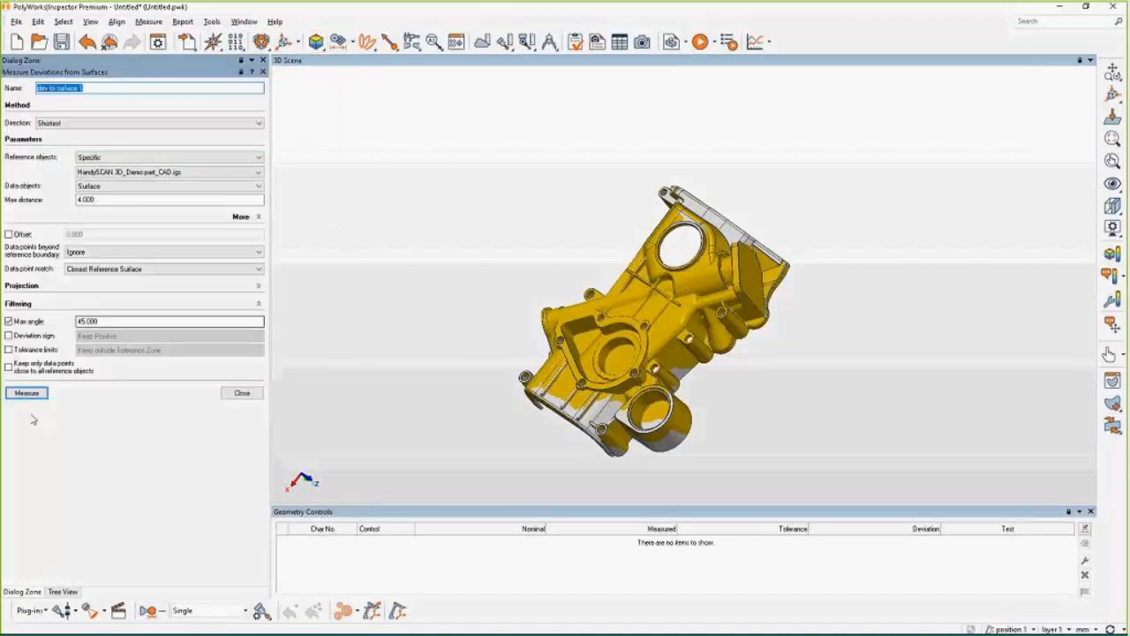
Measure Deviations from Surfaces using the shortest direction settings.
left_click(26, 392)
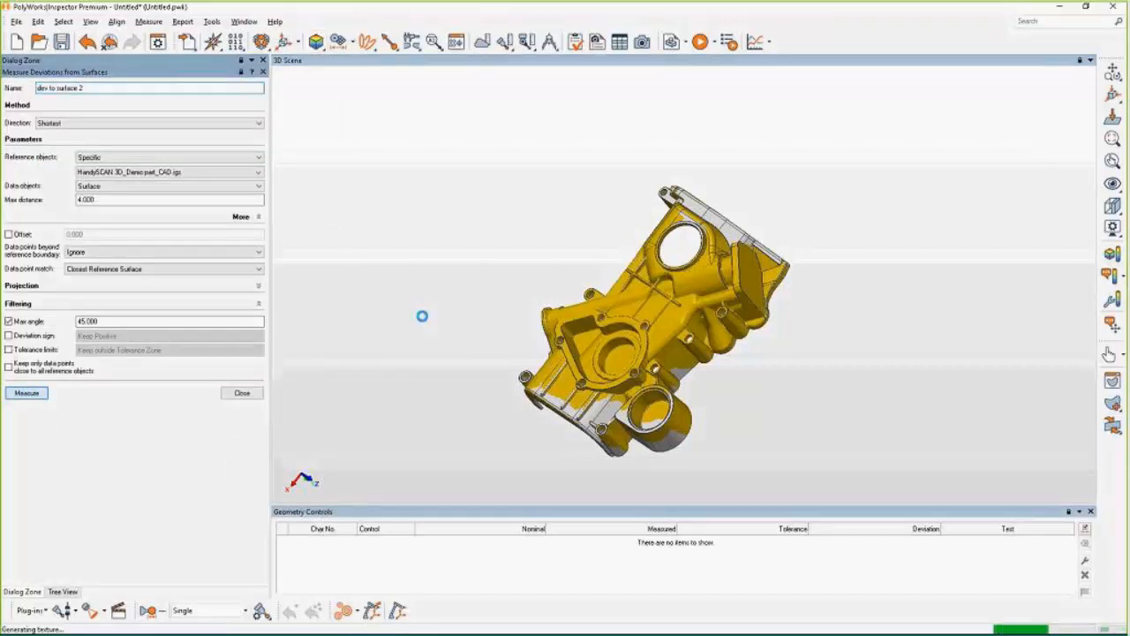
Close the deviation dialog and review the colour map from several angles, zoomed in.
left_click(26, 392)
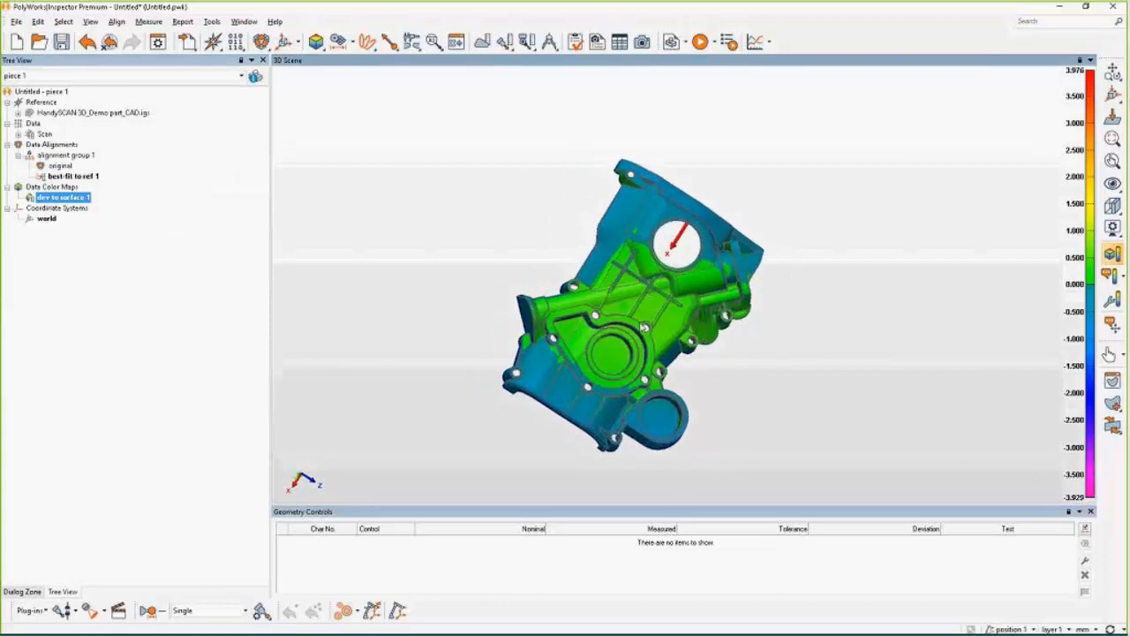
left_click_drag(645, 327, 619, 274)
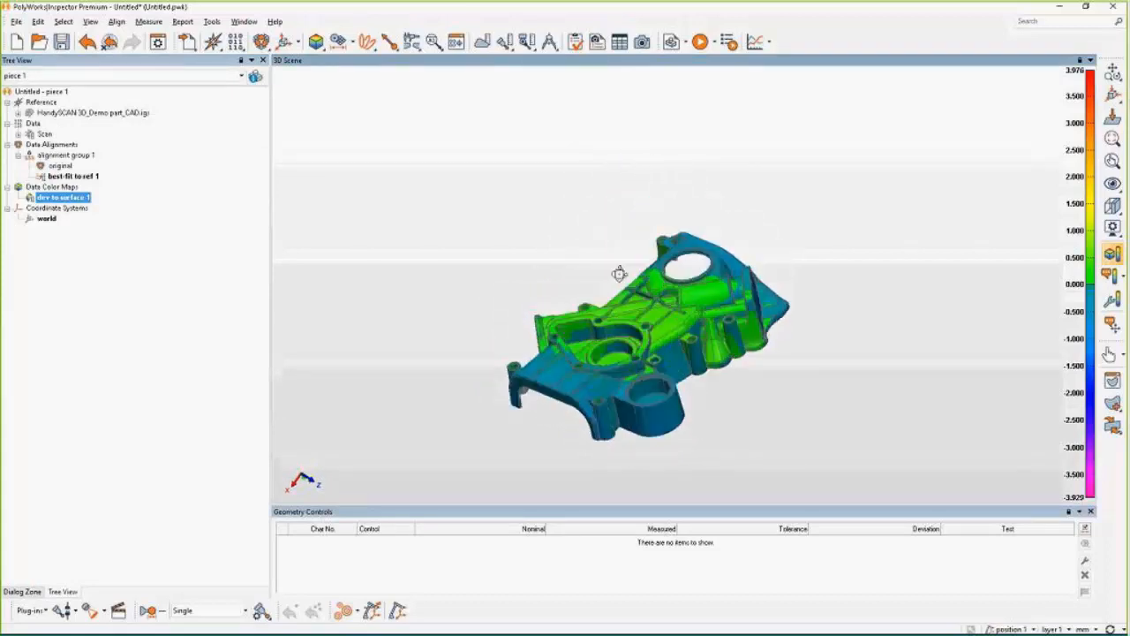
left_click_drag(618, 274, 618, 304)
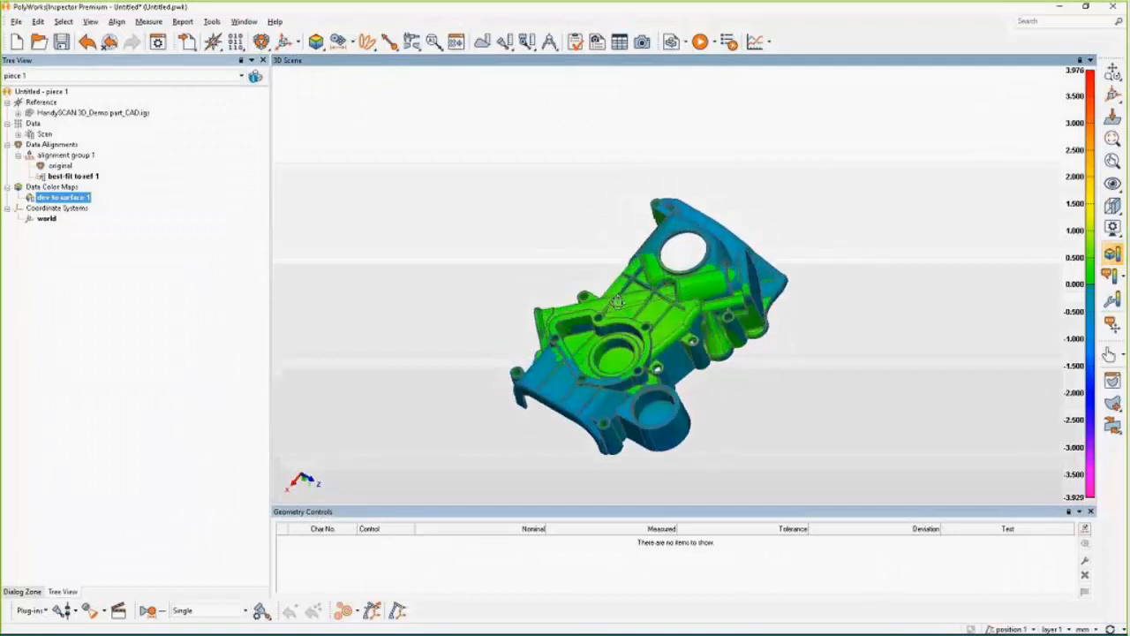
left_click_drag(618, 300, 644, 291)
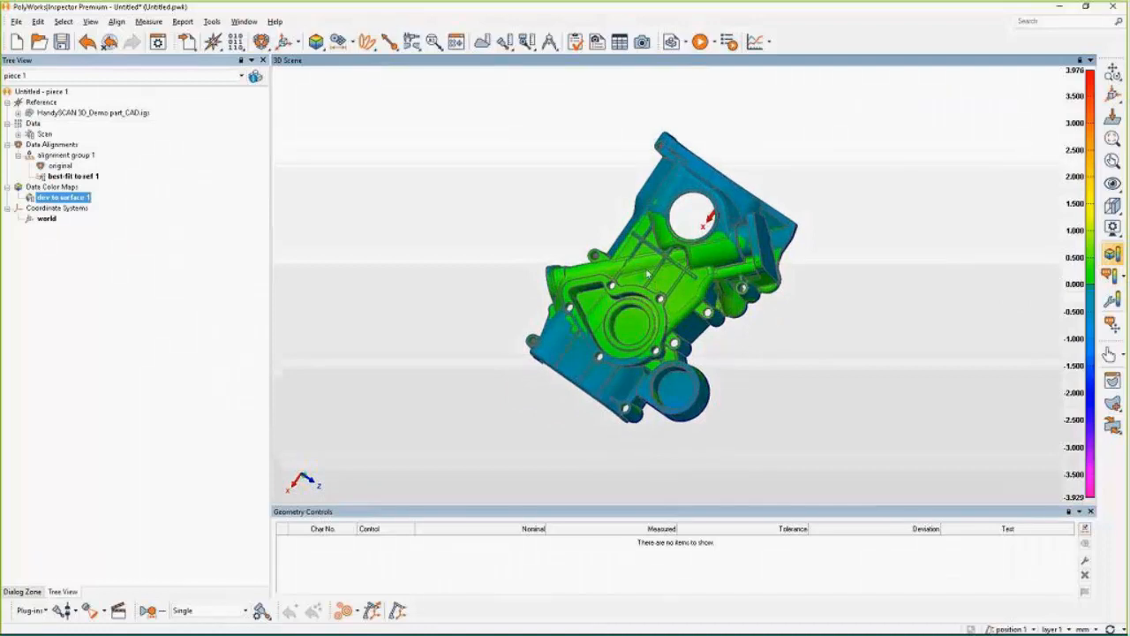
mouse_move(572, 254)
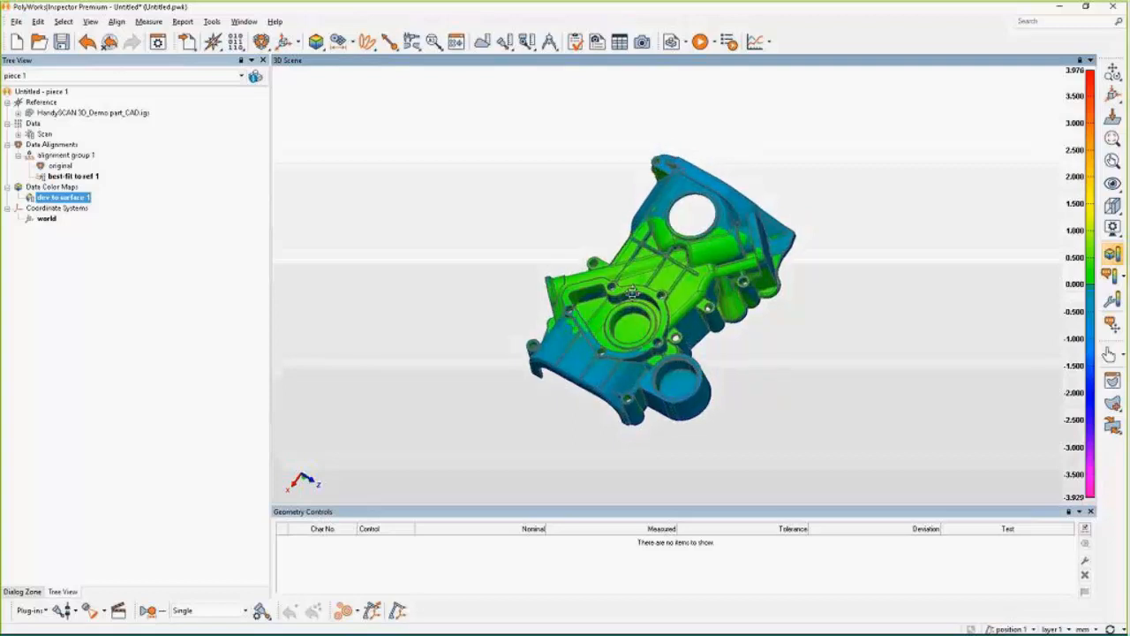
left_click_drag(633, 291, 632, 268)
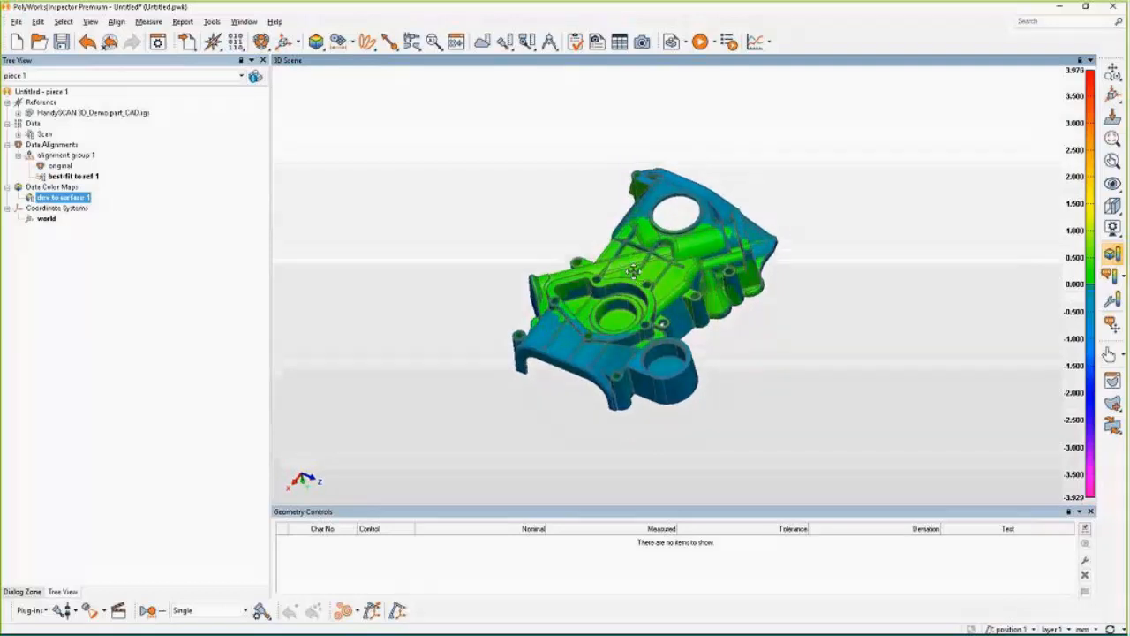
left_click_drag(632, 268, 679, 229)
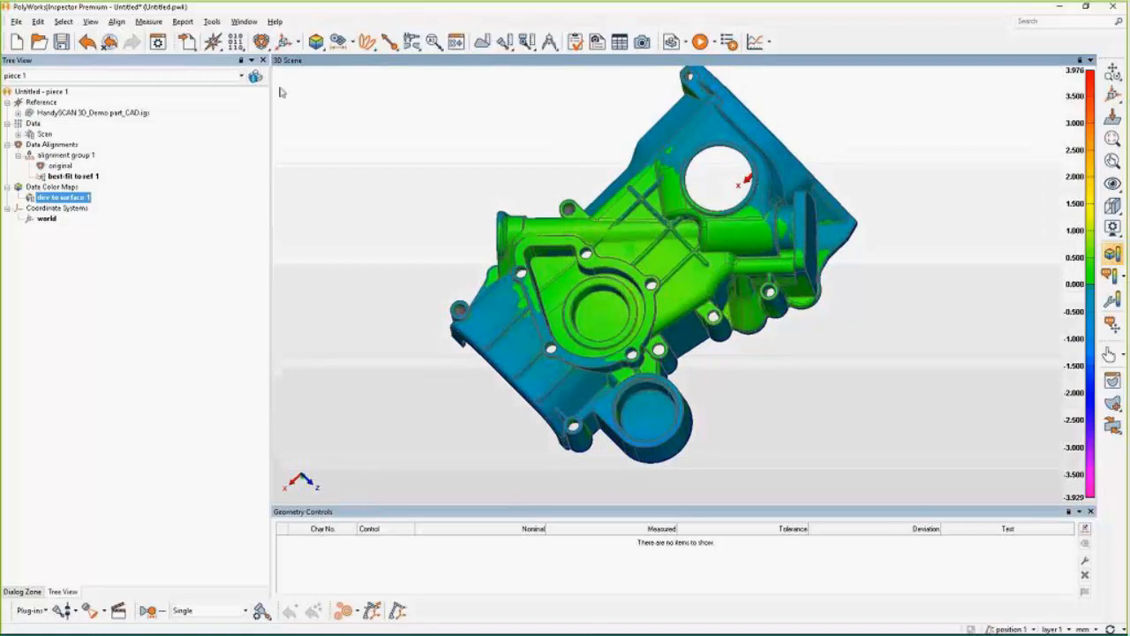
Set Create Features to Pick on CAD Model, show the plain CAD part and list Datum labels.
left_click(261, 42)
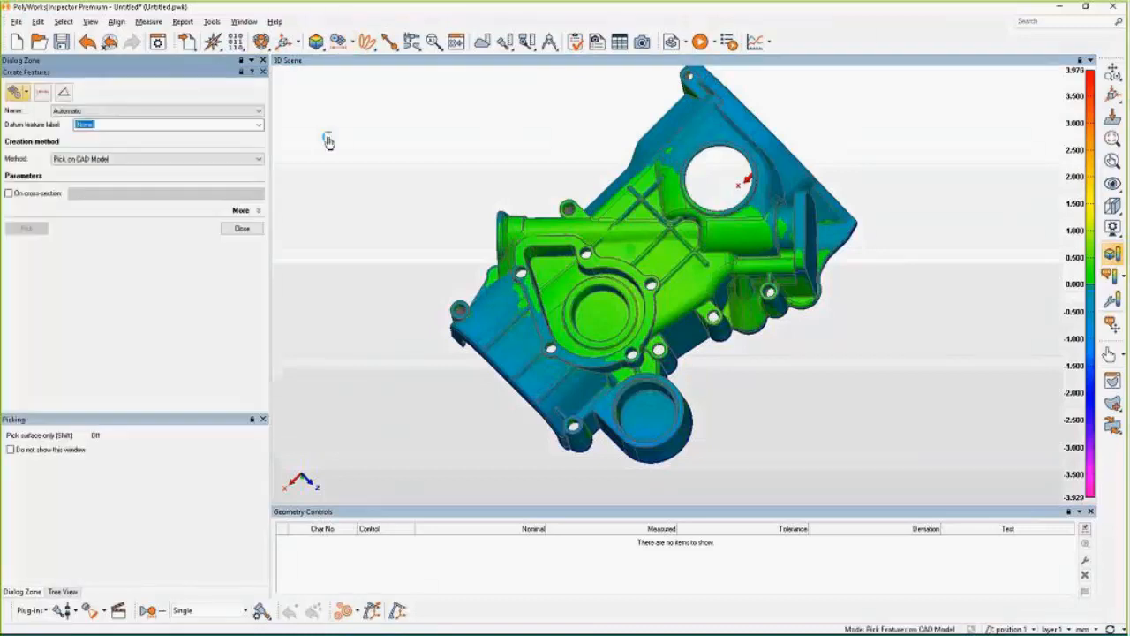
mouse_move(337, 42)
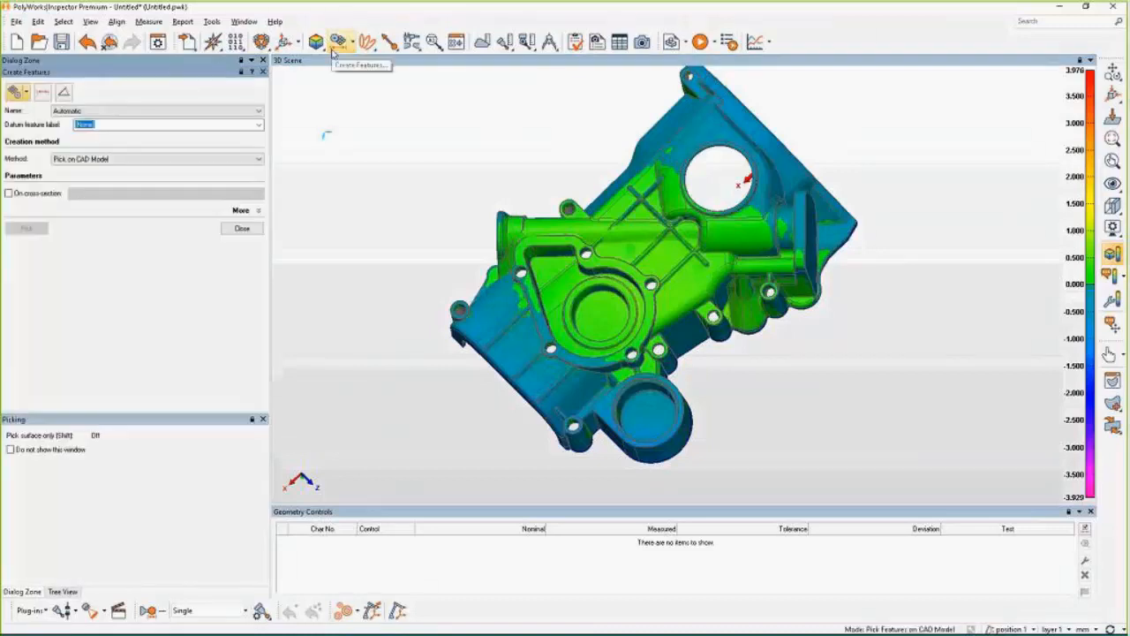
mouse_move(442, 284)
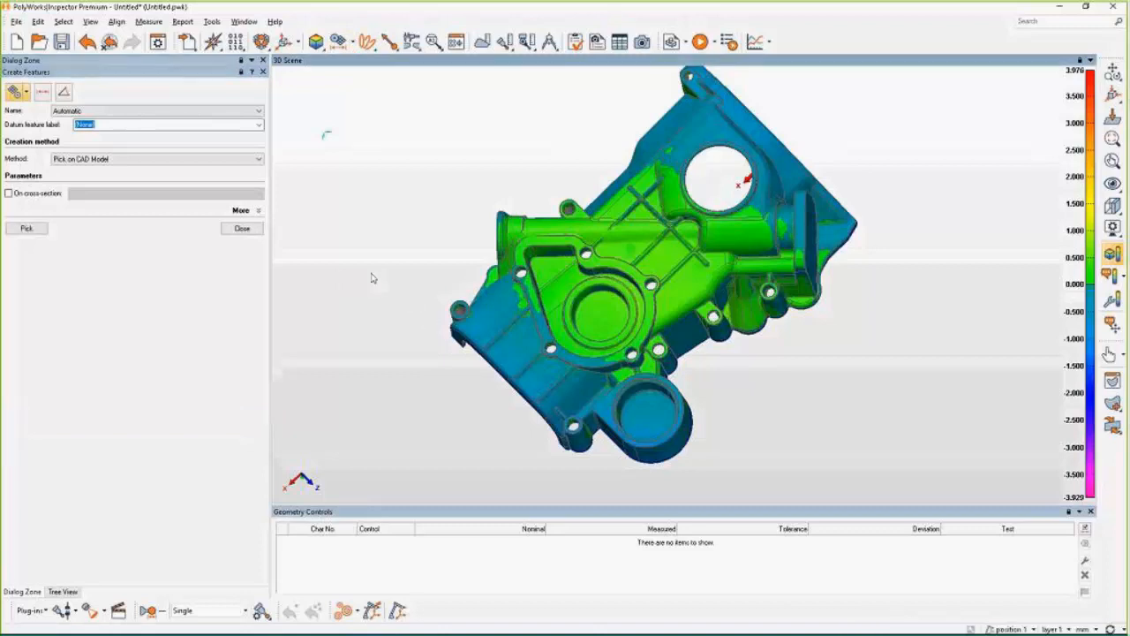
left_click(27, 228)
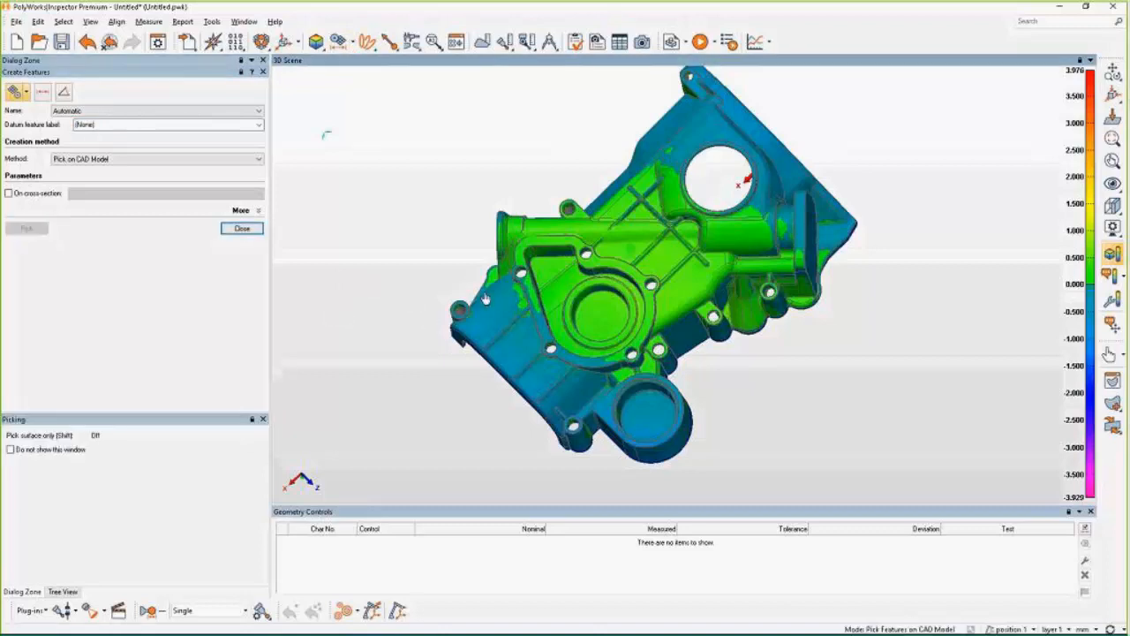
mouse_move(339, 244)
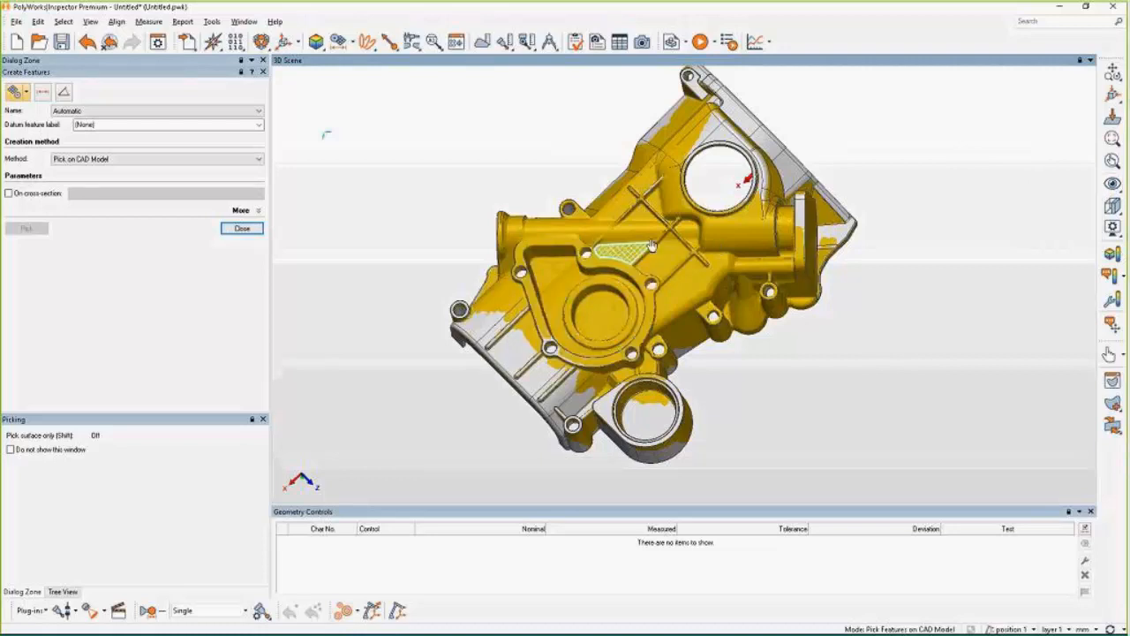
left_click(724, 228)
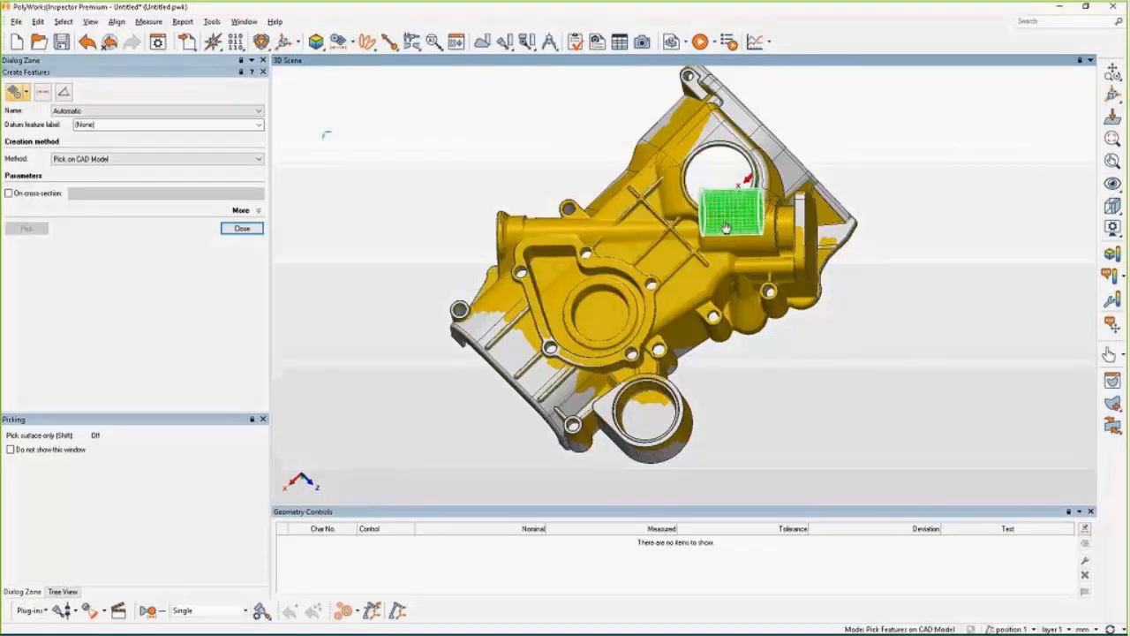
left_click(745, 286)
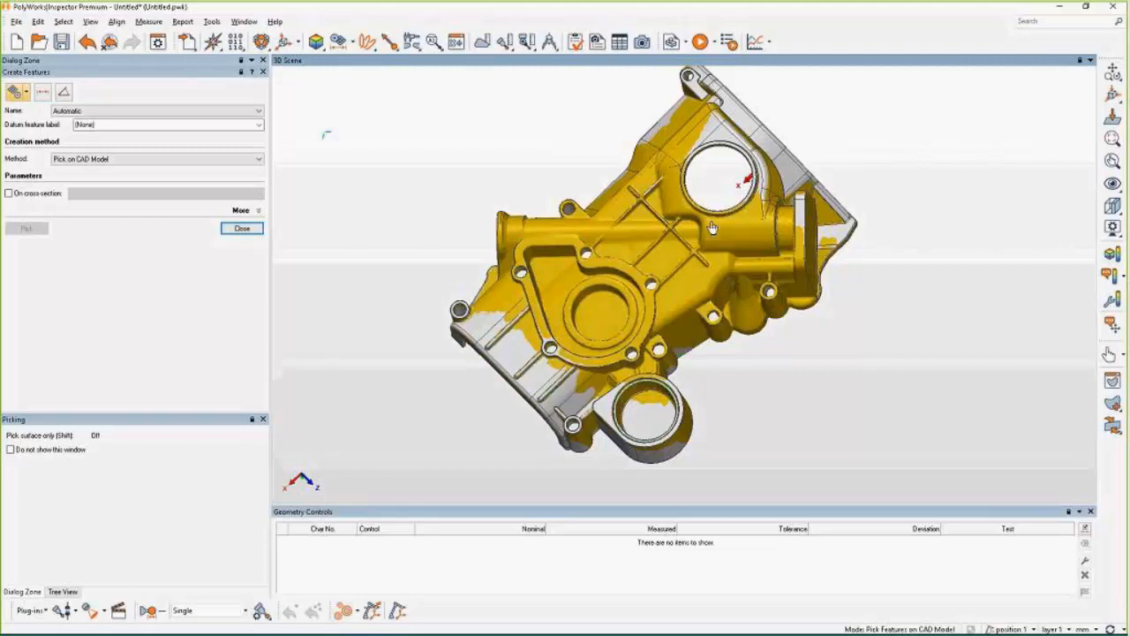
left_click(685, 197)
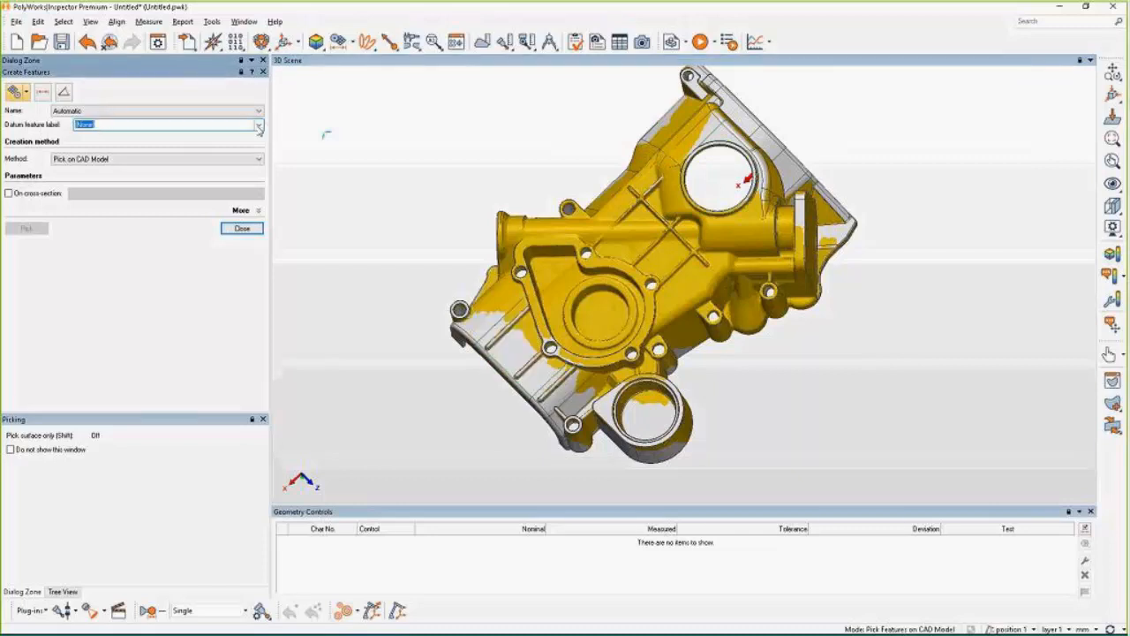
Create datum plane A on the flange face and datum cone B on the conical bore.
left_click(600, 265)
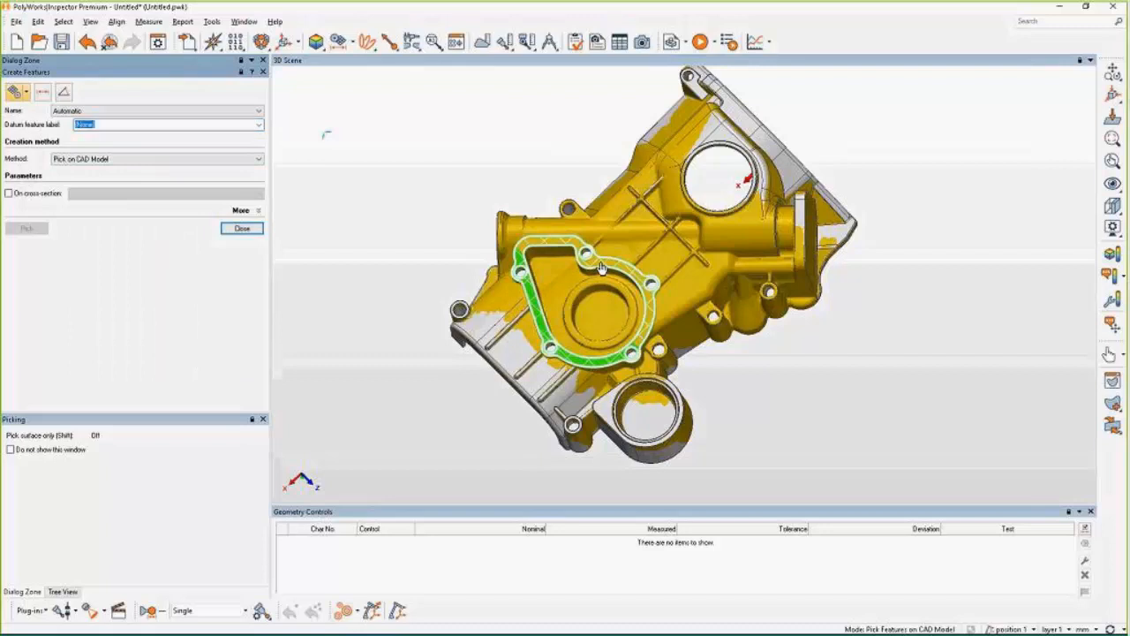
left_click(601, 268)
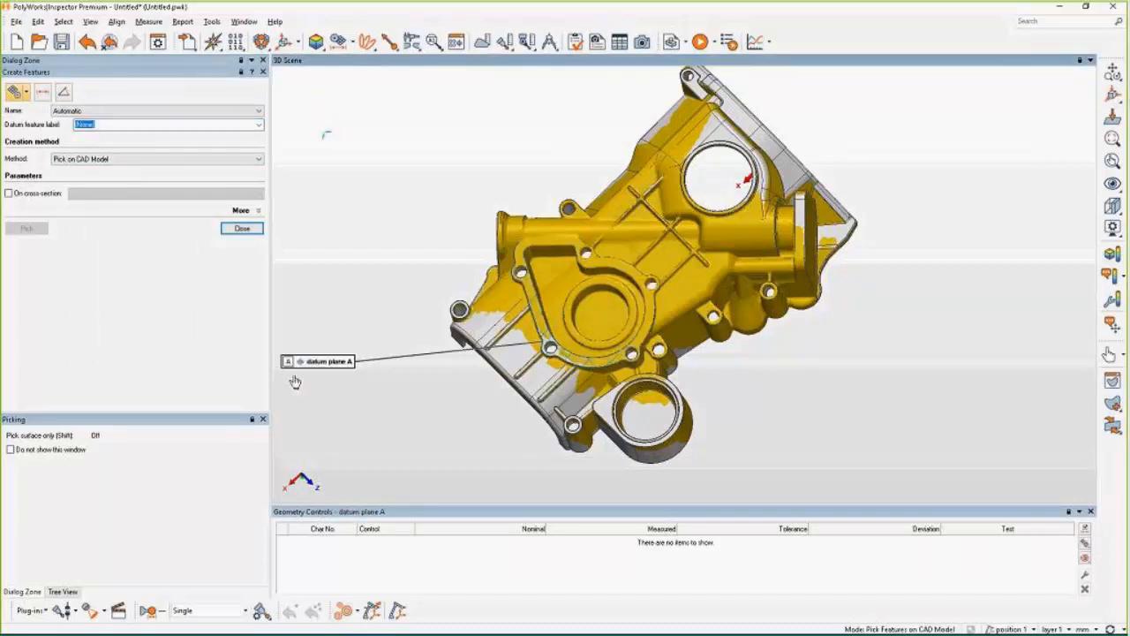
mouse_move(324, 374)
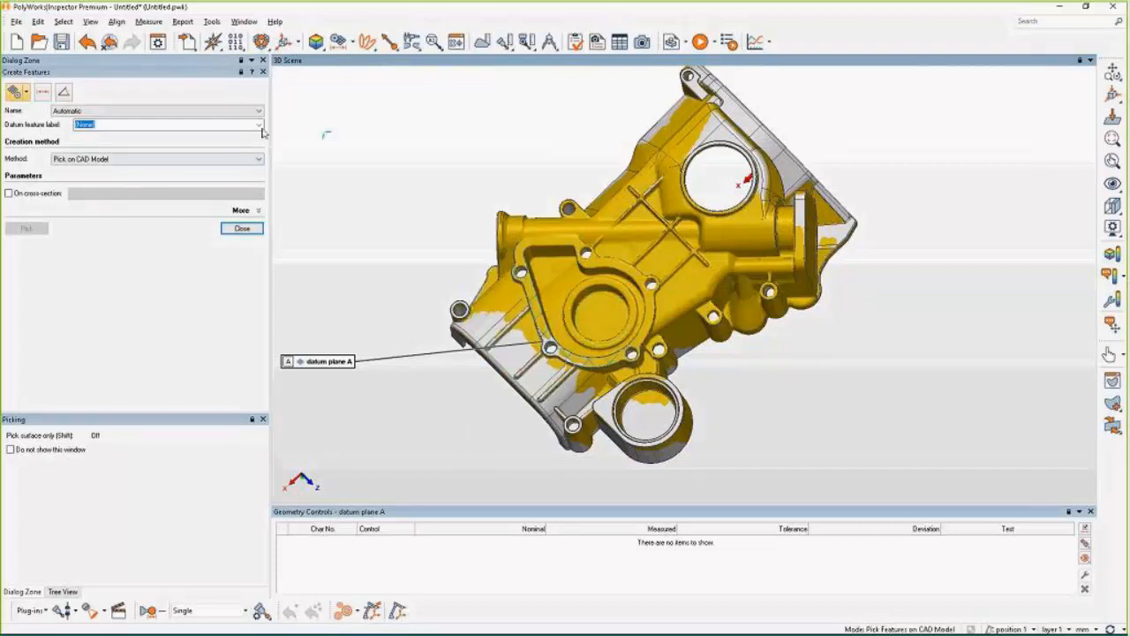
left_click(600, 314)
type("B")
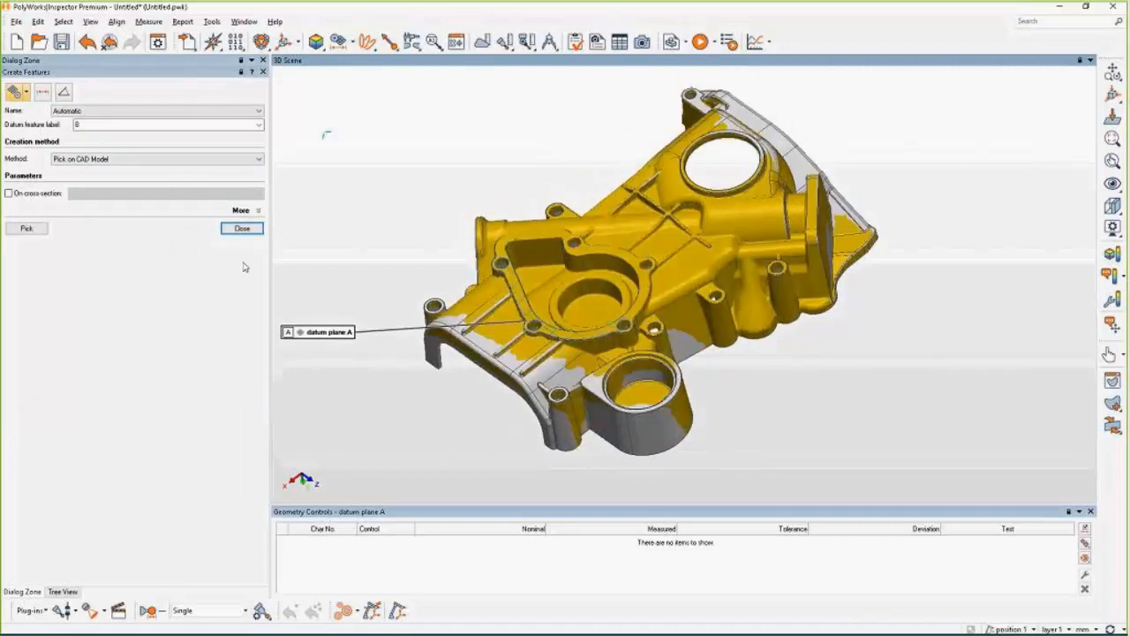
left_click(27, 227)
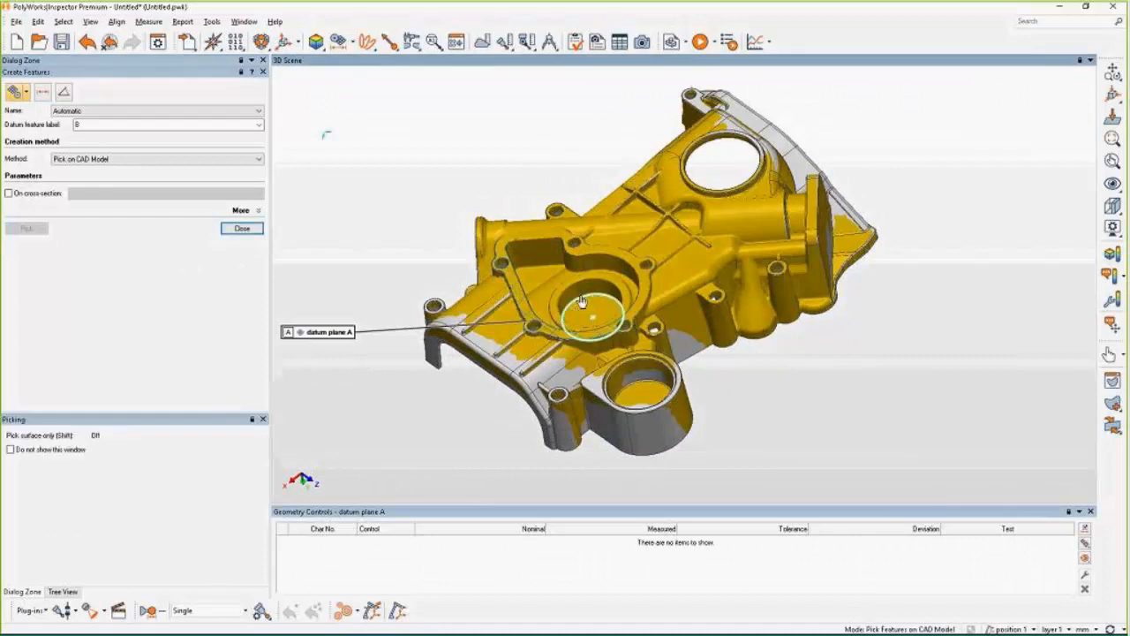
left_click(591, 304)
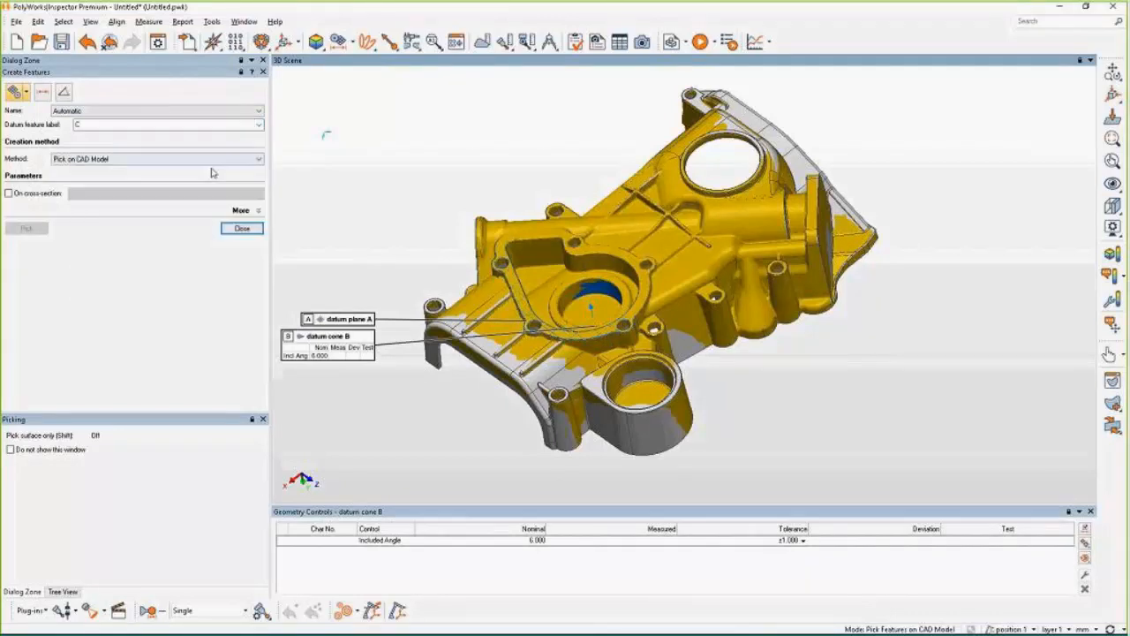
Create datum circle C on the lower bore and finish the datum features.
left_click(645, 403)
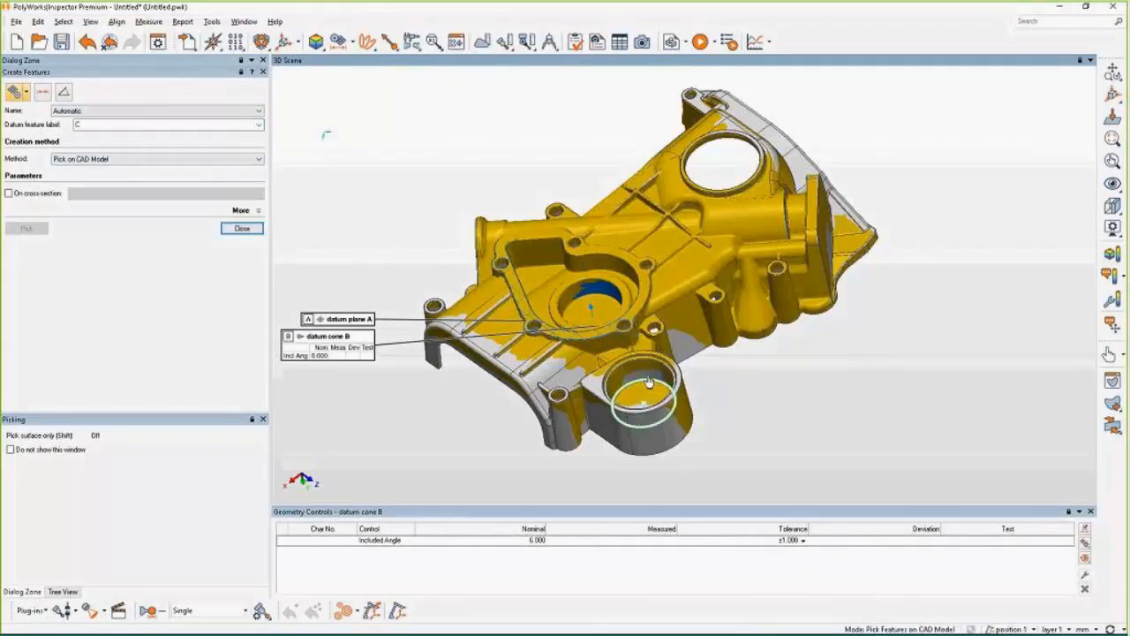
left_click(643, 402)
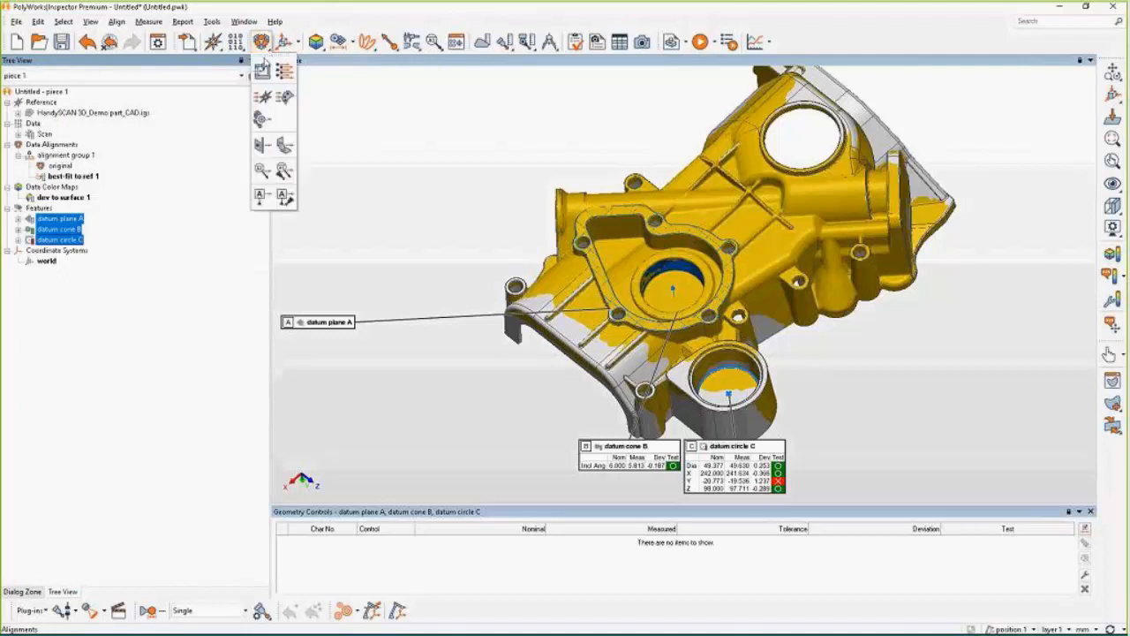
mouse_move(261, 145)
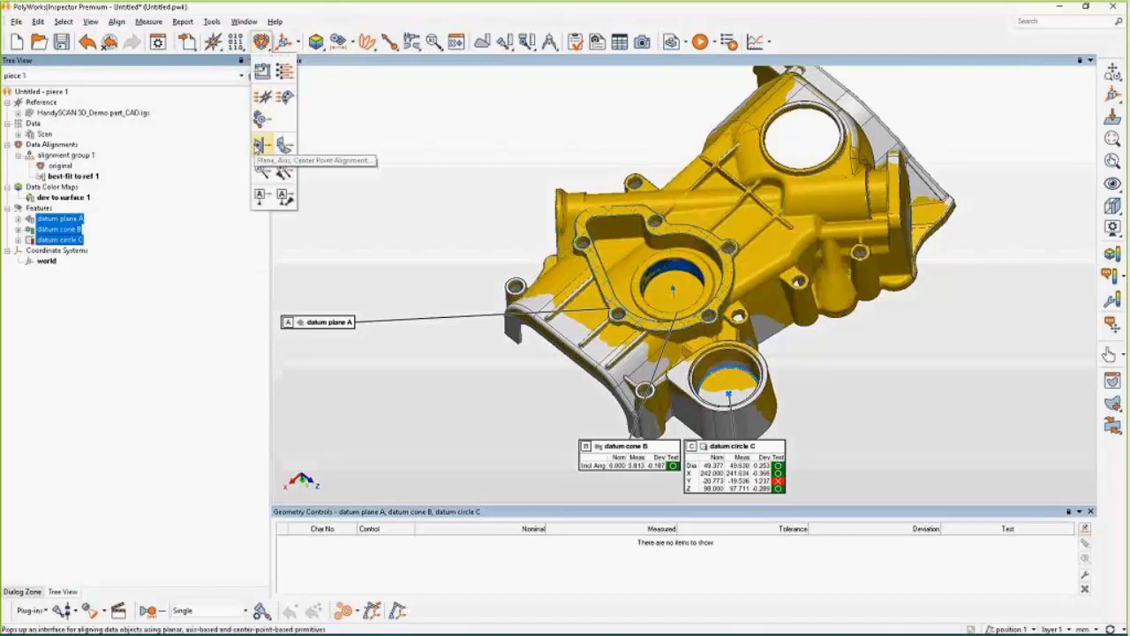
Align scan to model with a plane-axis-center point alignment from datums A, B and C.
left_click(268, 144)
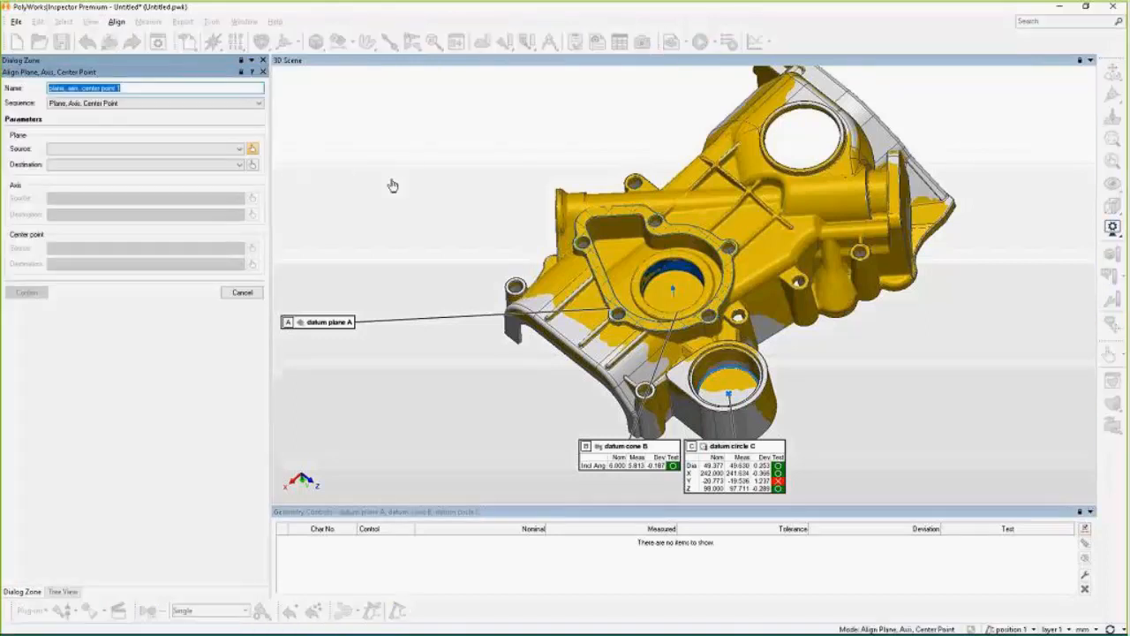
mouse_move(329, 187)
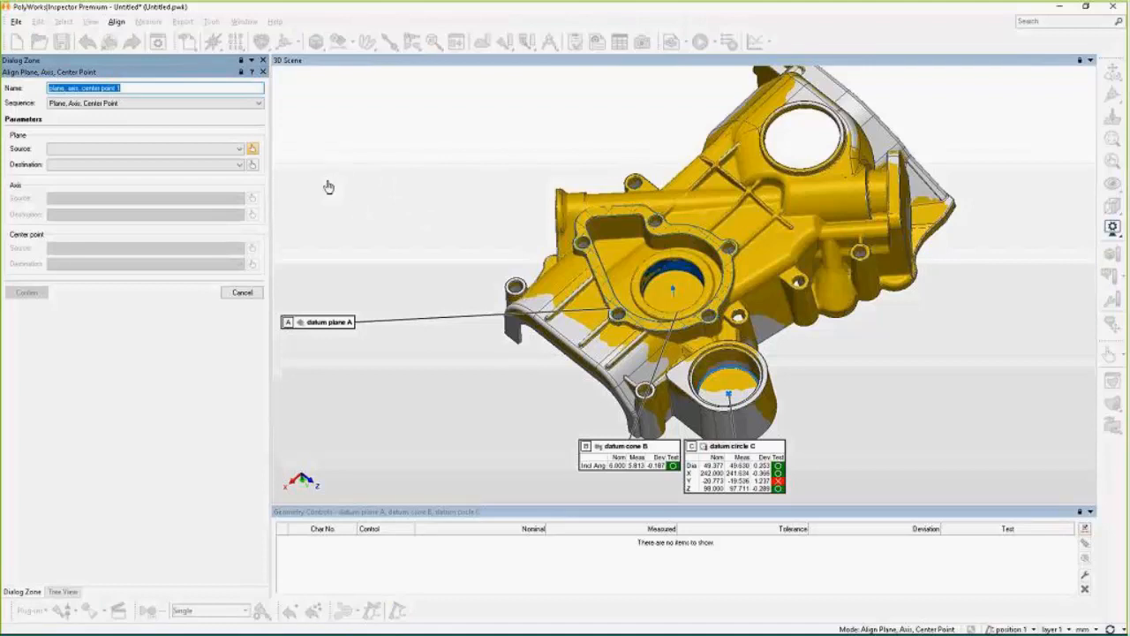
mouse_move(336, 316)
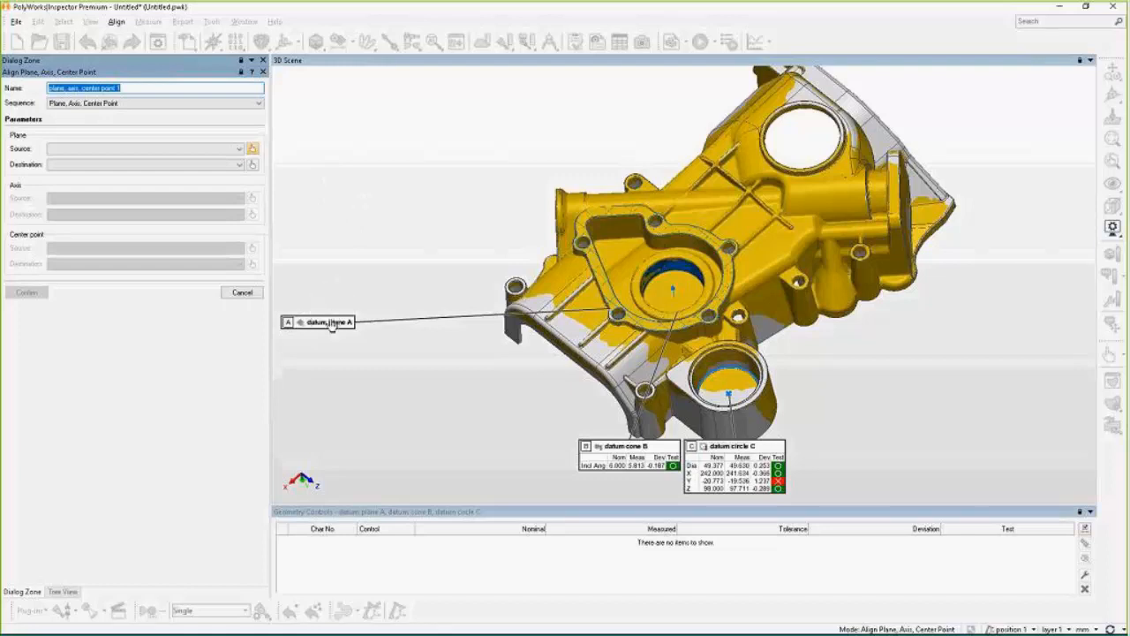
left_click(329, 322)
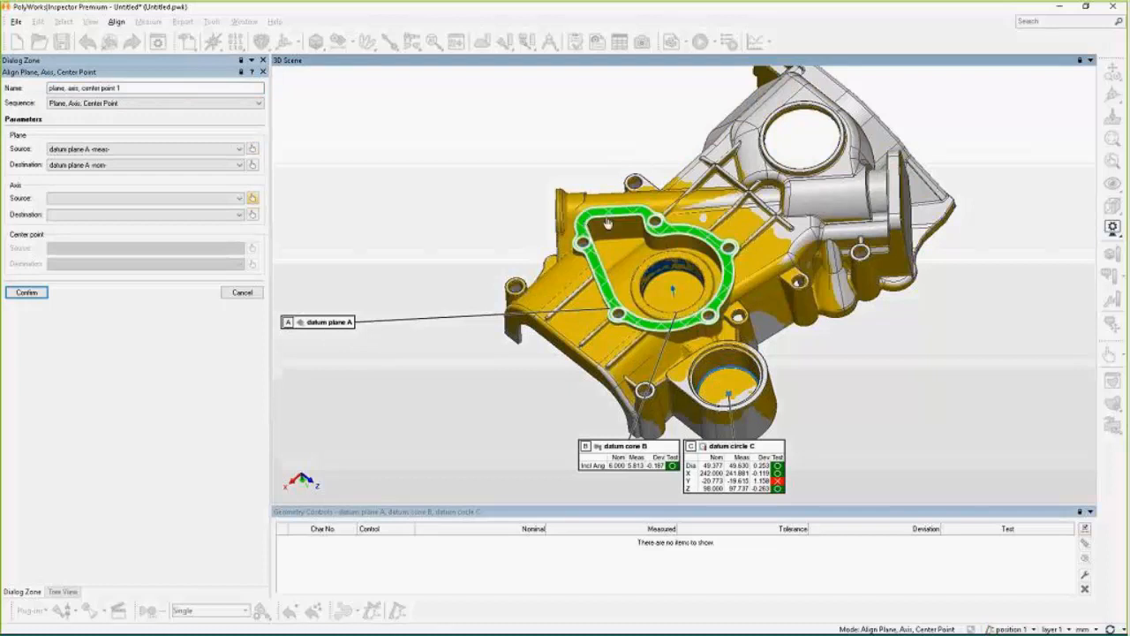
mouse_move(647, 455)
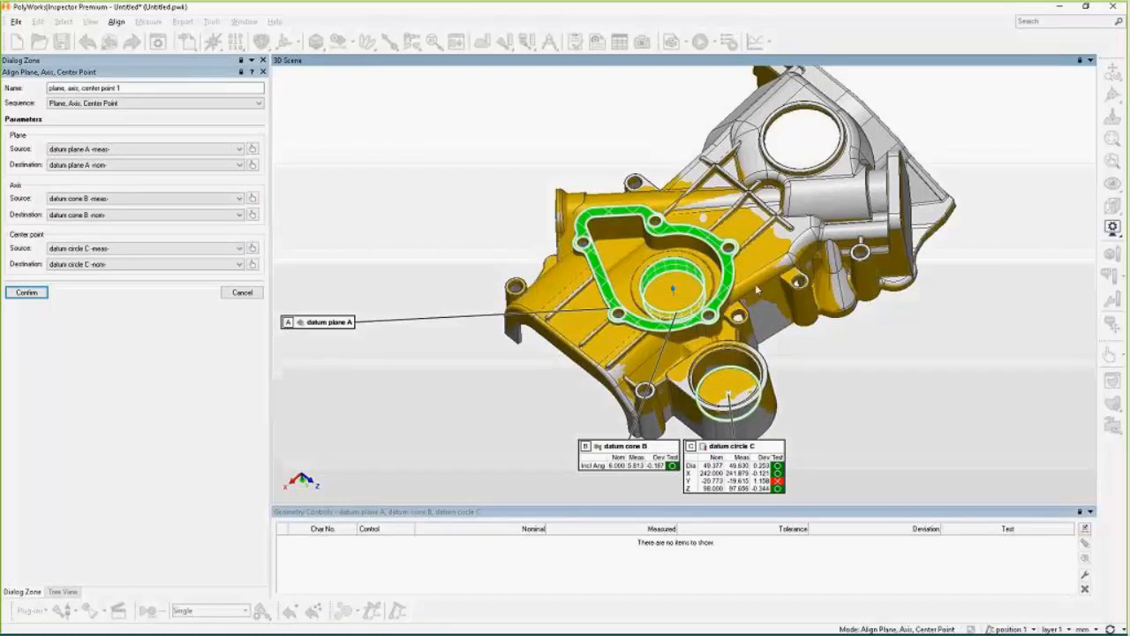
left_click(27, 294)
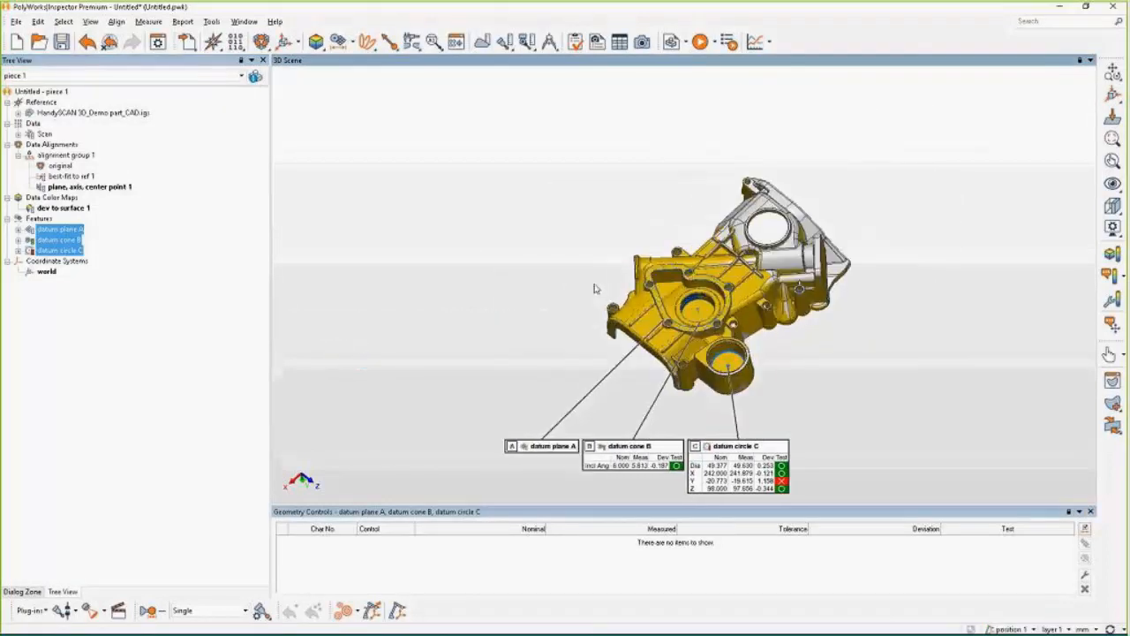
Add cone features on the small hole countersinks picked from the CAD model.
left_click_drag(750, 309, 689, 283)
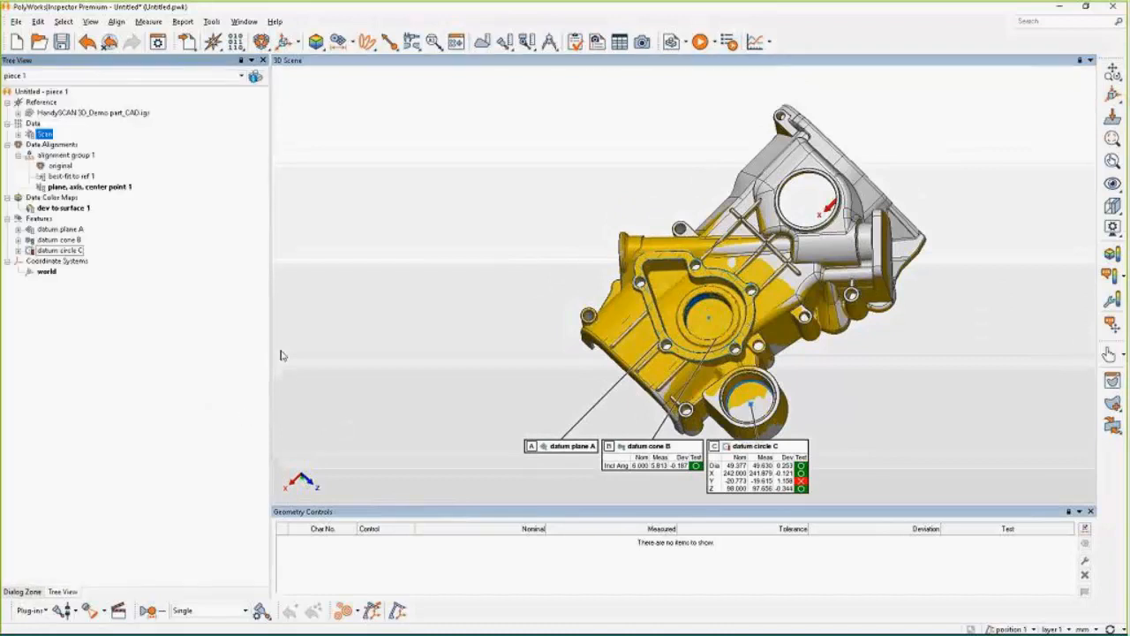
mouse_move(339, 42)
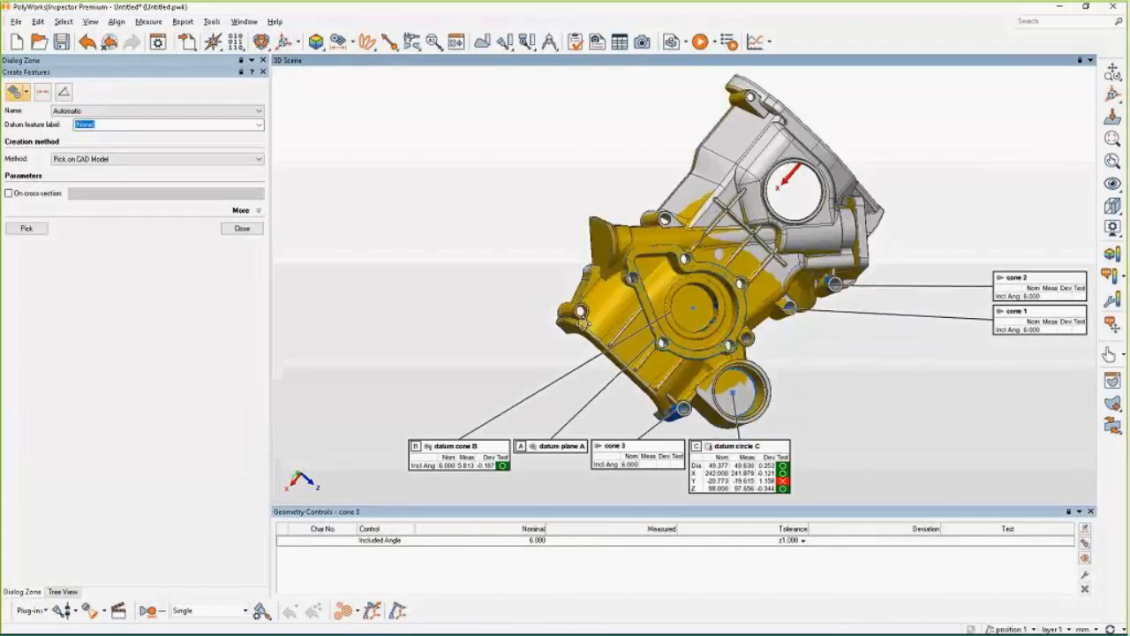
left_click(26, 228)
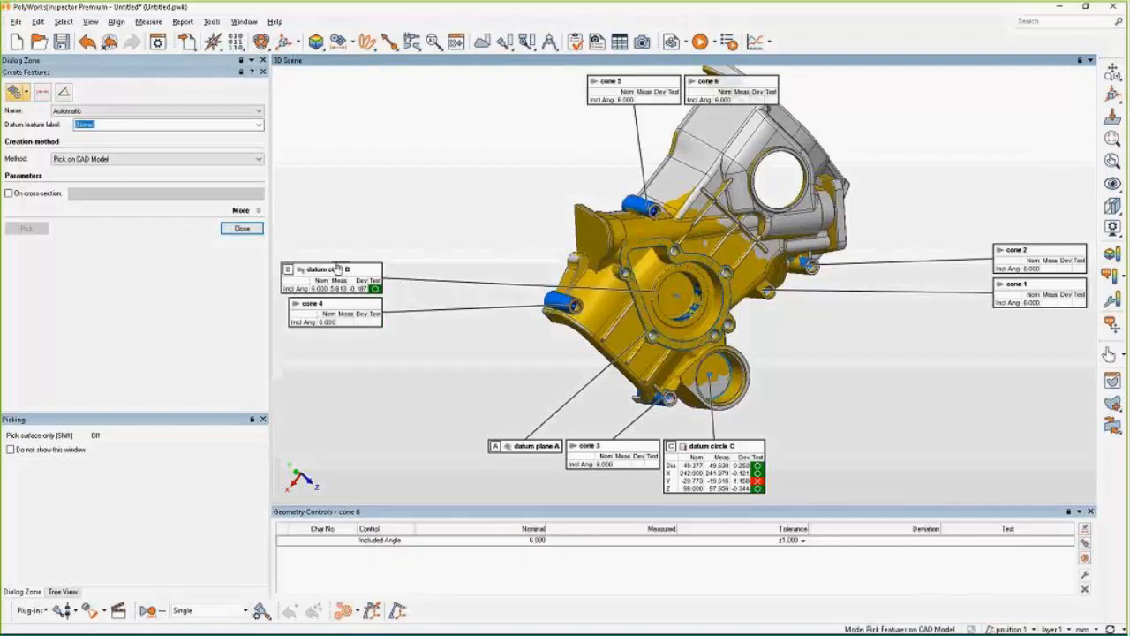
left_click(43, 92)
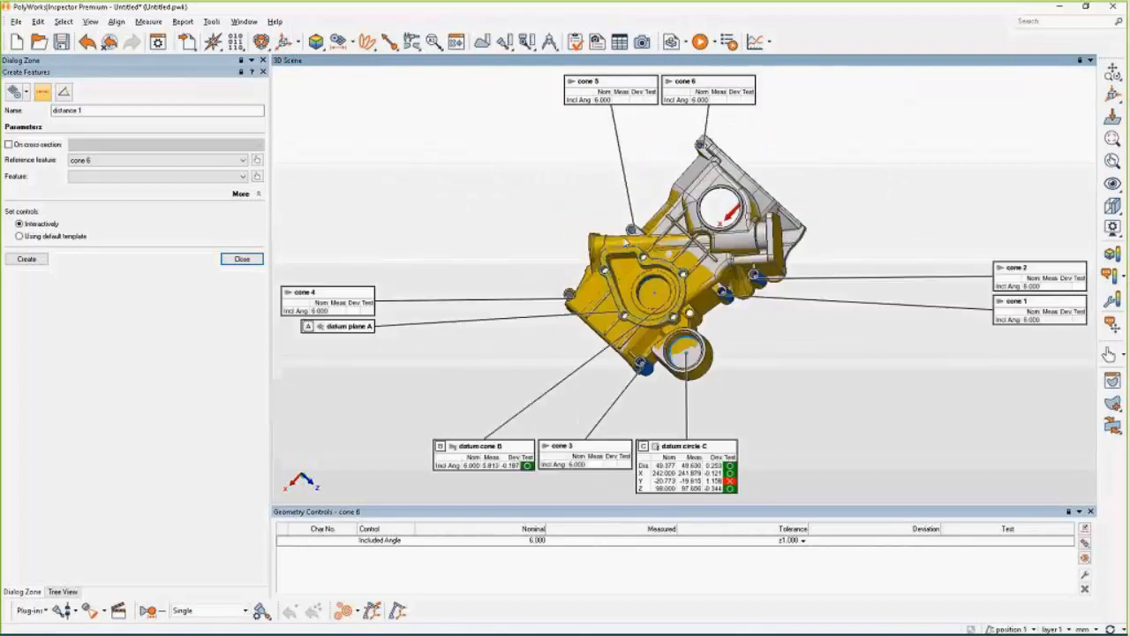
mouse_move(123, 281)
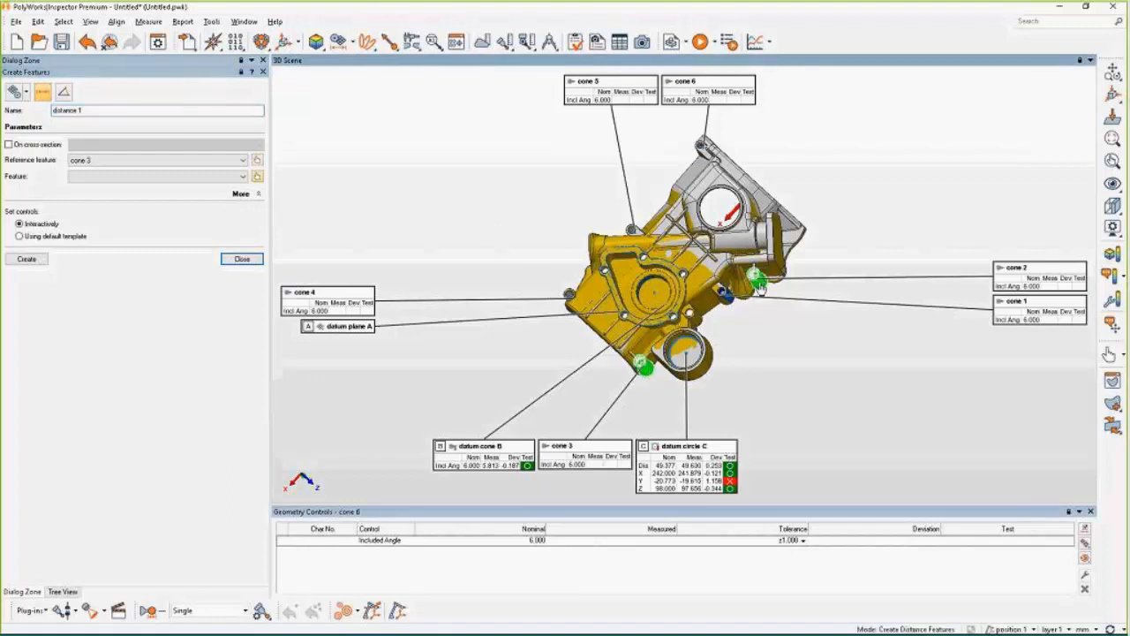
Create distance features between pairs of cone holes by picking reference cones.
left_click(757, 280)
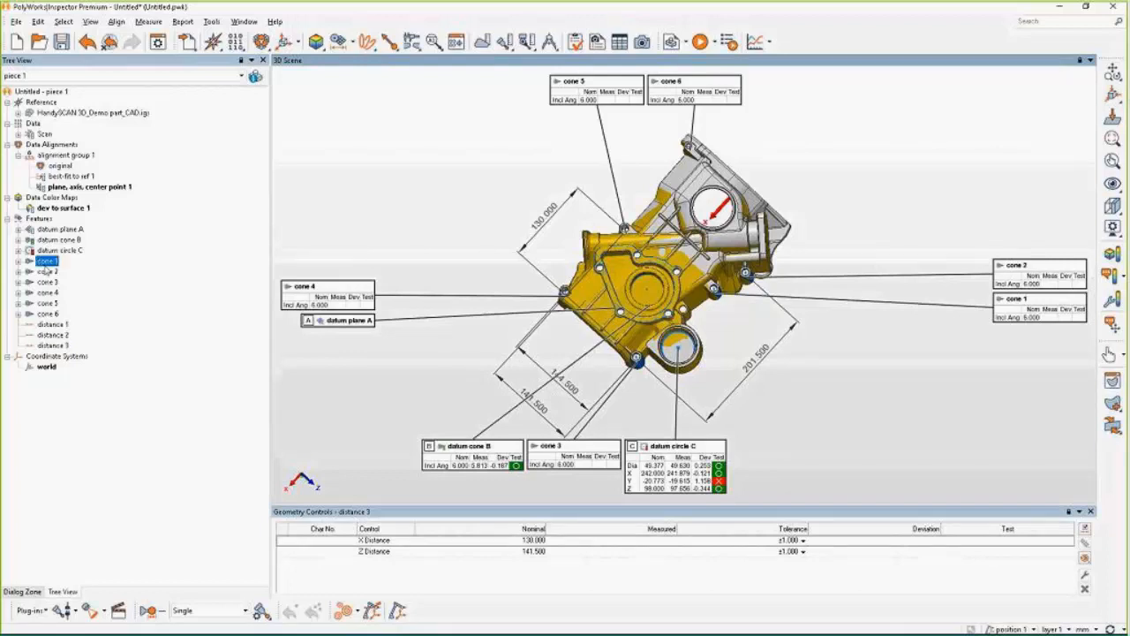
Measure the selected cone and distance features to extract measured values and pass/fail.
left_click(49, 344)
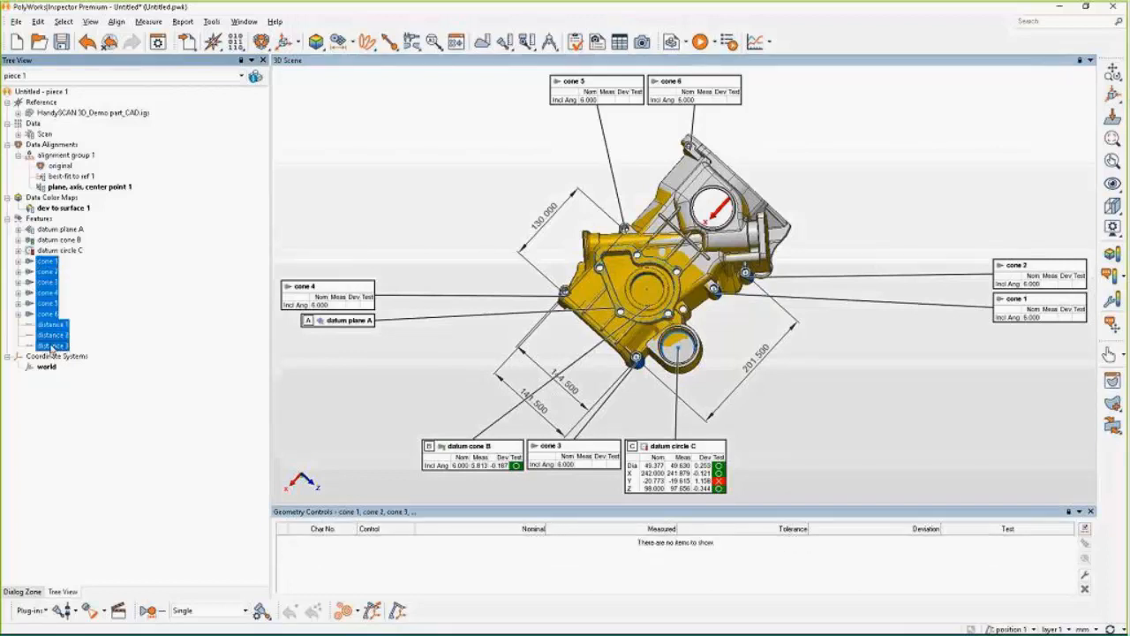
right_click(50, 344)
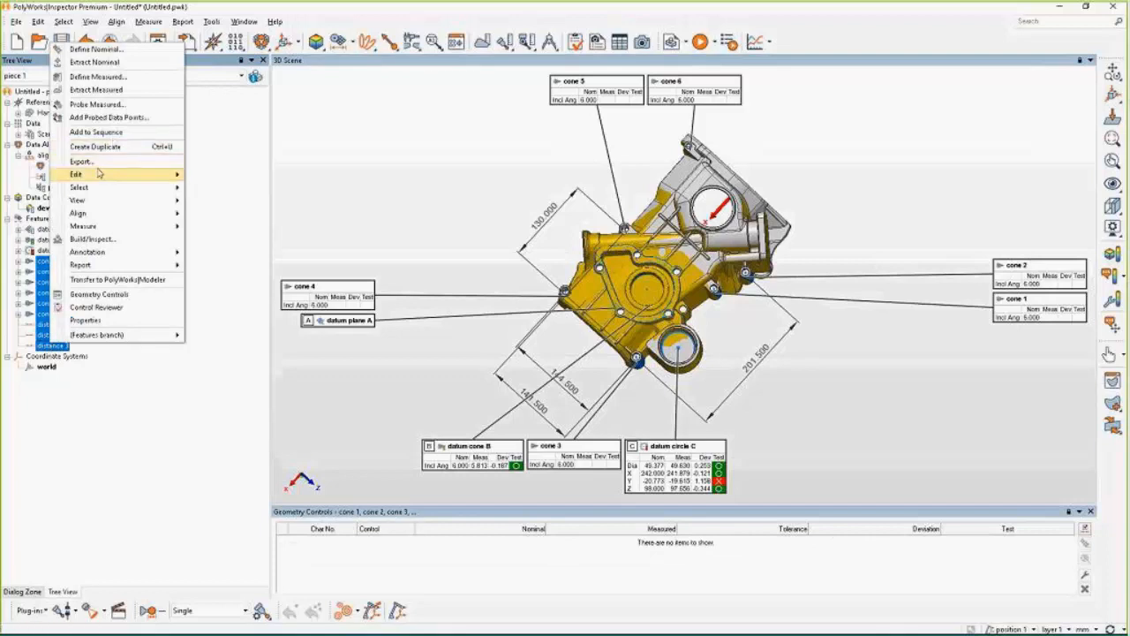
left_click(96, 62)
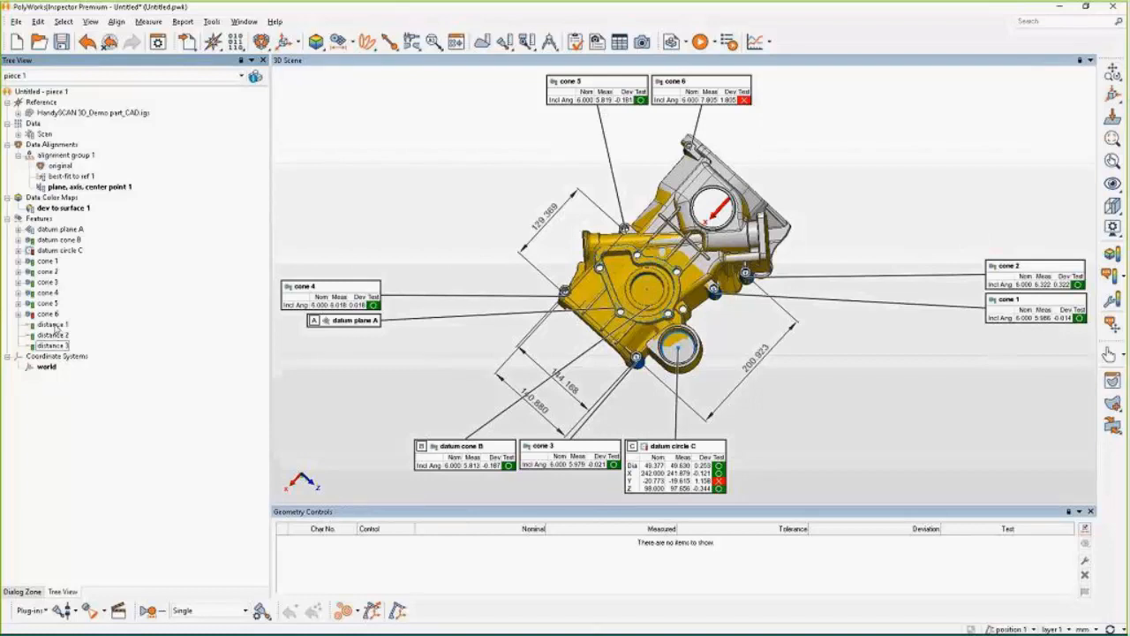
Tighten distance 1's tolerance so it fails, then review distance 2's controls.
left_click(51, 325)
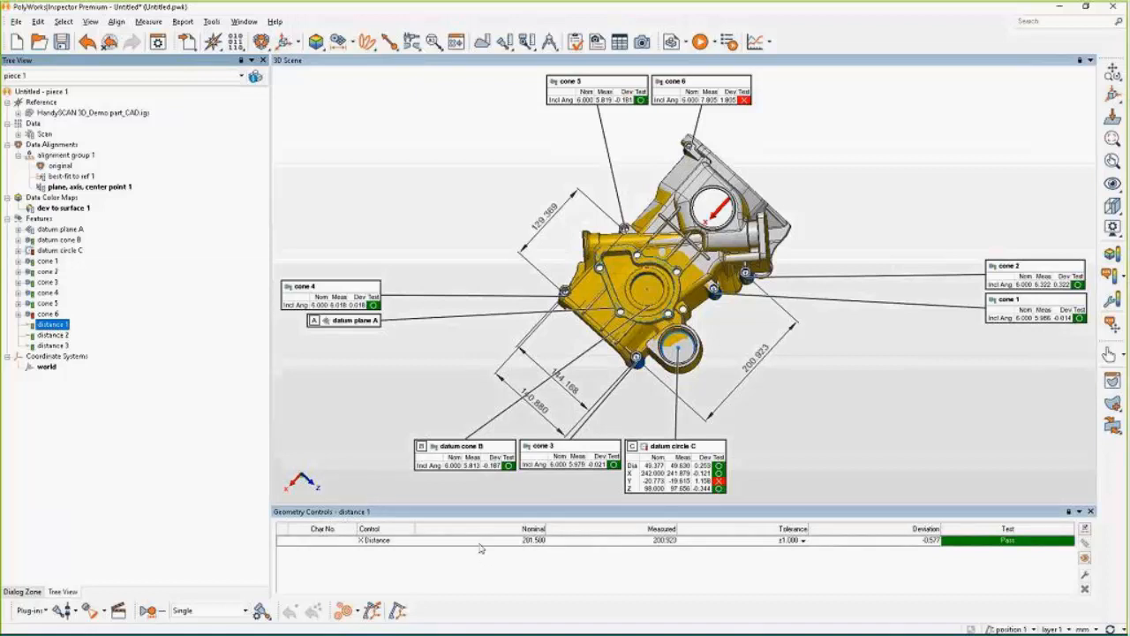
mouse_move(565, 550)
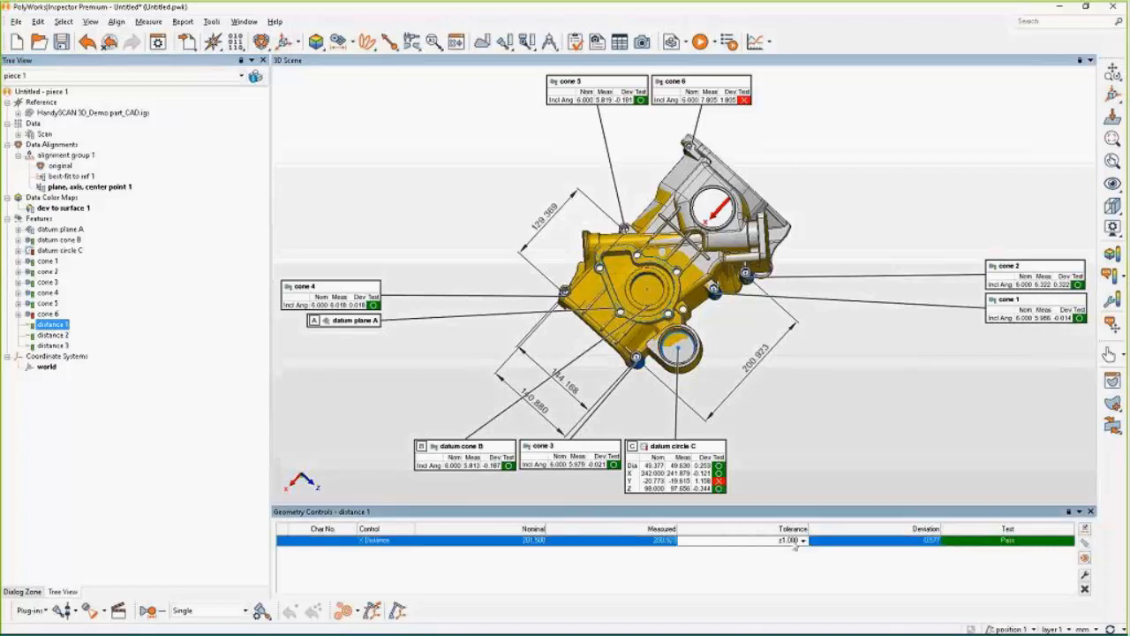
left_click(801, 540)
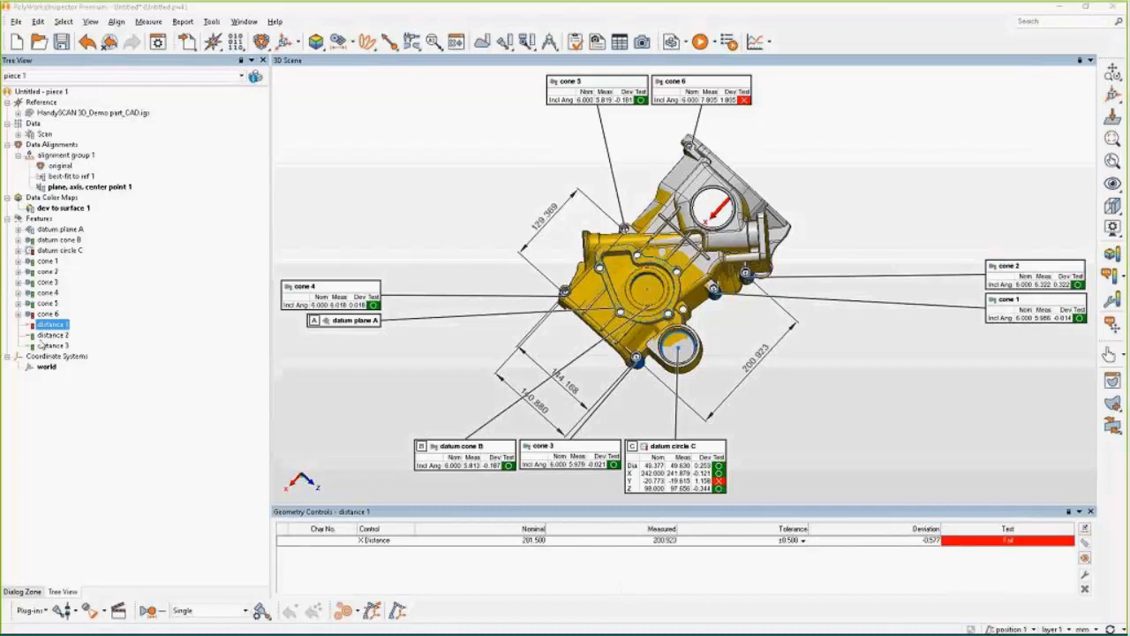
left_click(53, 335)
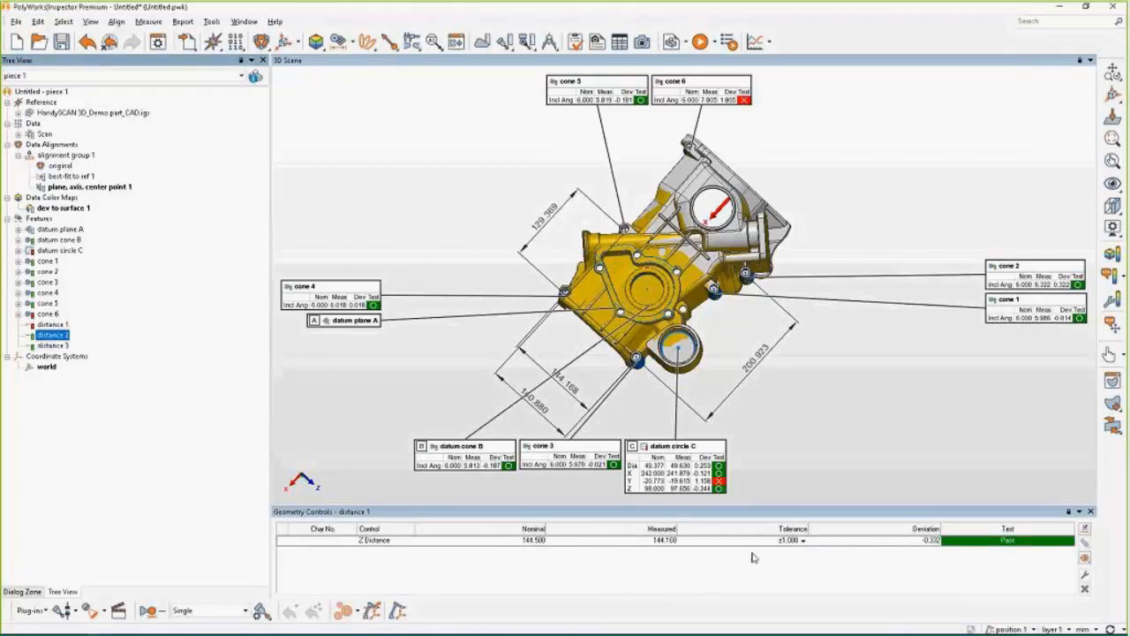
left_click(802, 540)
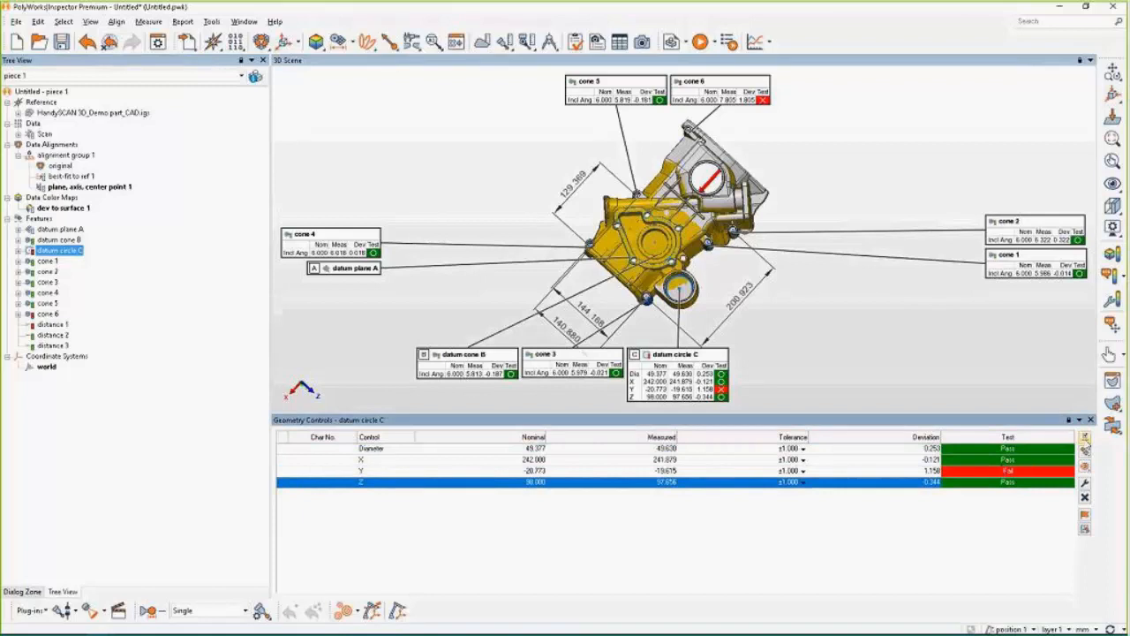
mouse_move(1084, 456)
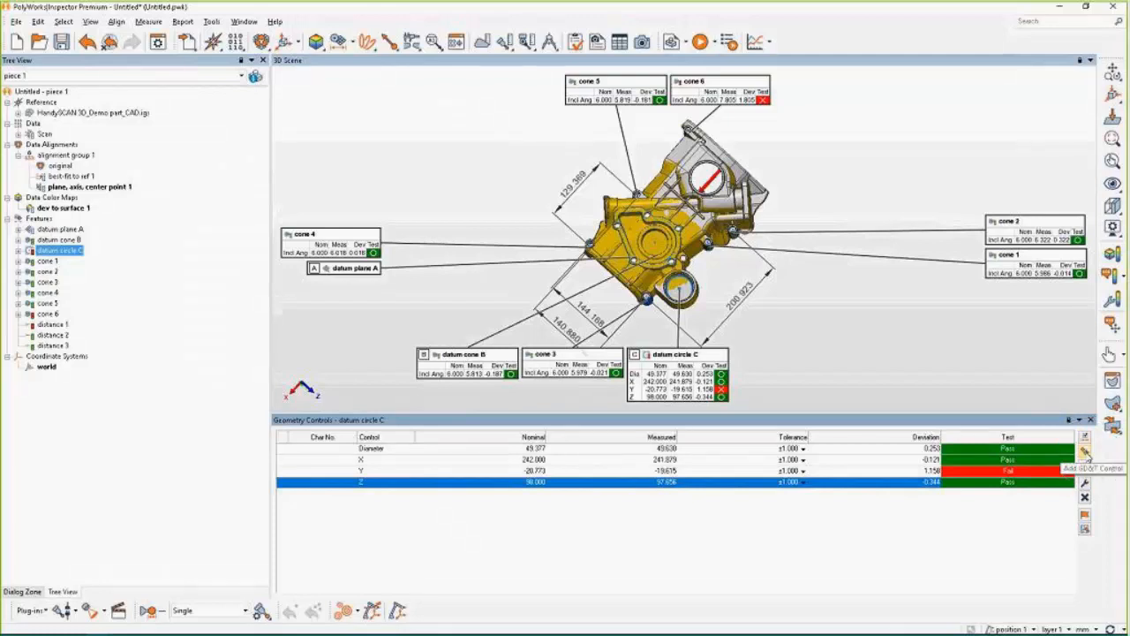
Add a position control to datum circle C referencing datums A and B.
left_click(1084, 452)
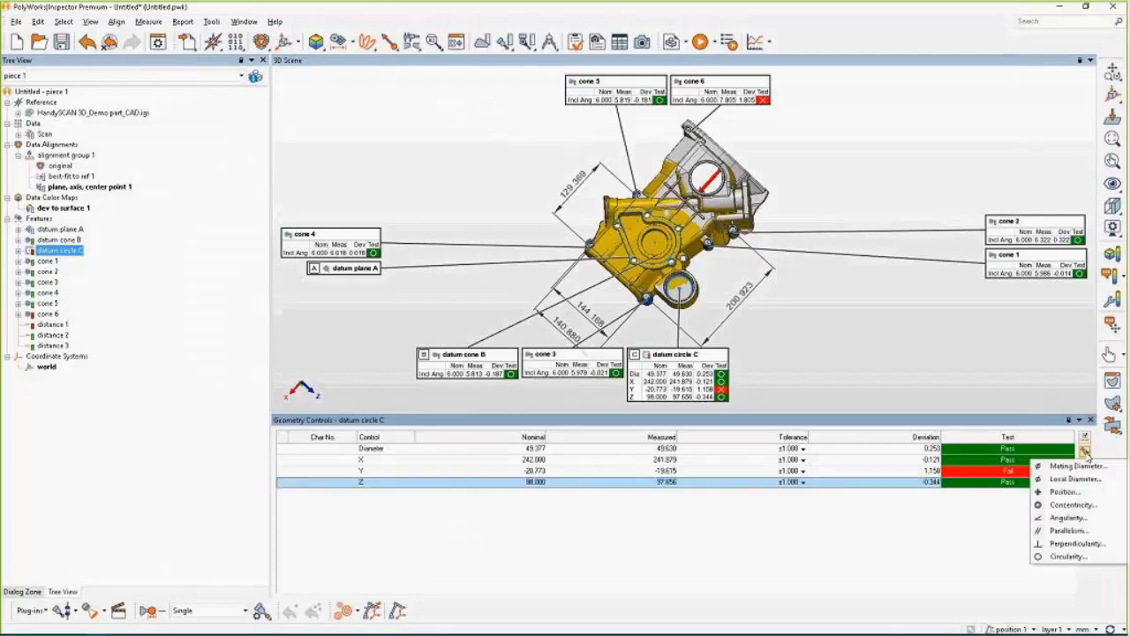
mouse_move(1066, 491)
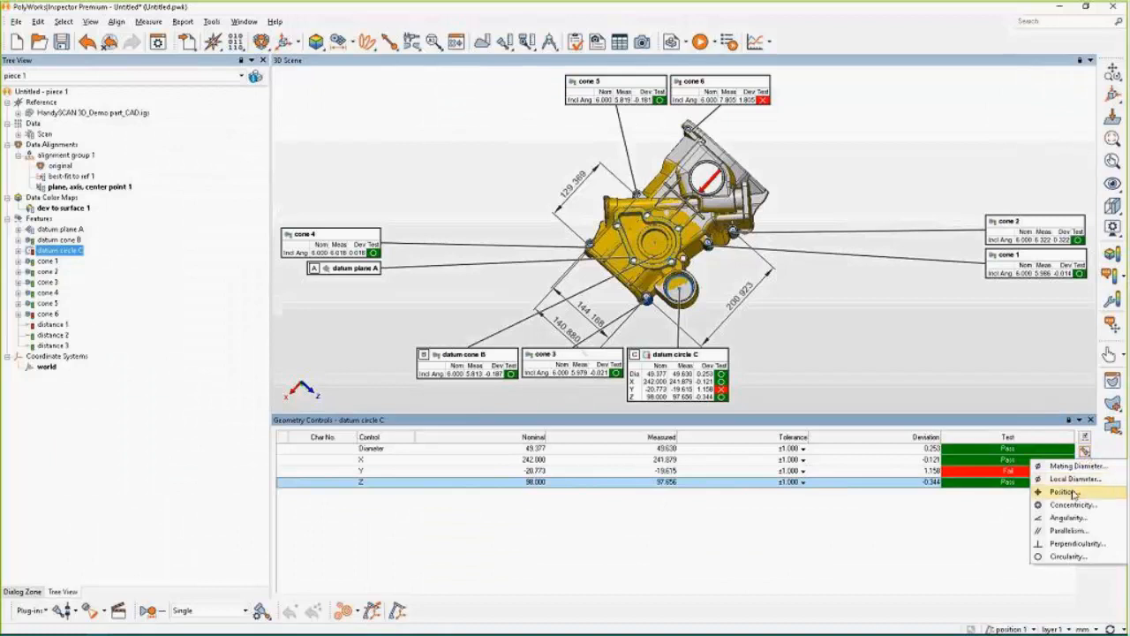
left_click(1068, 491)
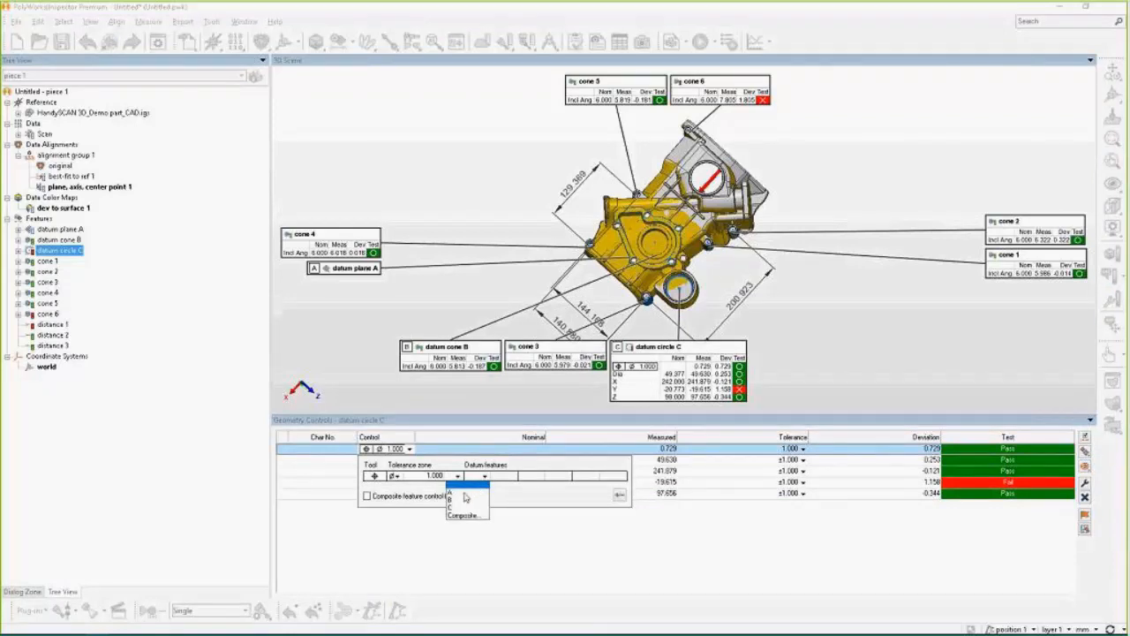
left_click(450, 493)
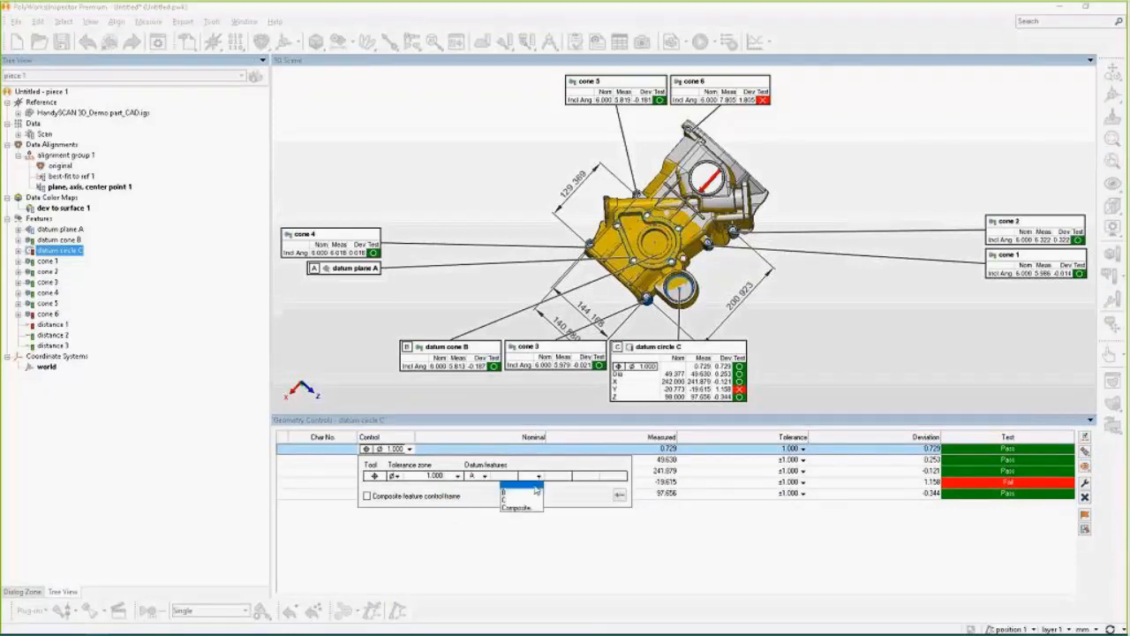
left_click(515, 491)
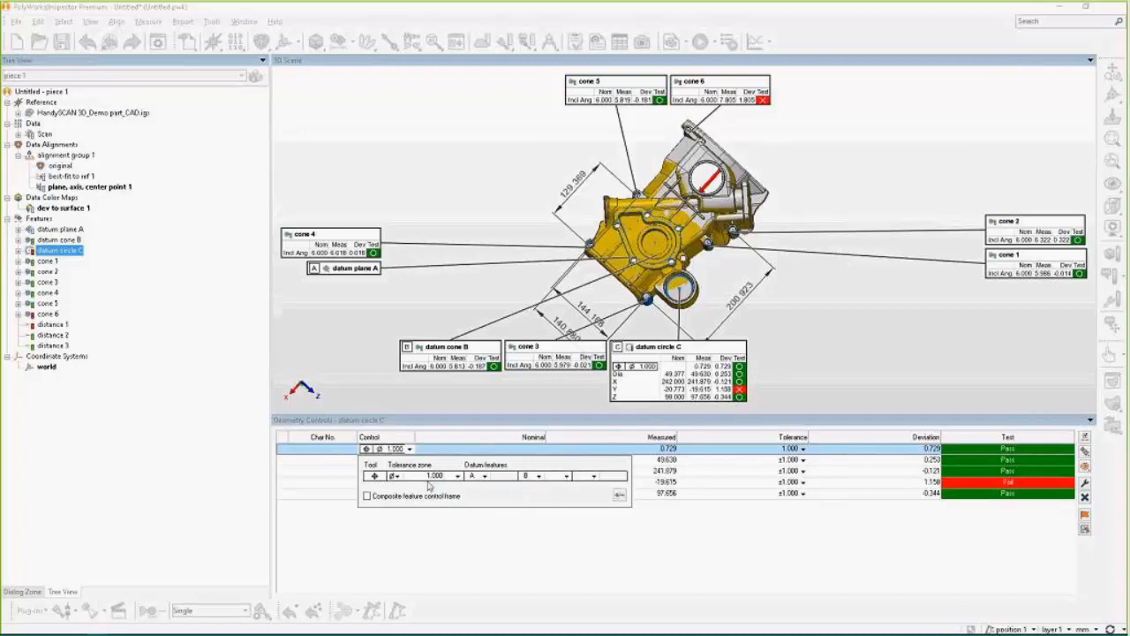
mouse_move(459, 526)
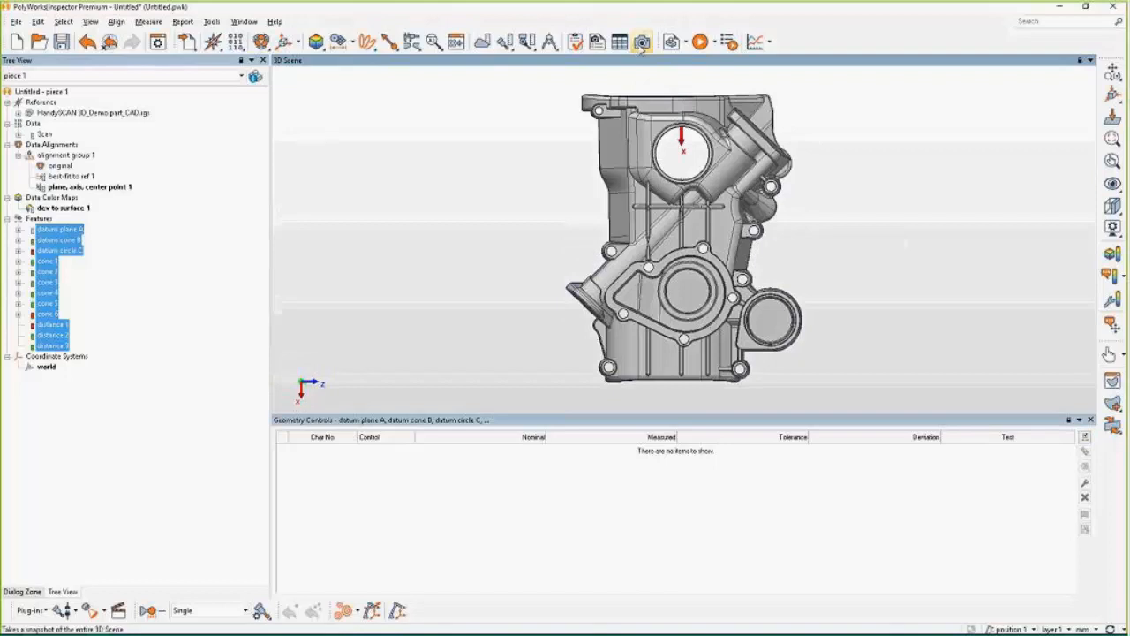
mouse_move(643, 42)
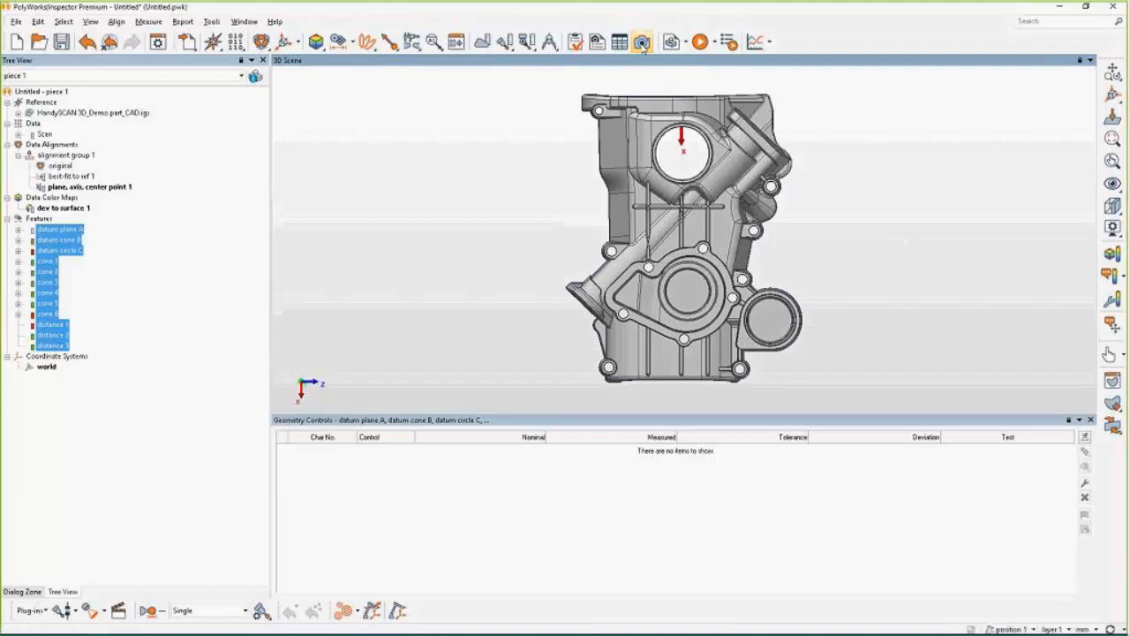
Capture the current part view into formatted report 1.
left_click(641, 42)
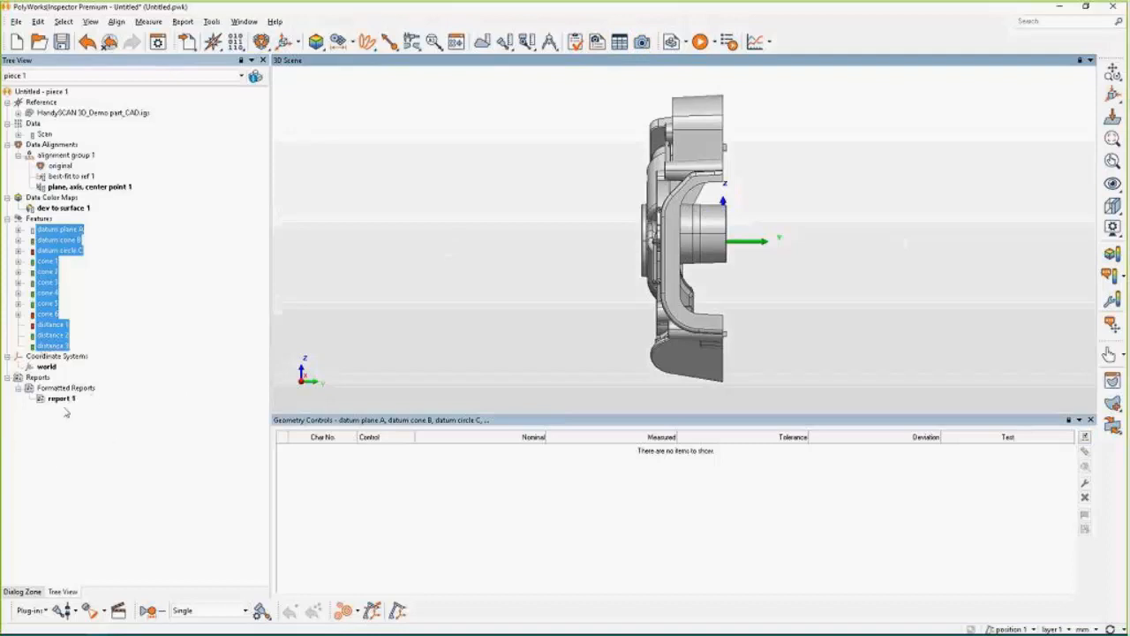
Open report 1 in the Report Editor and select the front view image on page 1.
double_click(60, 399)
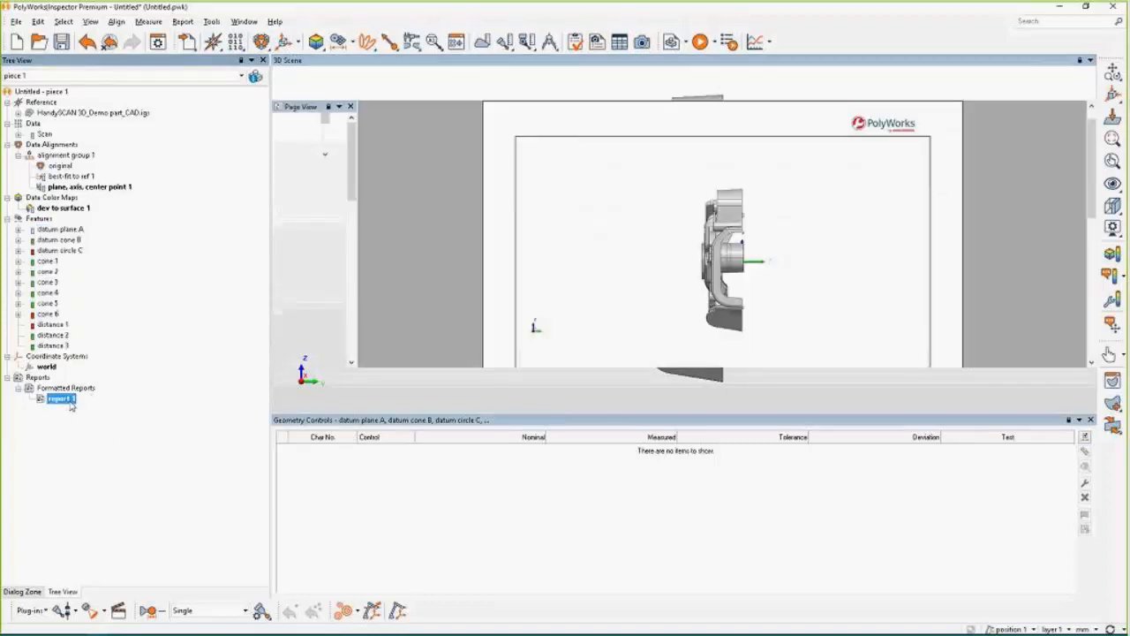
double_click(60, 399)
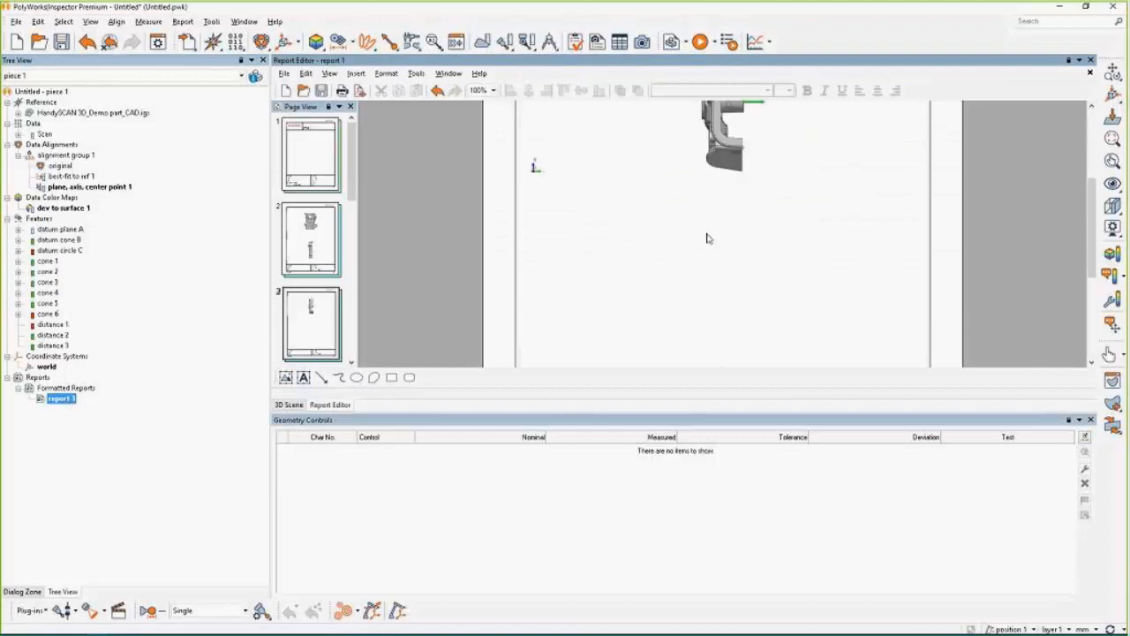
scroll("down", 3)
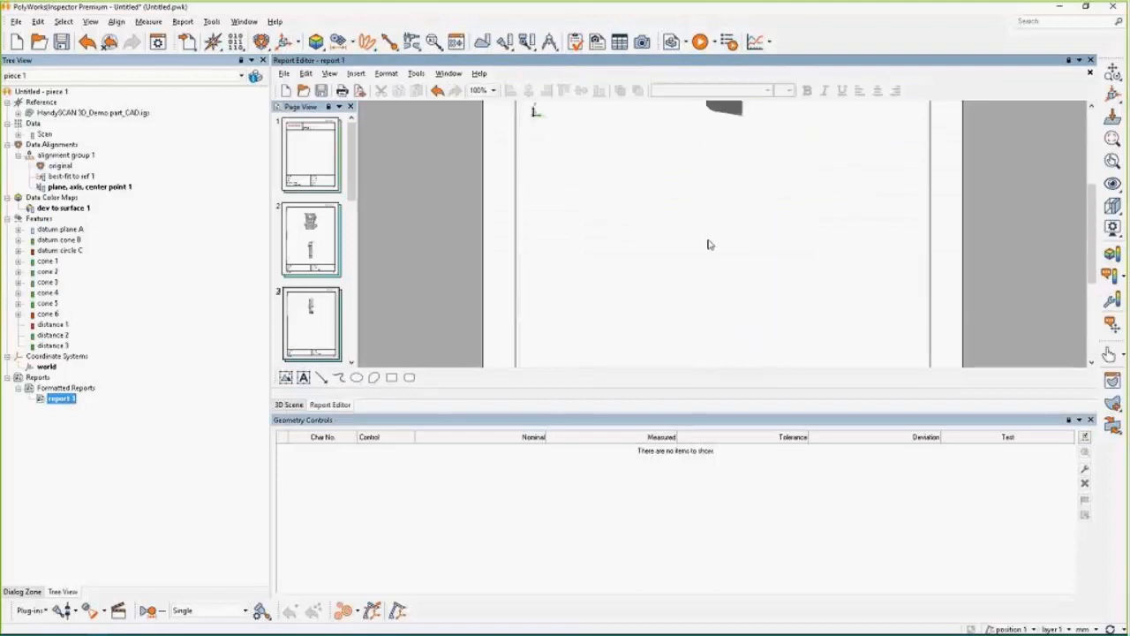
left_click(311, 240)
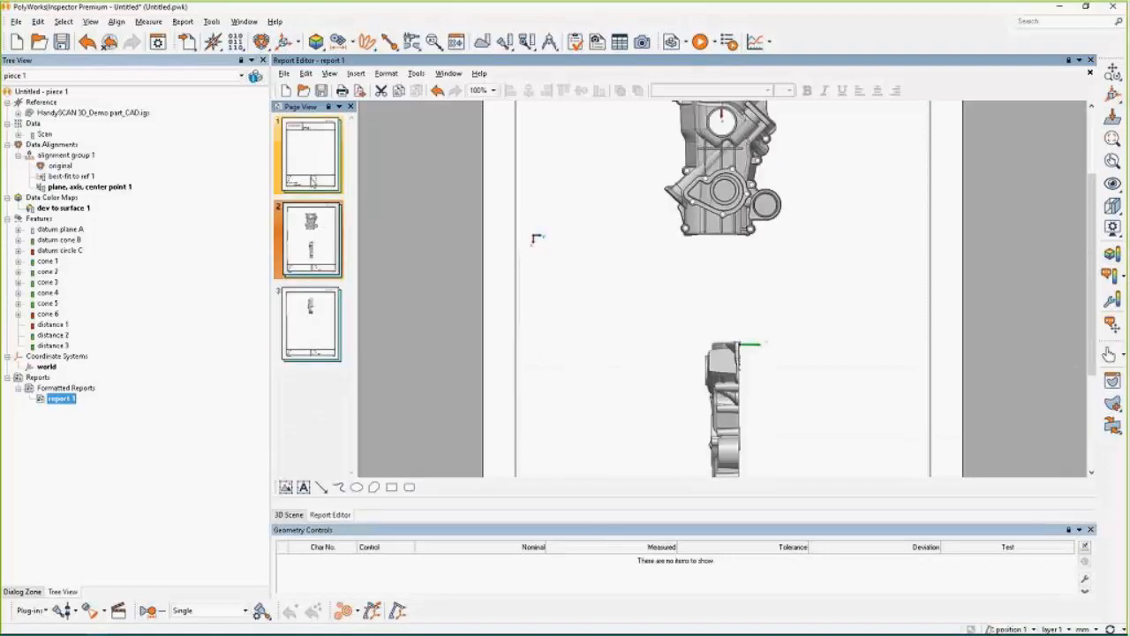
left_click(309, 238)
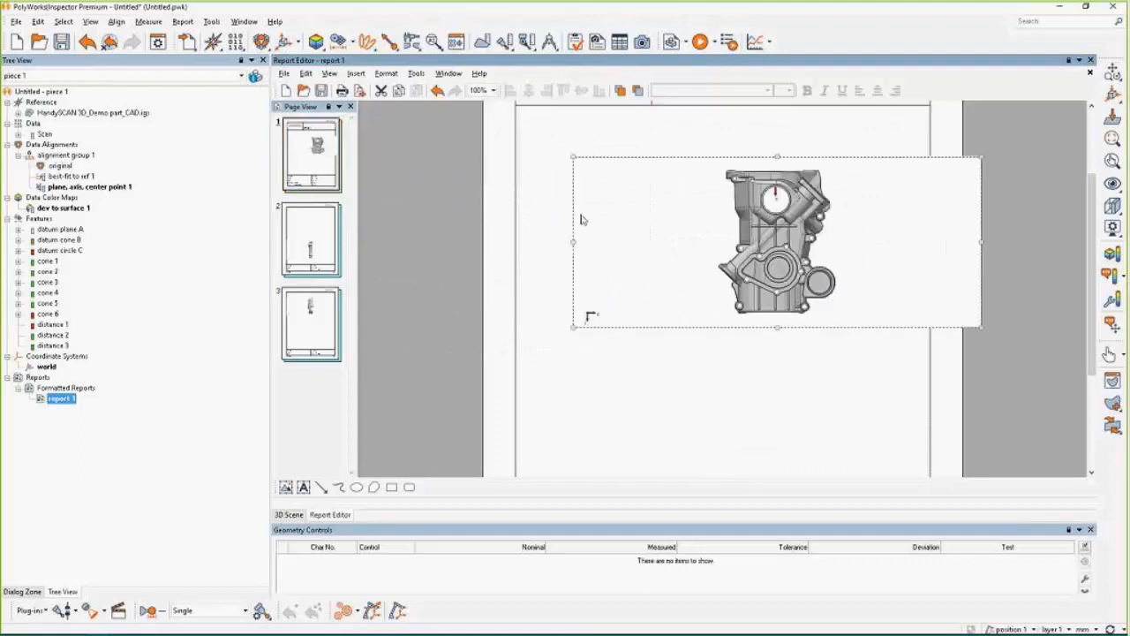
Shrink the front view, move it to the page's right, and select the side view image.
left_click_drag(777, 244, 733, 221)
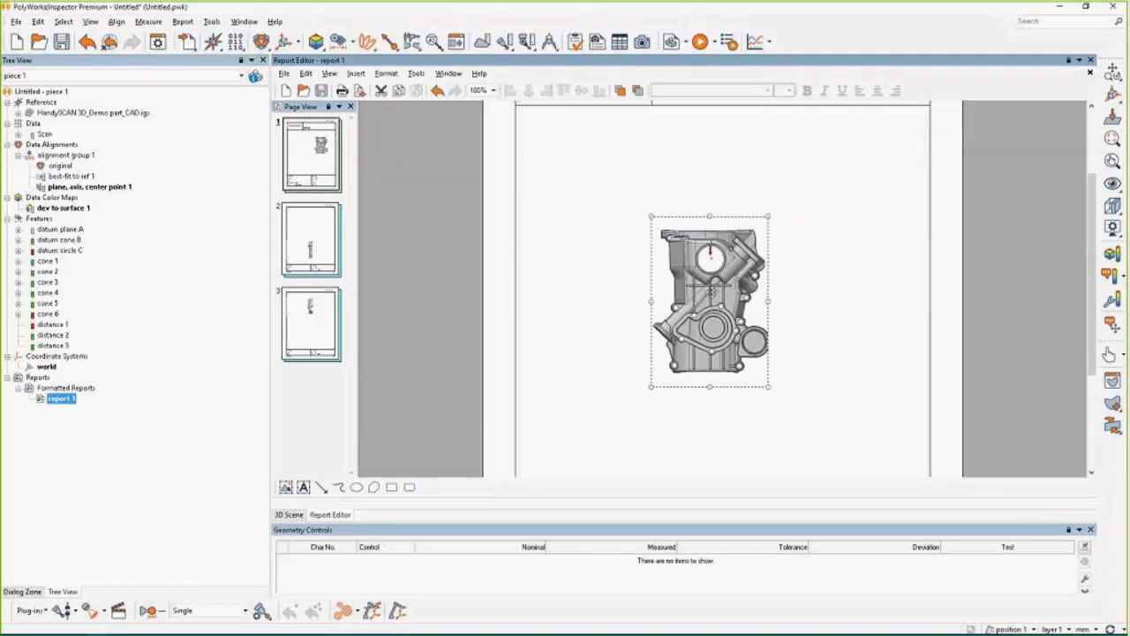
left_click_drag(710, 300, 844, 216)
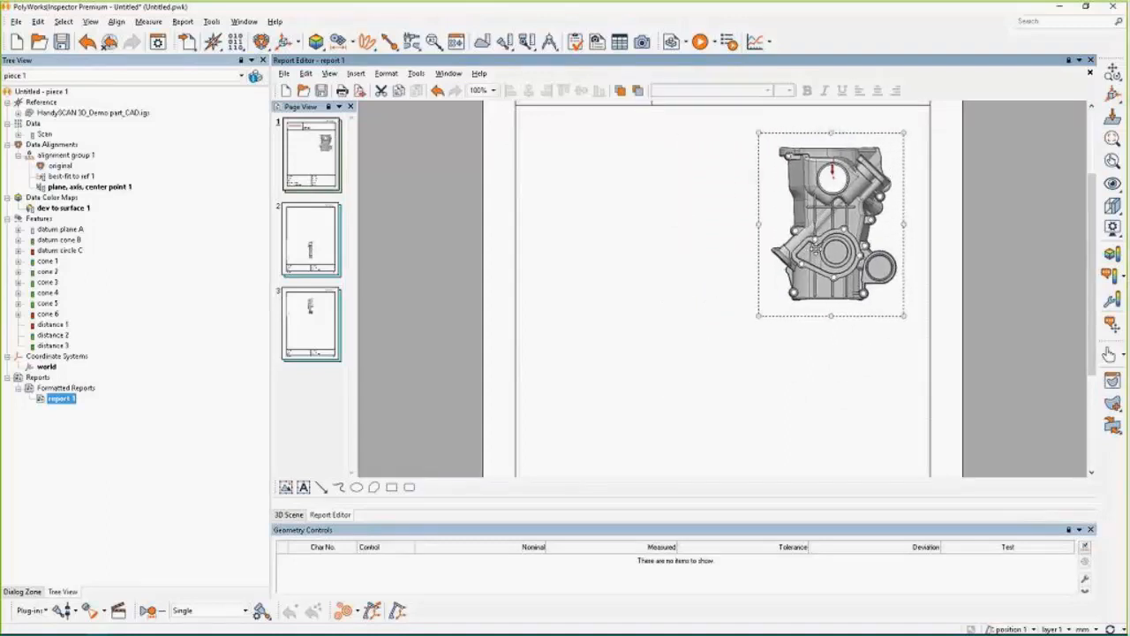
left_click(311, 240)
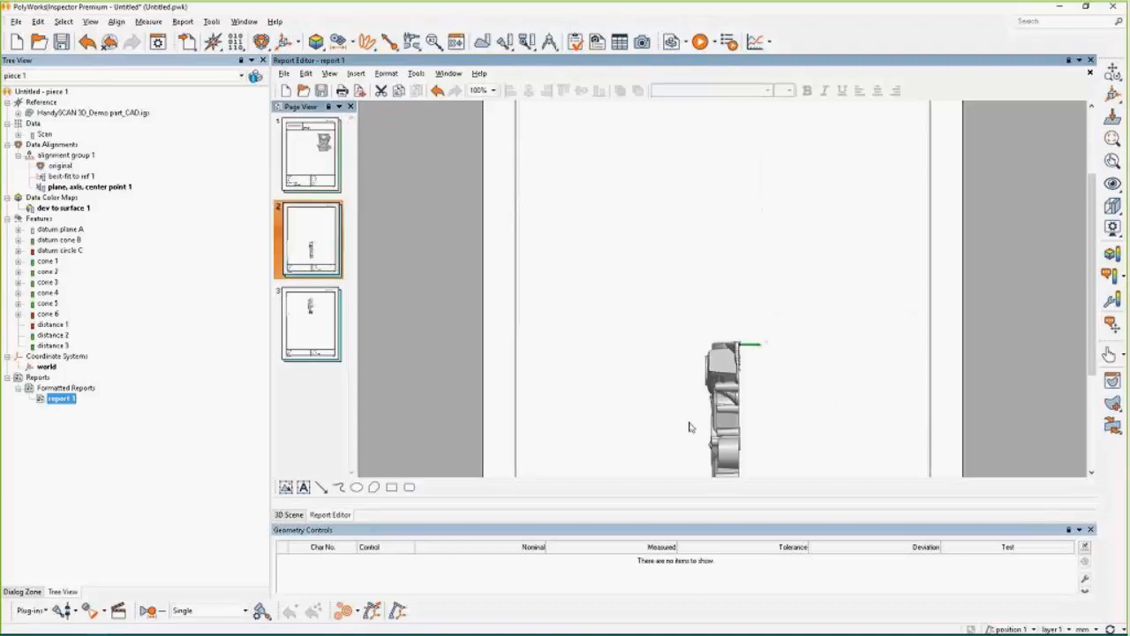
left_click(309, 155)
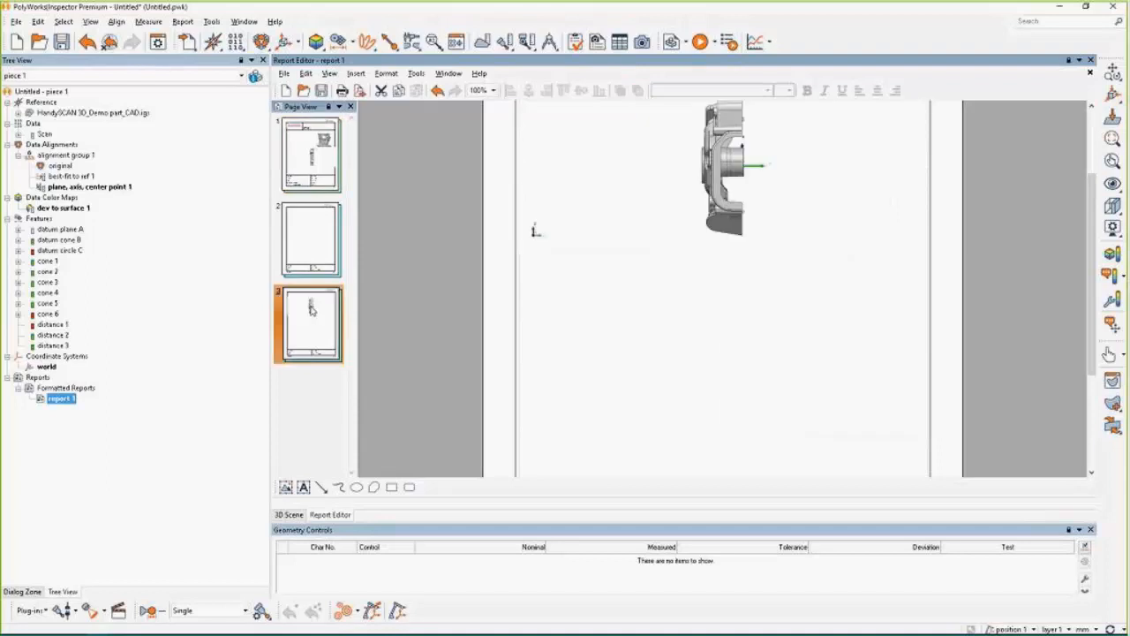
left_click(311, 155)
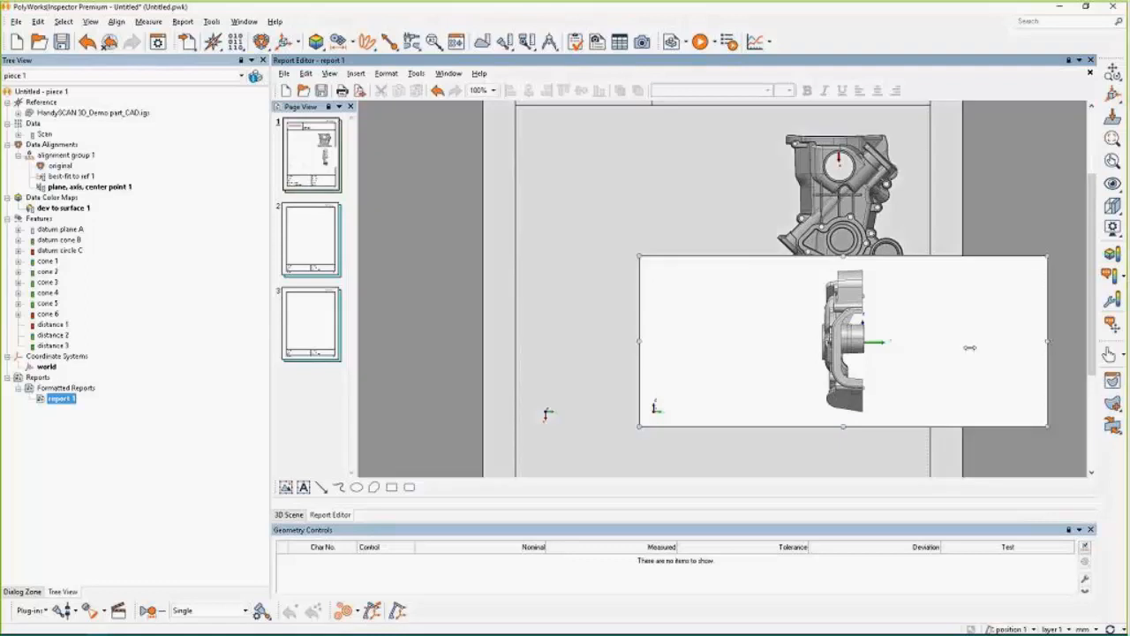
Trim both side views' blank frames and place them left of the front view.
left_click_drag(1045, 346, 901, 341)
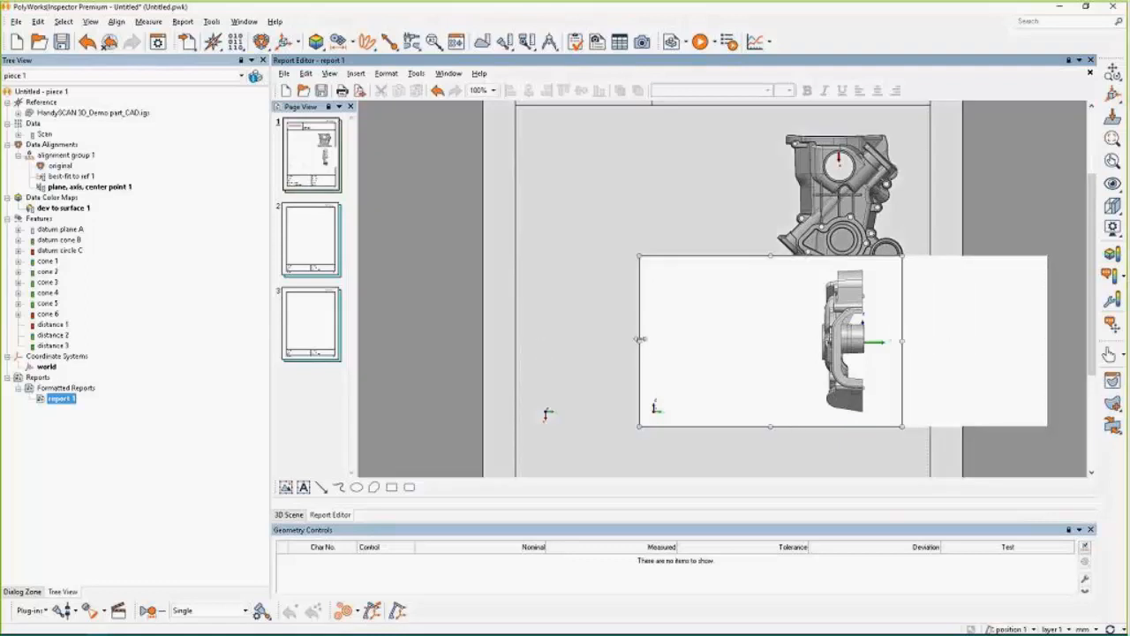
left_click_drag(639, 343, 768, 342)
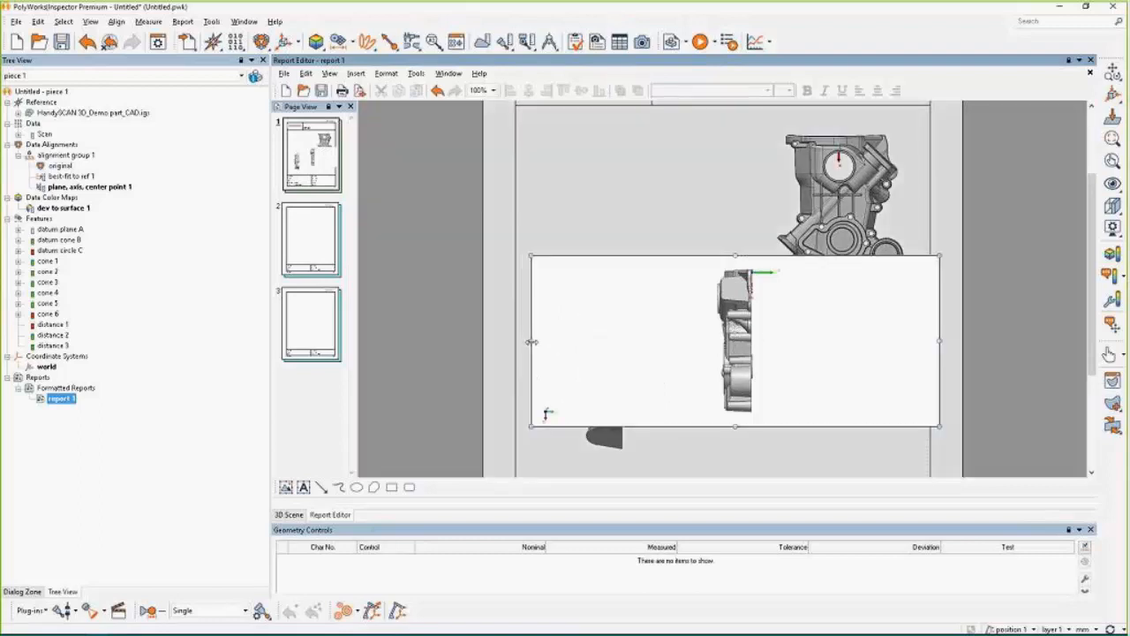
left_click_drag(533, 342, 668, 343)
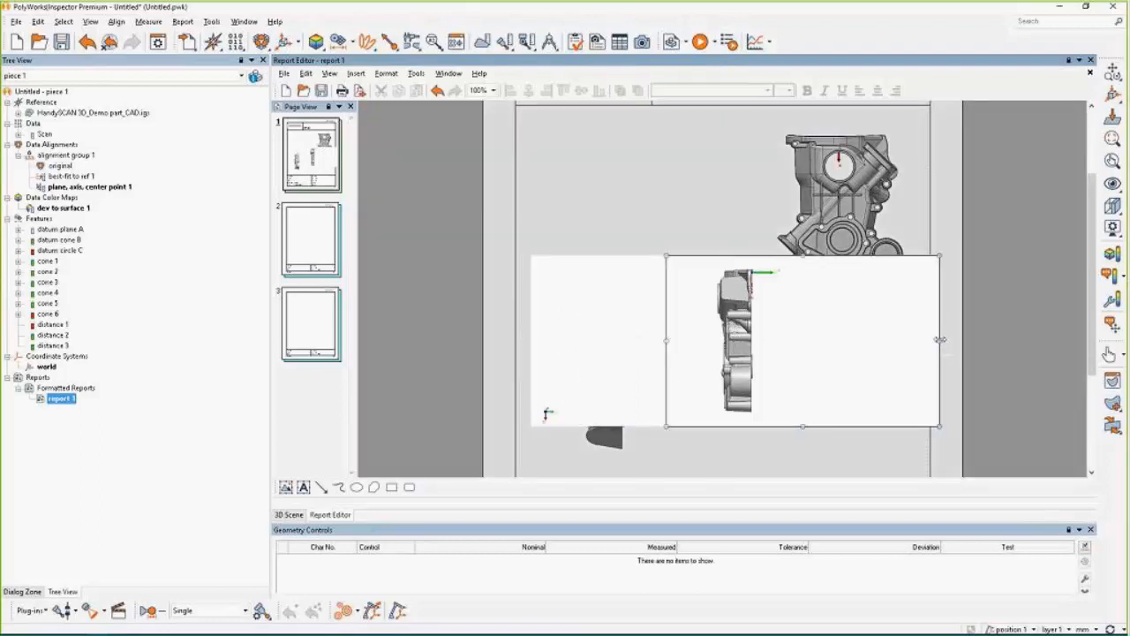
left_click_drag(940, 339, 786, 339)
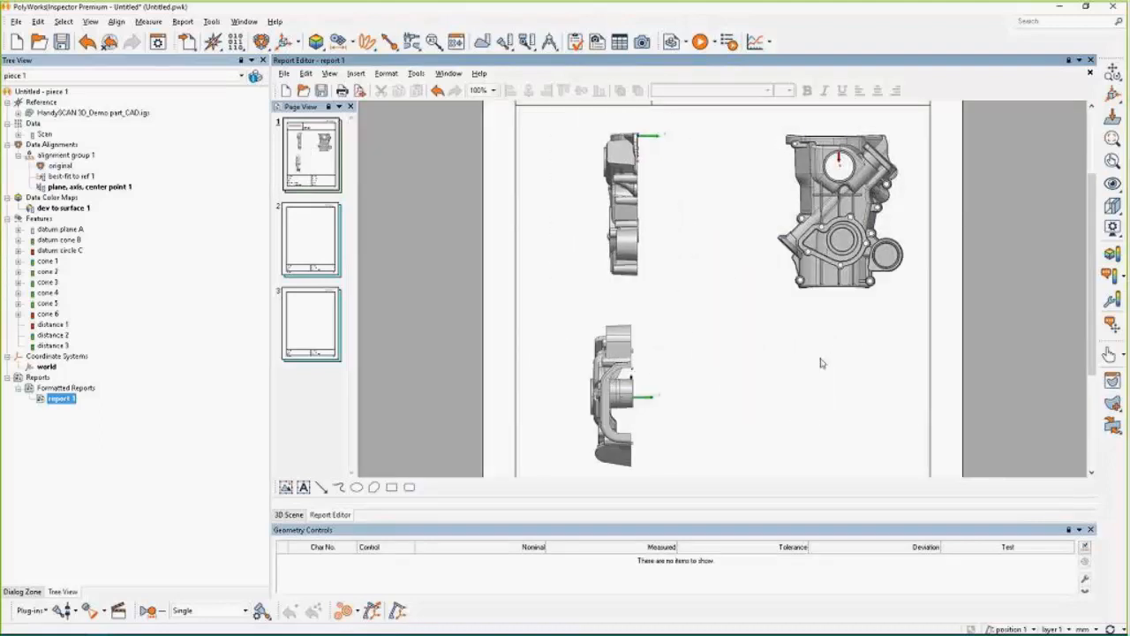
scroll("up", 3)
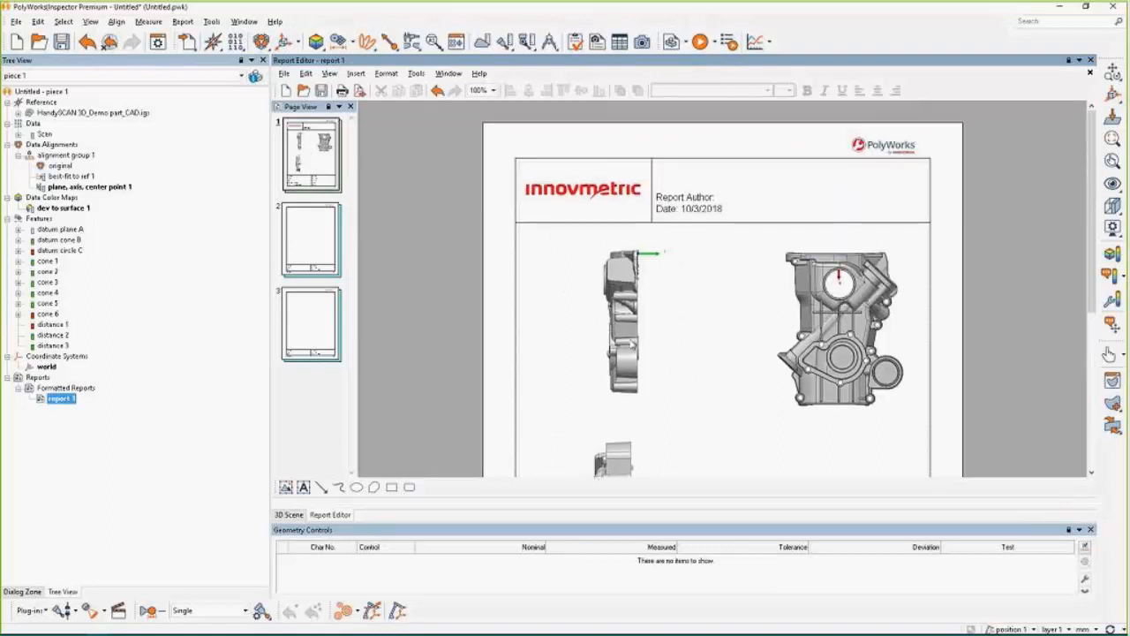
Leave the report header and select datum plane A, cone B and circle C in the 3D scene.
left_click(583, 189)
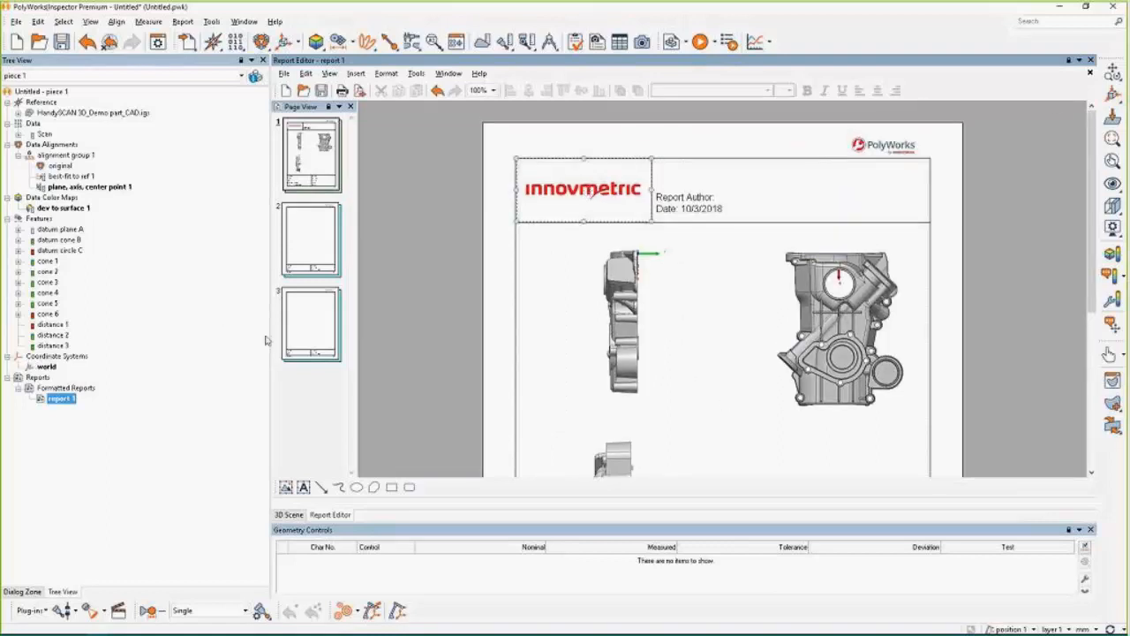
left_click(290, 515)
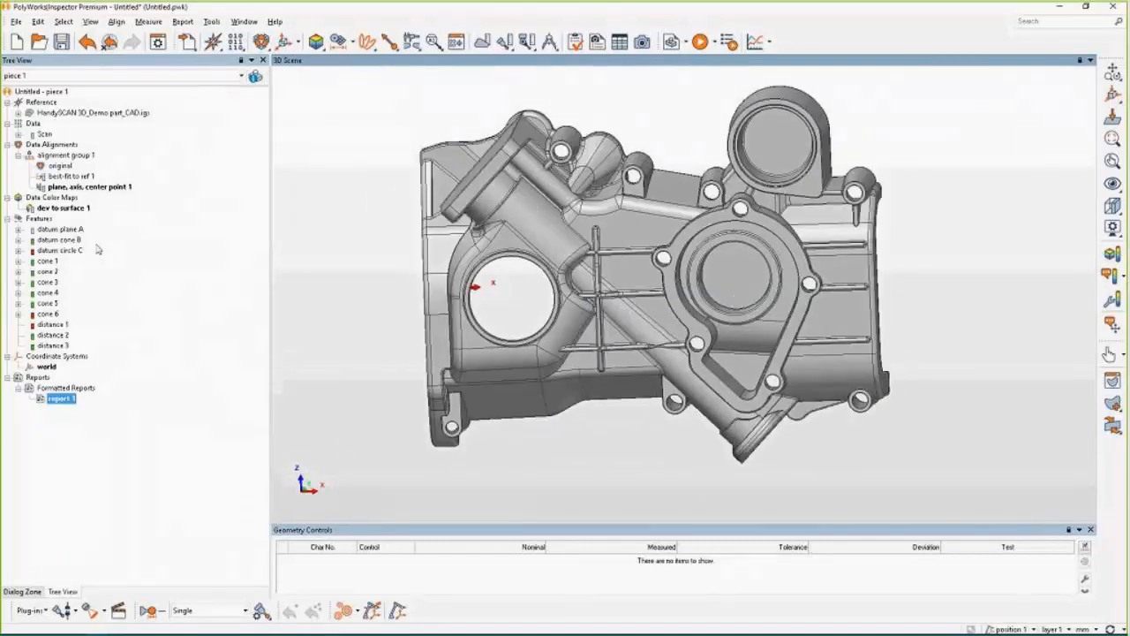
left_click(60, 240)
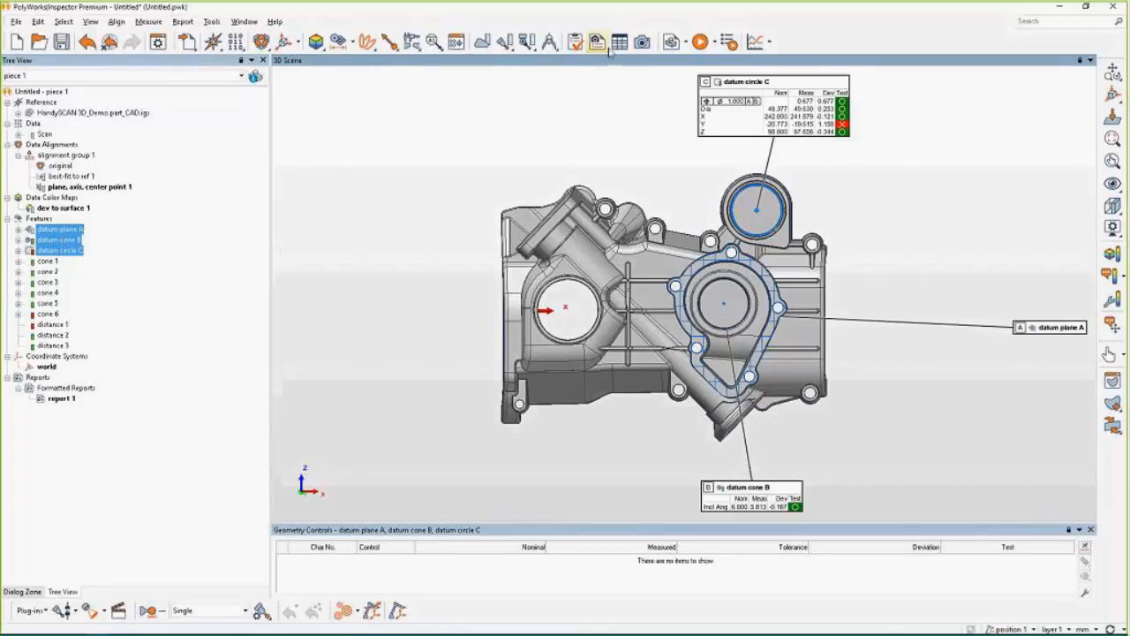
mouse_move(618, 42)
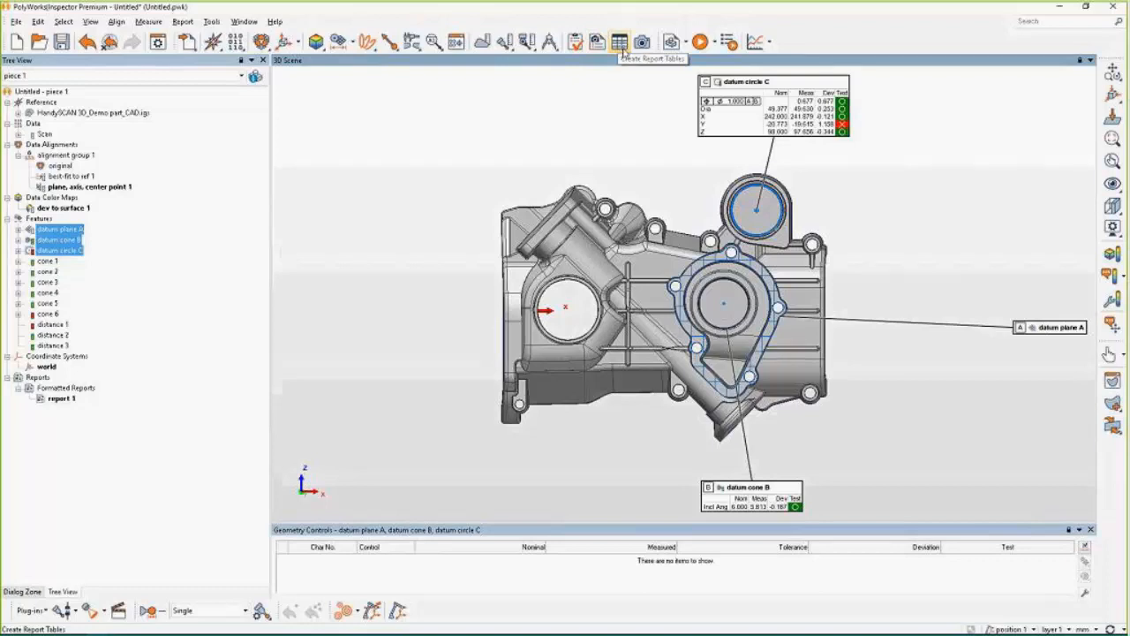
Add the datum callout view and a Feature Table of datum A, B, C results to report 1.
left_click(618, 42)
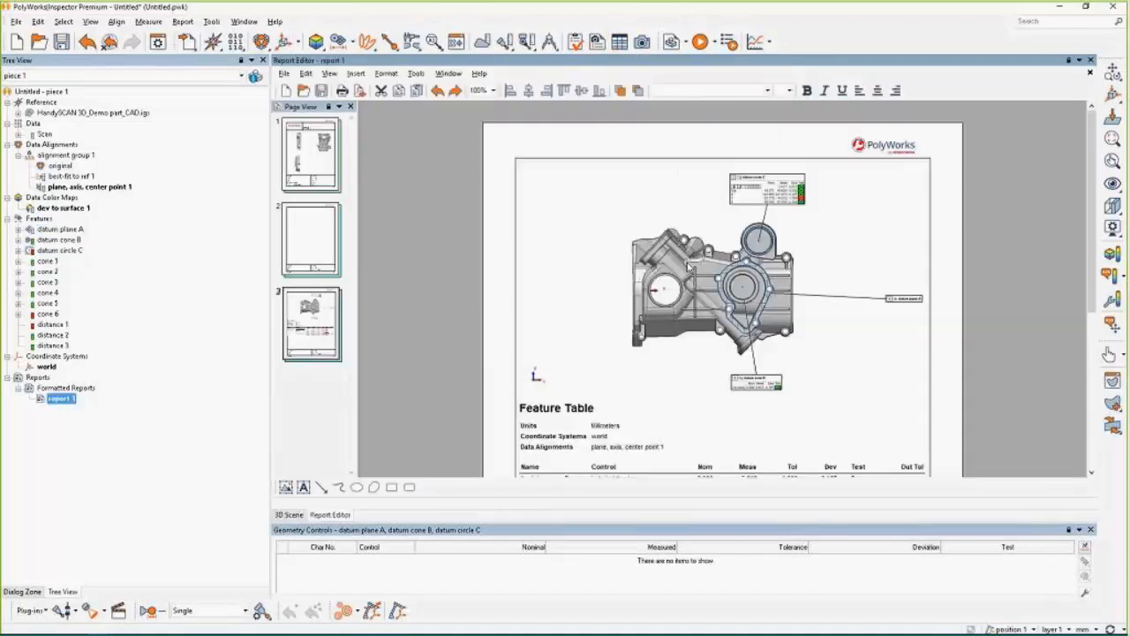
scroll("down", 3)
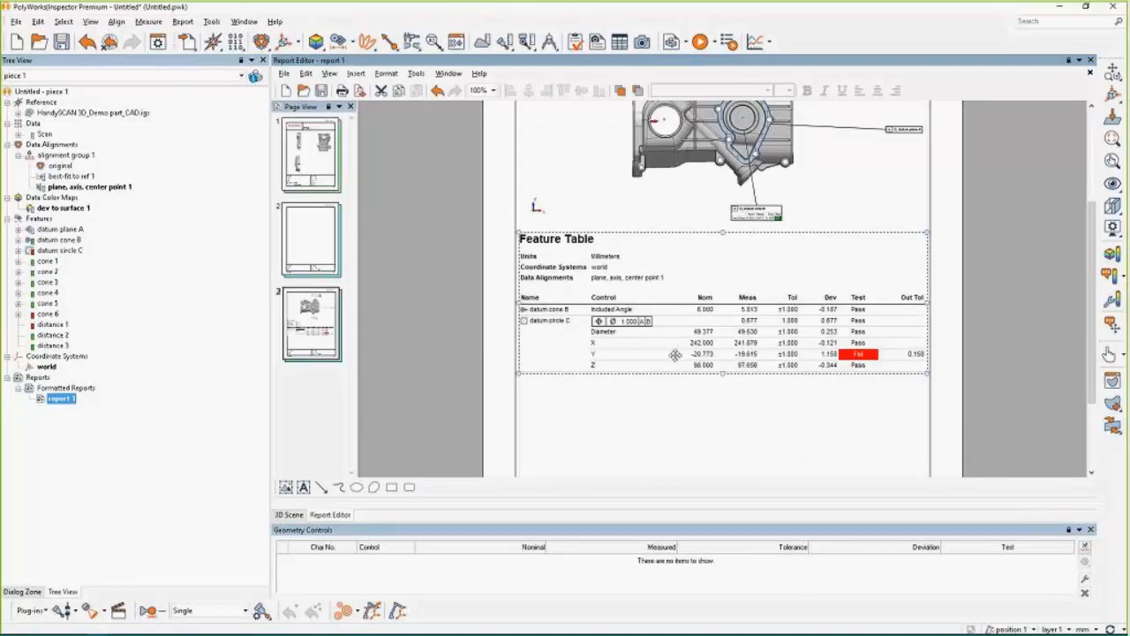
mouse_move(756, 396)
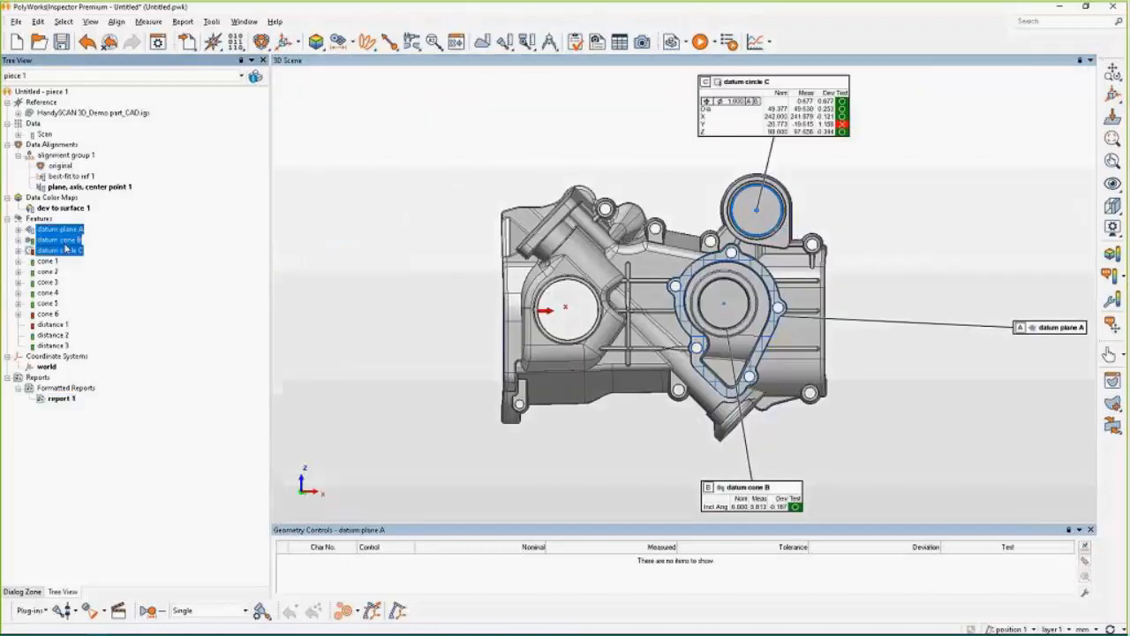
Clear the datum results, select cones 1 through 6 and add their annotated view and Feature Table to the report.
left_click(56, 251)
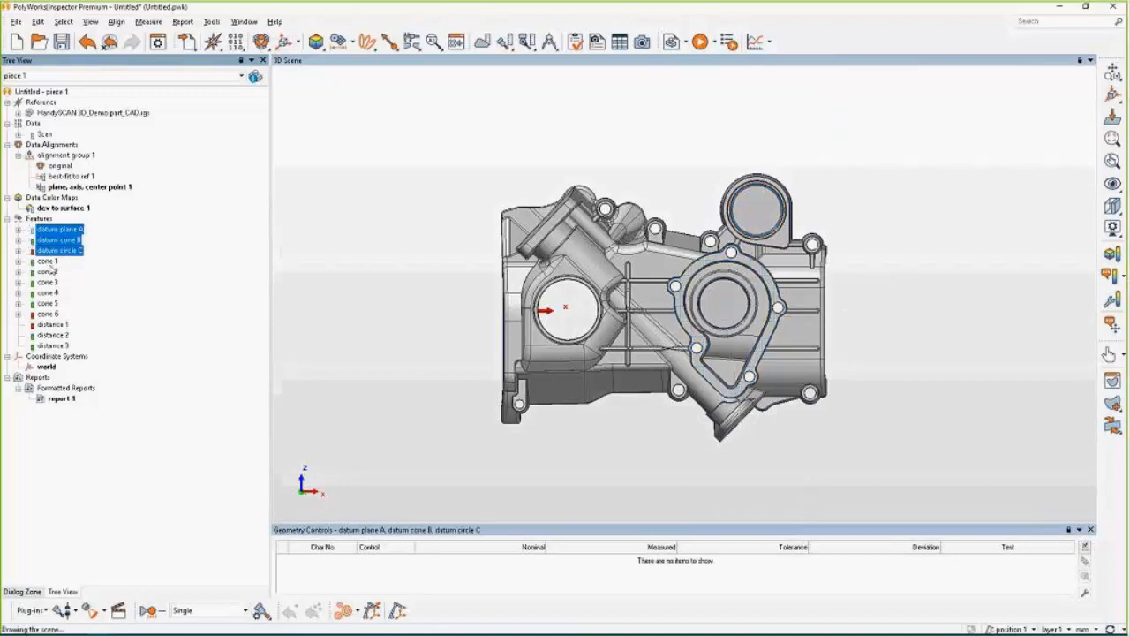
left_click(48, 262)
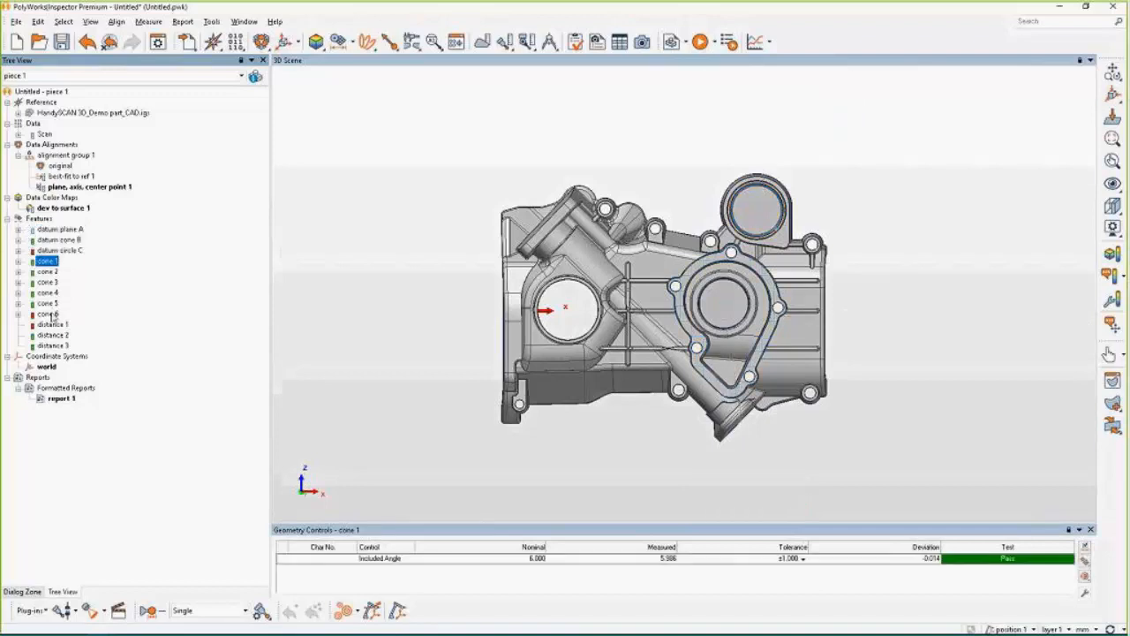
left_click(46, 315)
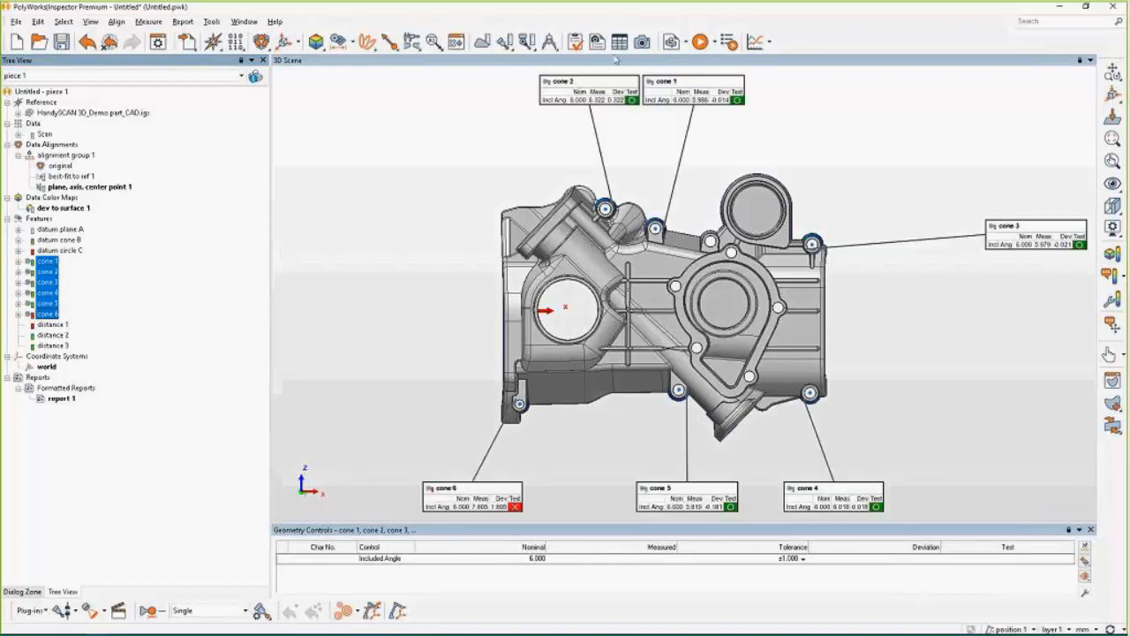
mouse_move(544, 149)
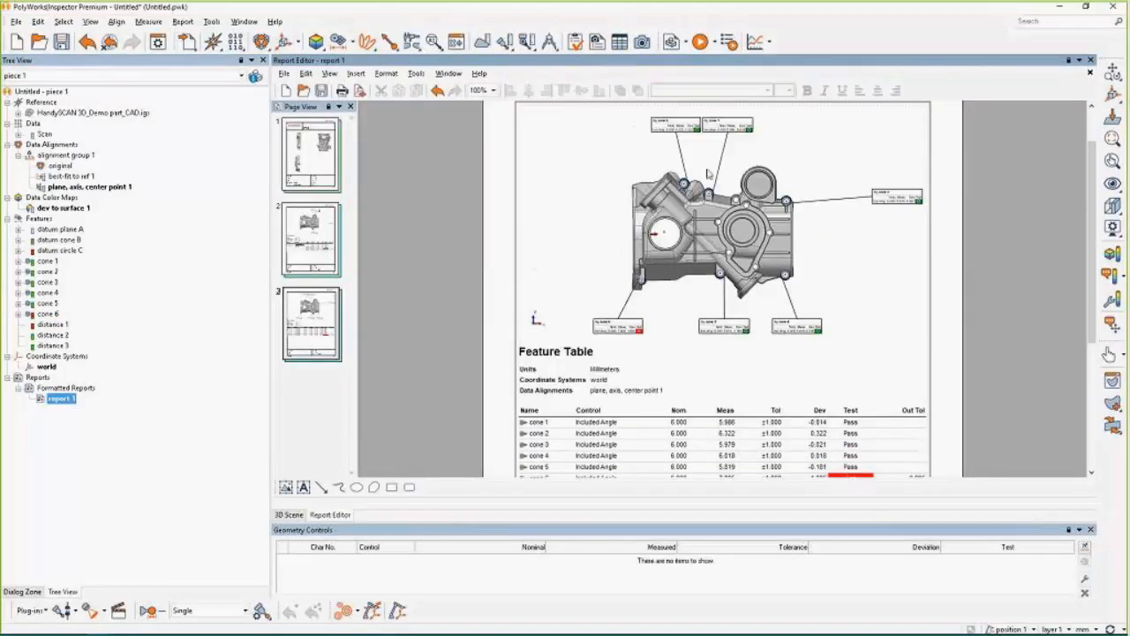
mouse_move(625, 292)
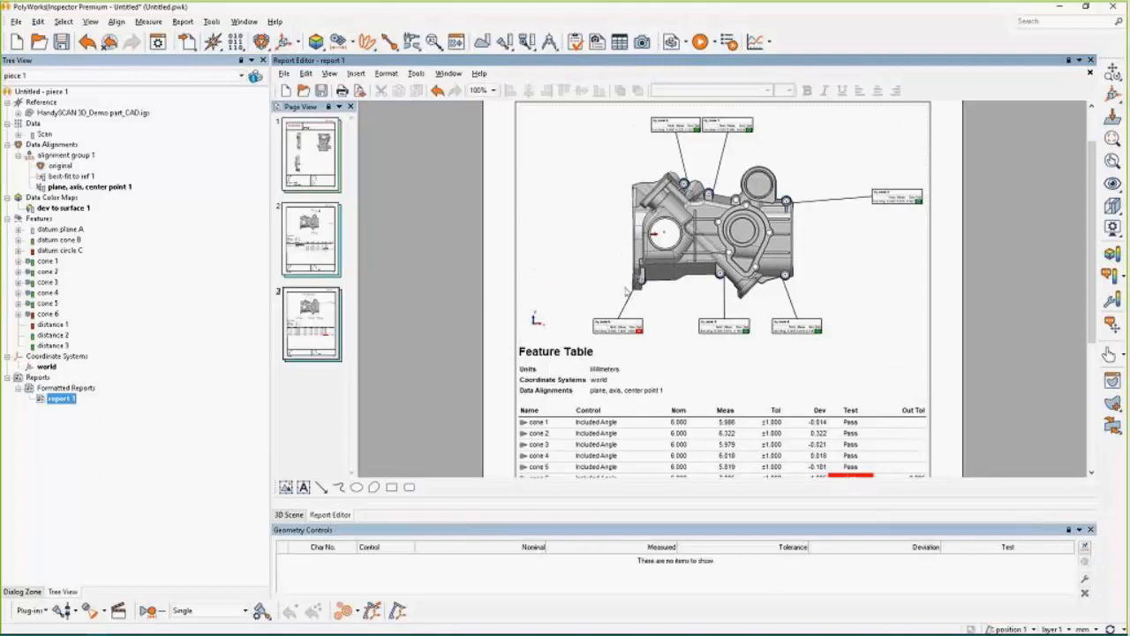
scroll("down", 3)
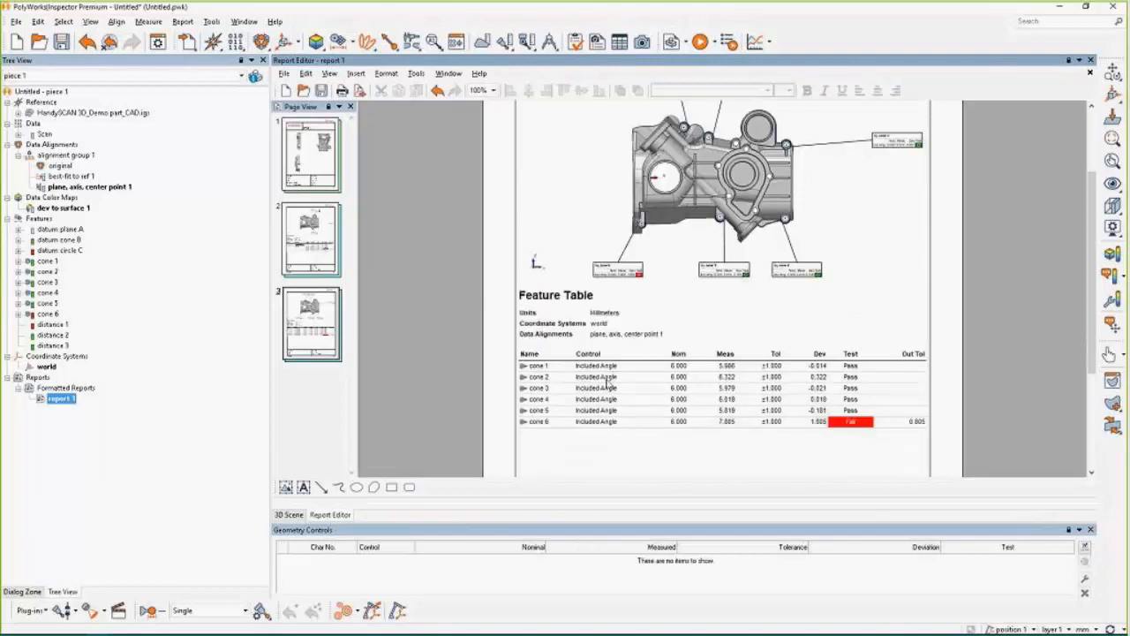
mouse_move(715, 385)
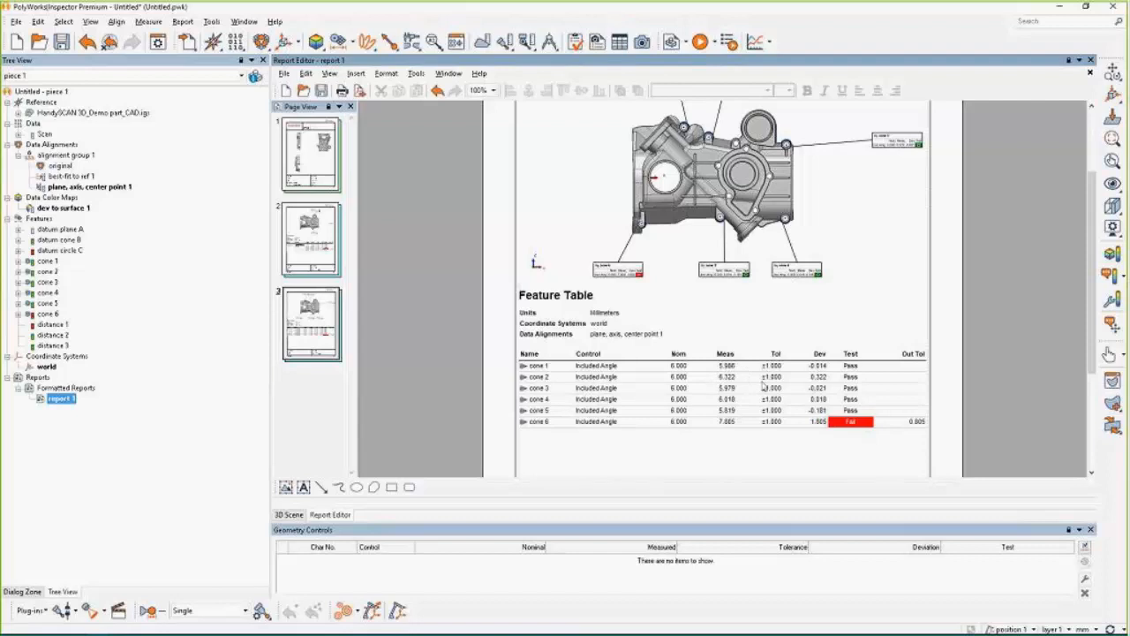
mouse_move(851, 398)
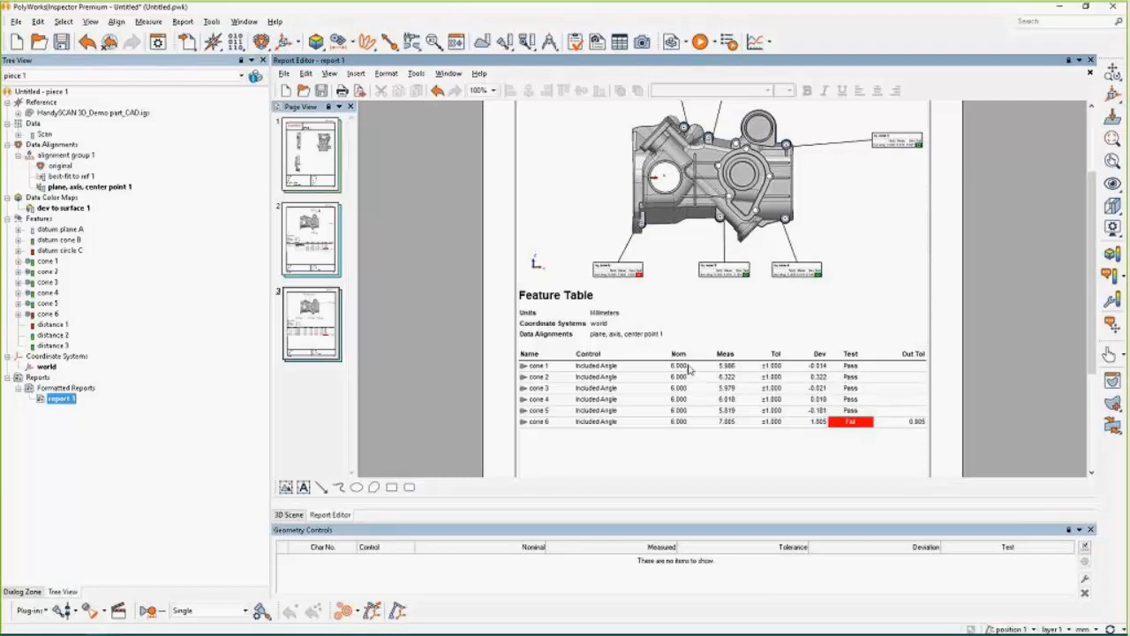
Delete the Nom and Out Tol columns from the cone Feature Table, then reopen report 1 for editing.
left_click(689, 366)
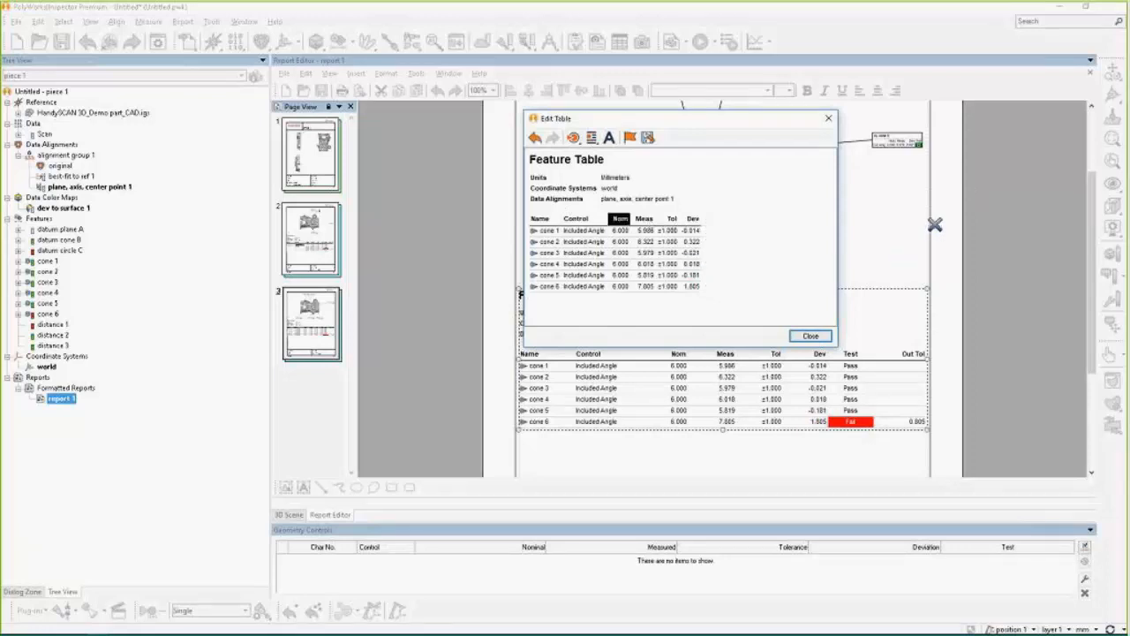
left_click(809, 335)
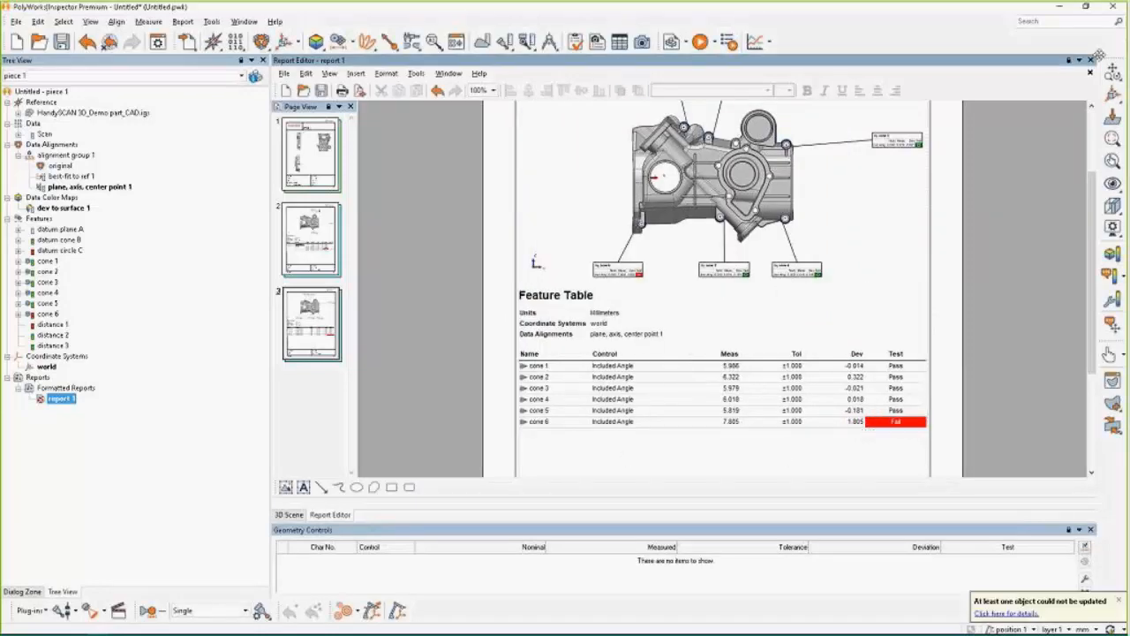
left_click(288, 513)
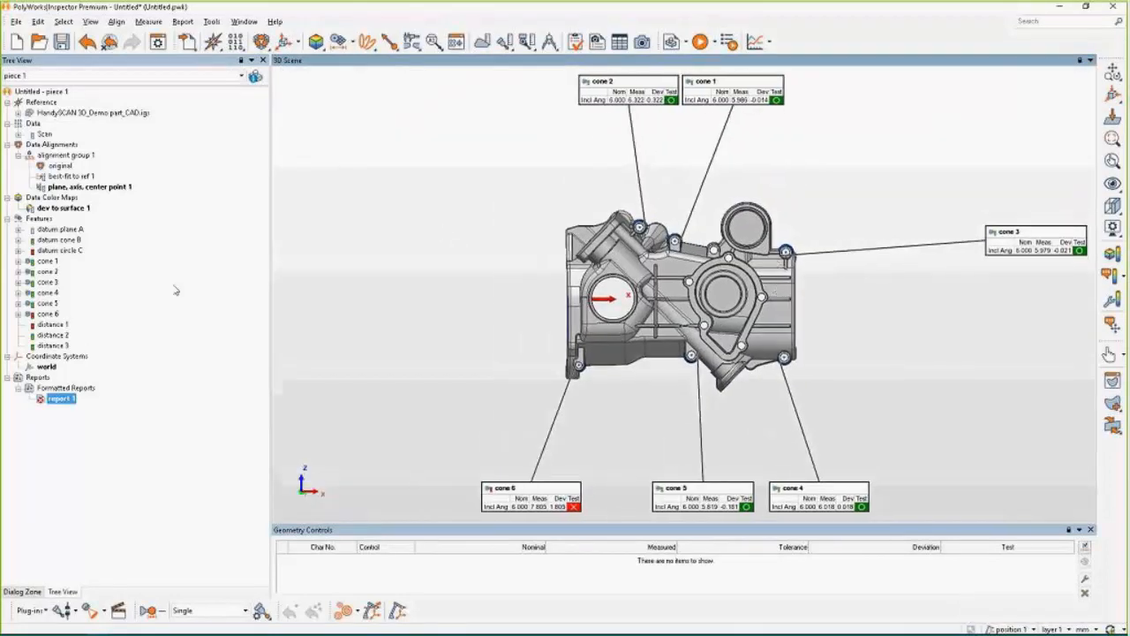
mouse_move(199, 306)
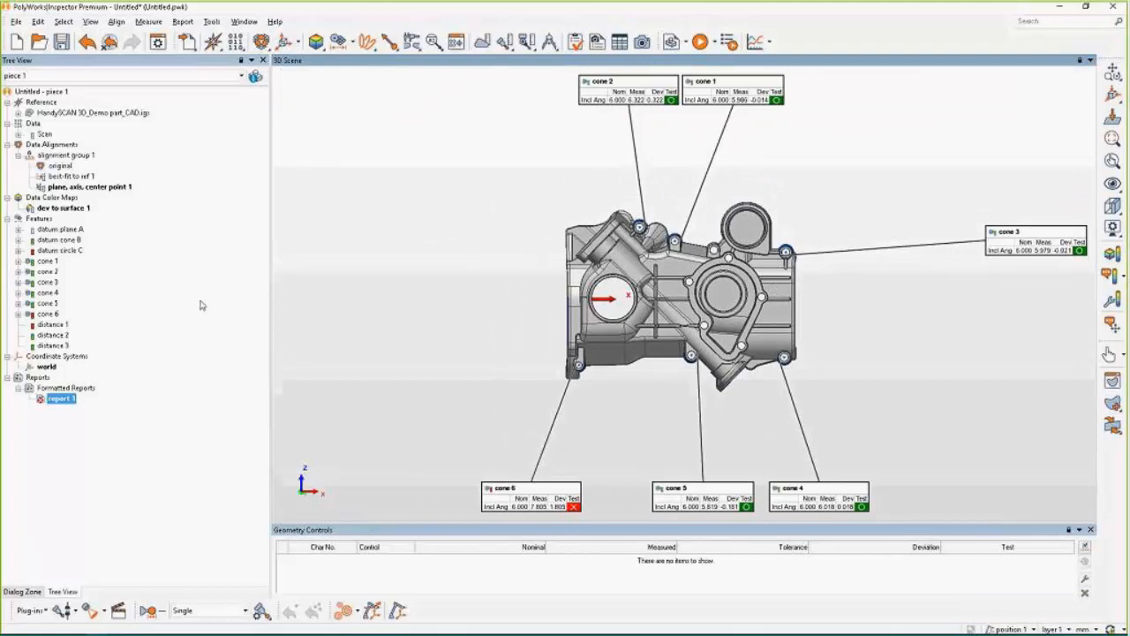
mouse_move(62, 406)
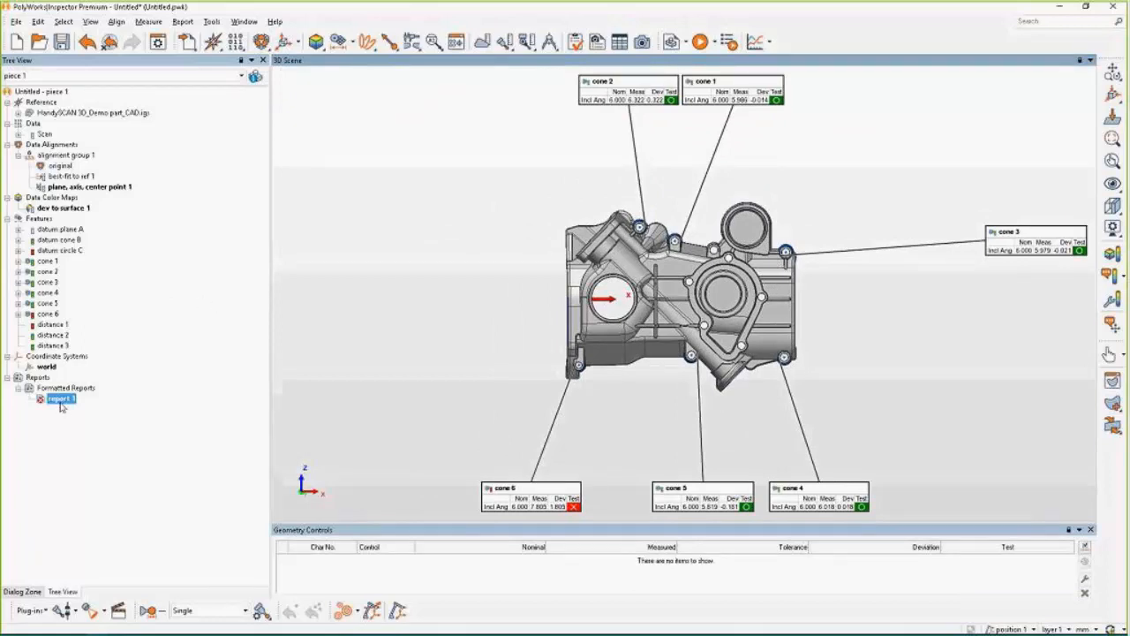
double_click(60, 399)
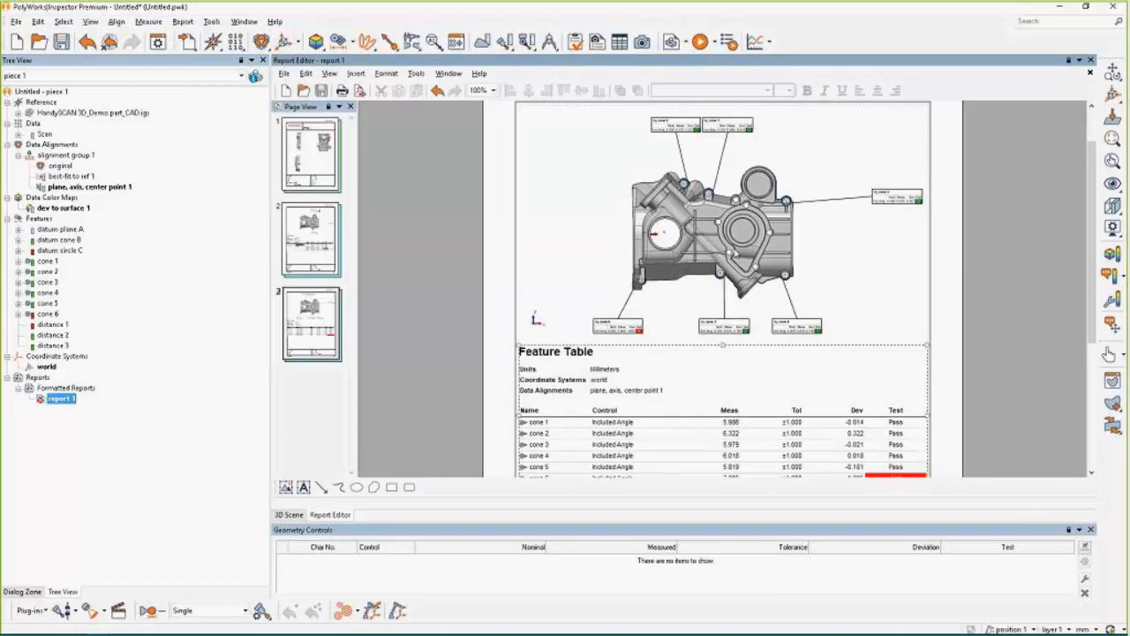
Insert the company logo image from file into the header of report page 1.
left_click(722, 226)
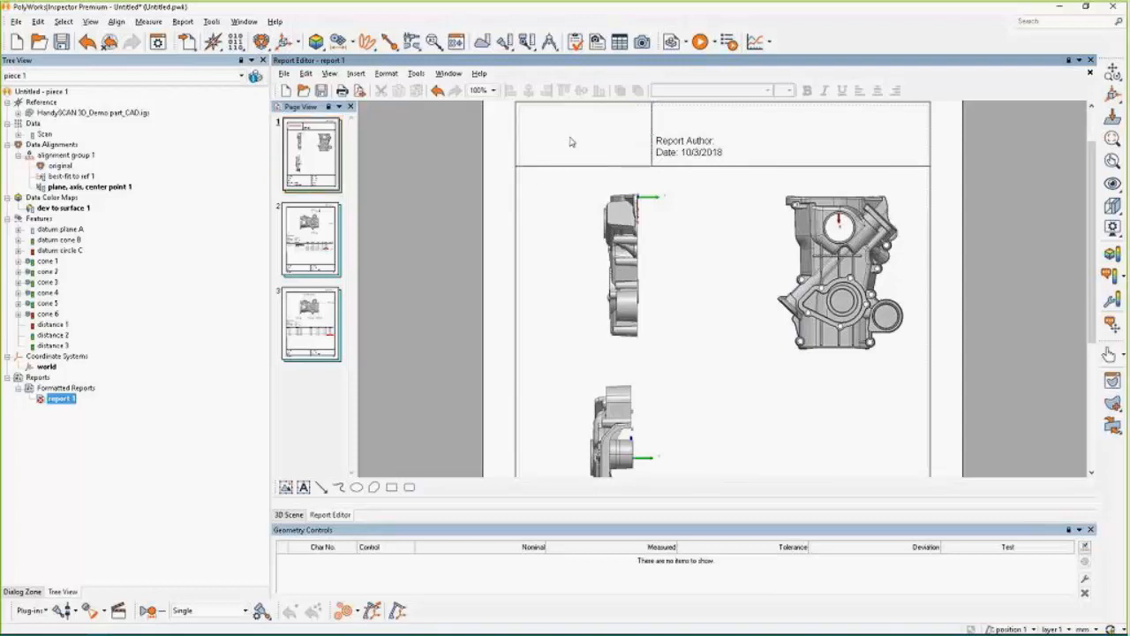
left_click(355, 74)
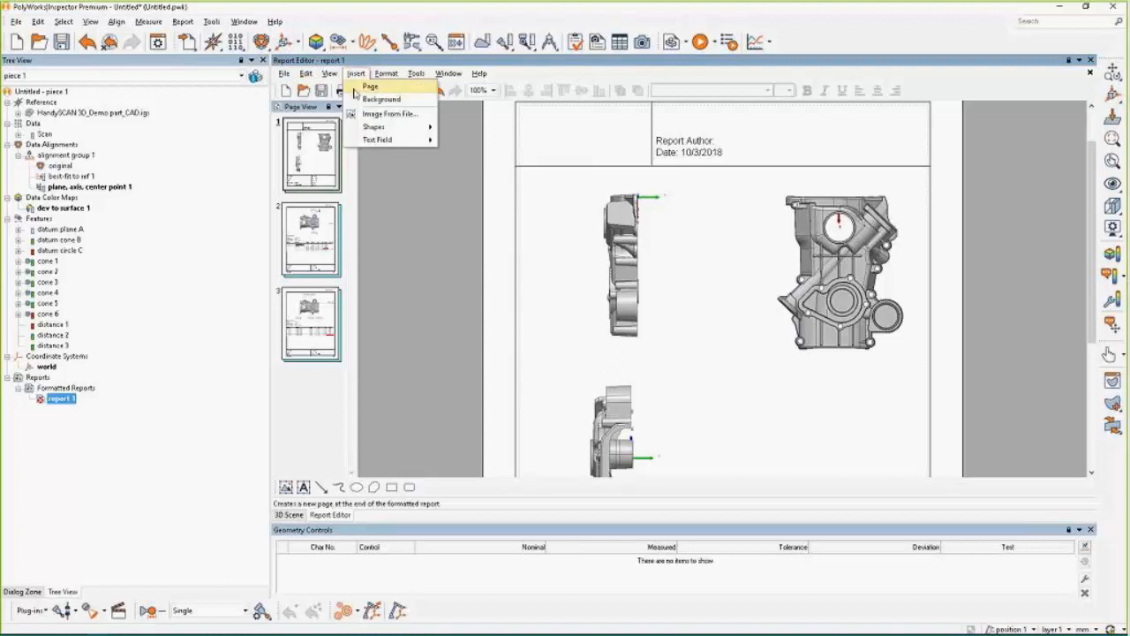
left_click(389, 113)
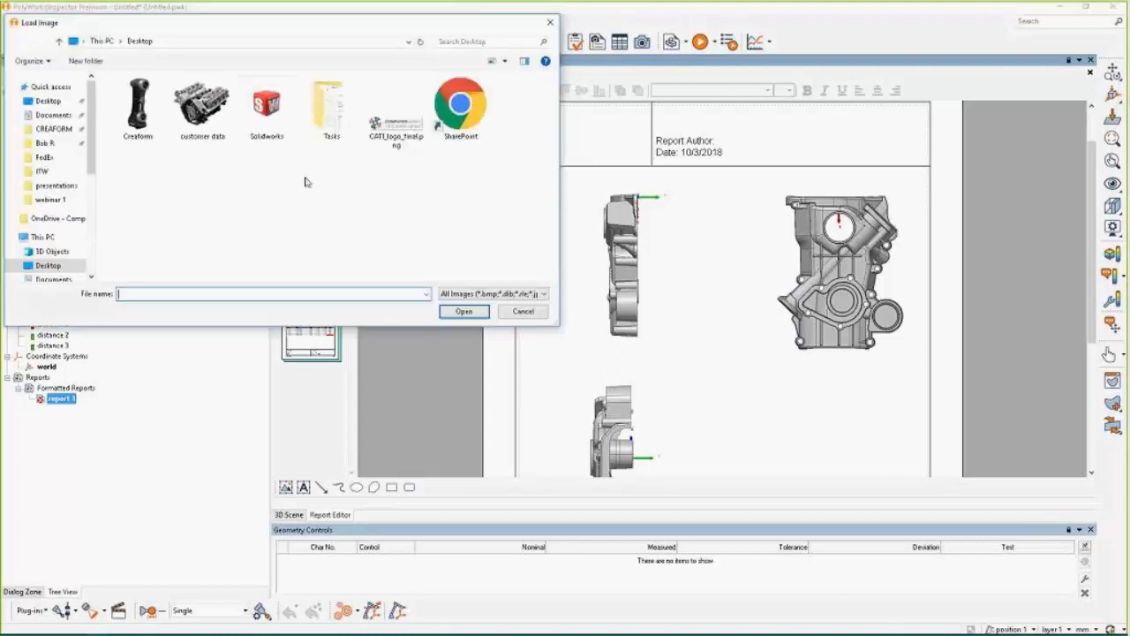
left_click(522, 311)
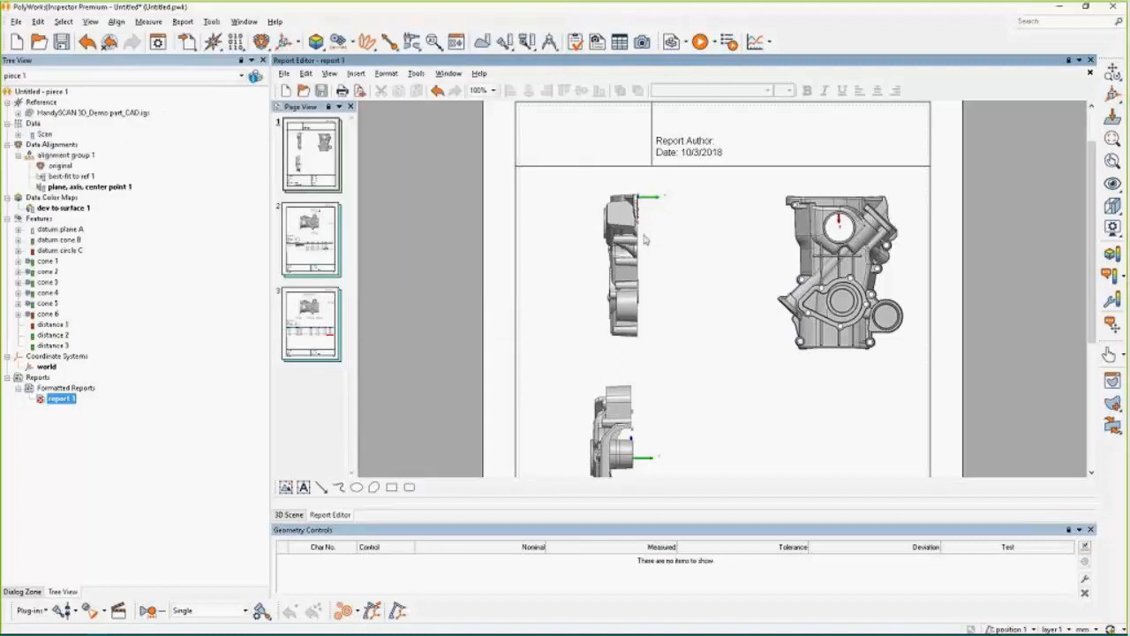
mouse_move(565, 144)
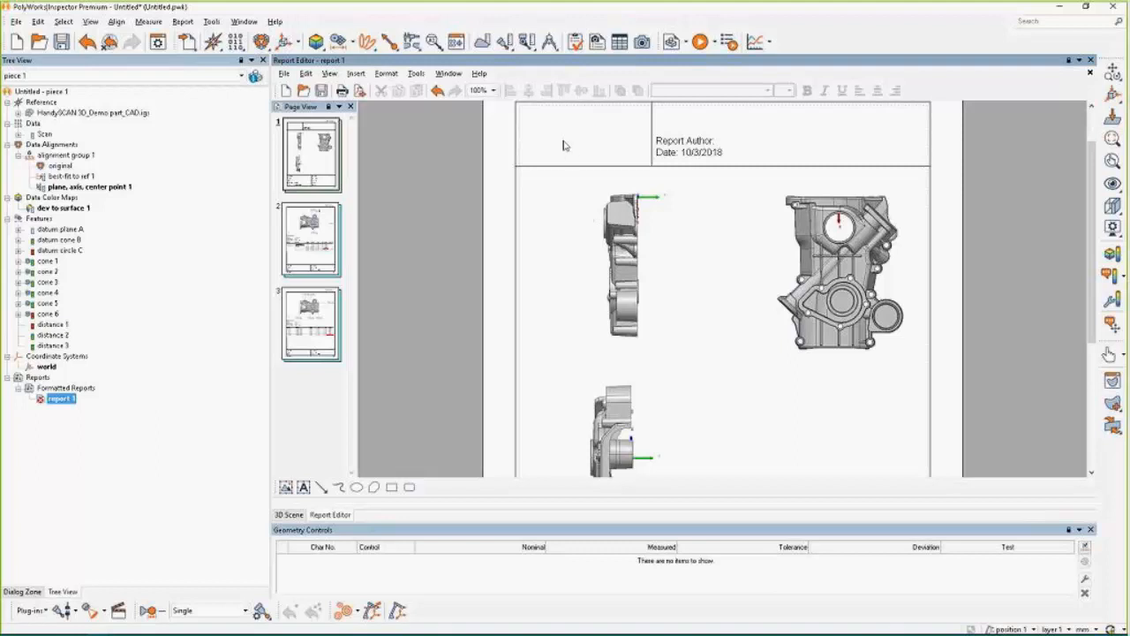
mouse_move(569, 152)
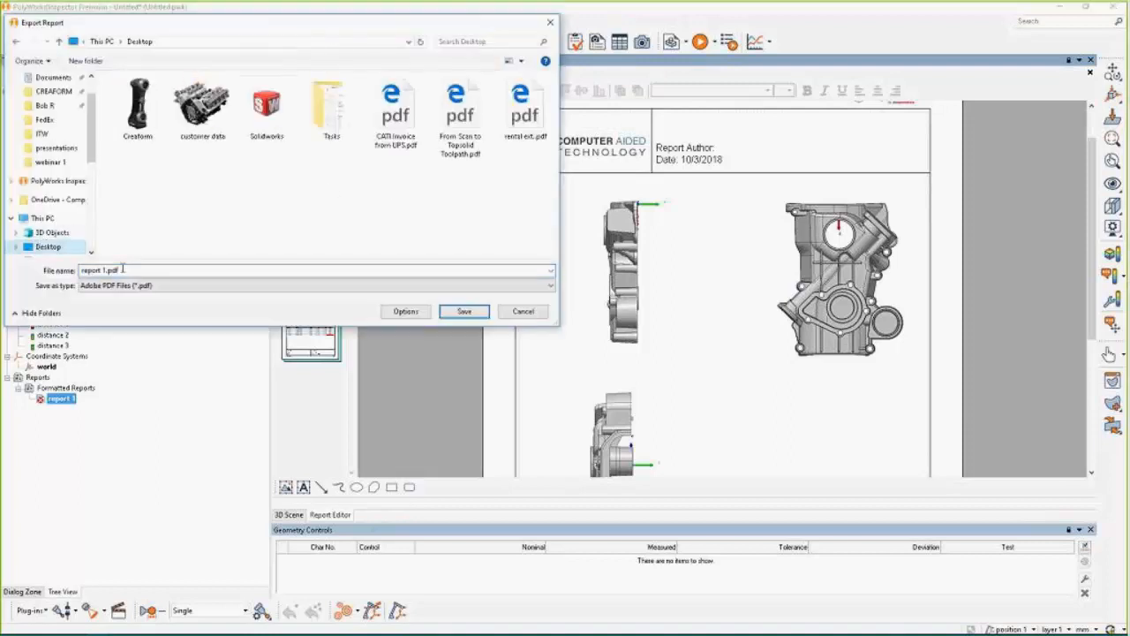
Save the report to the Desktop as report 1.pdf.
left_click(463, 310)
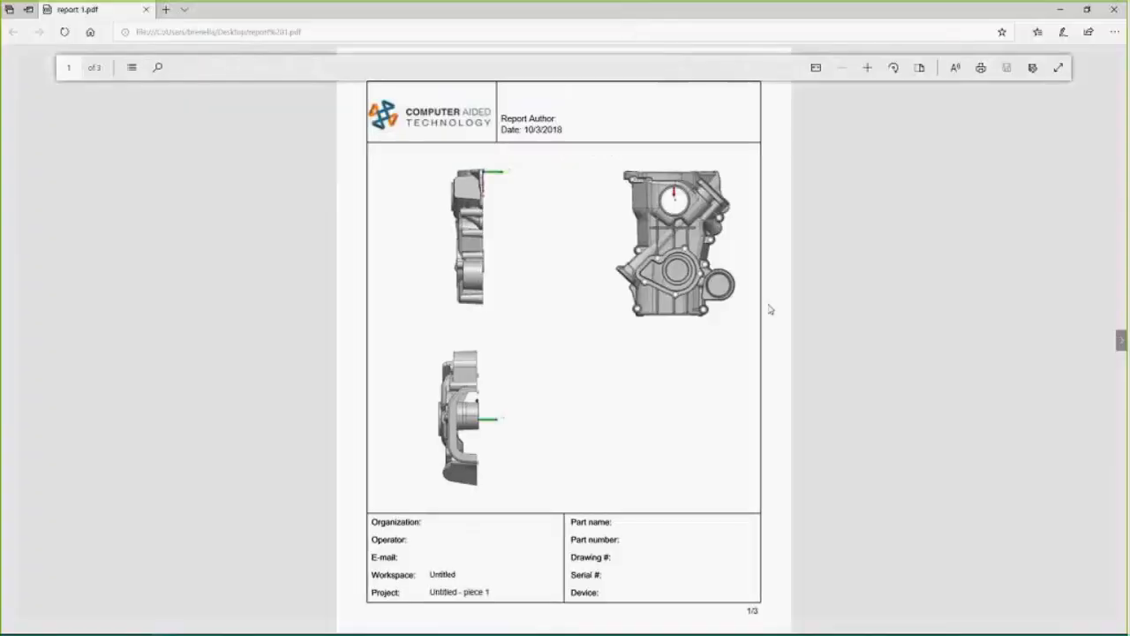
Scroll the exported PDF in Edge down to the cone Feature Table on page 3.
scroll("down", 3)
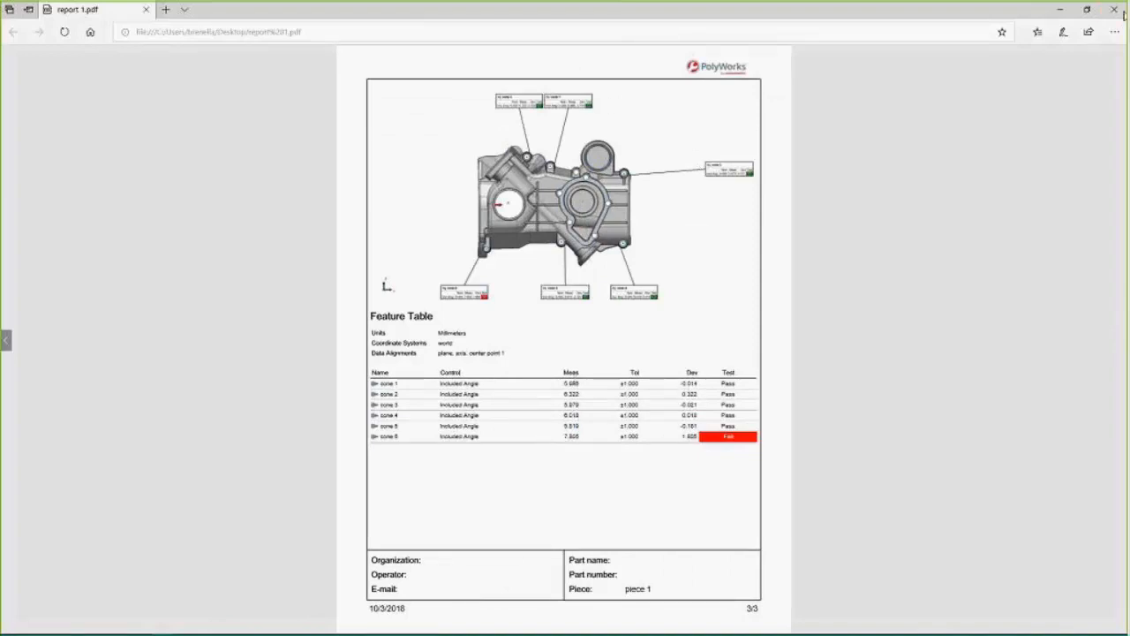
mouse_move(853, 238)
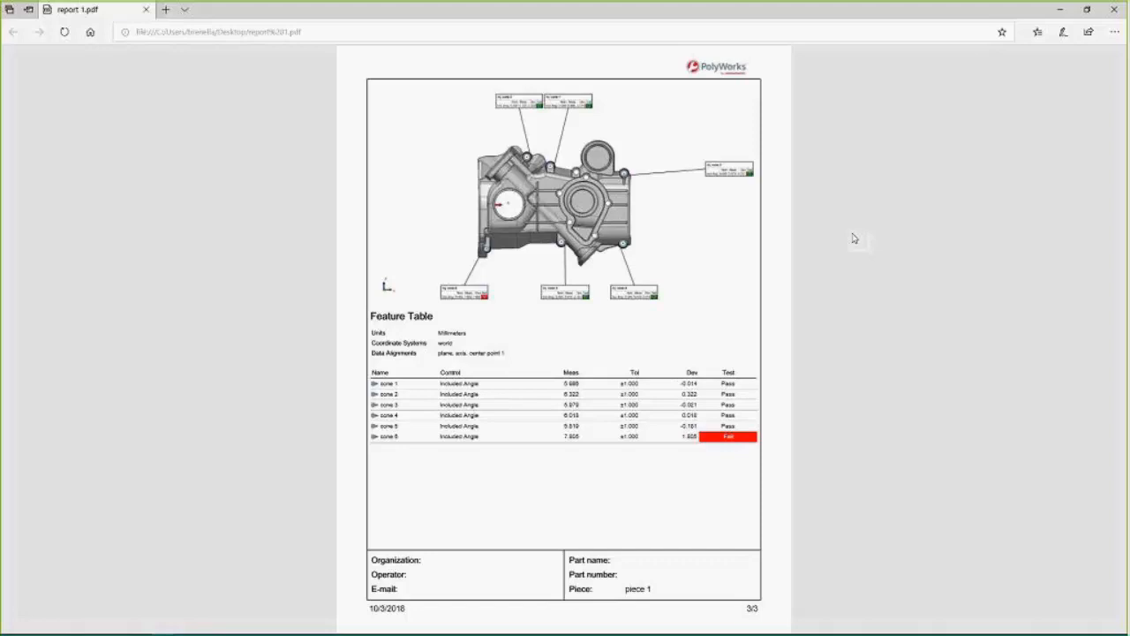
mouse_move(929, 219)
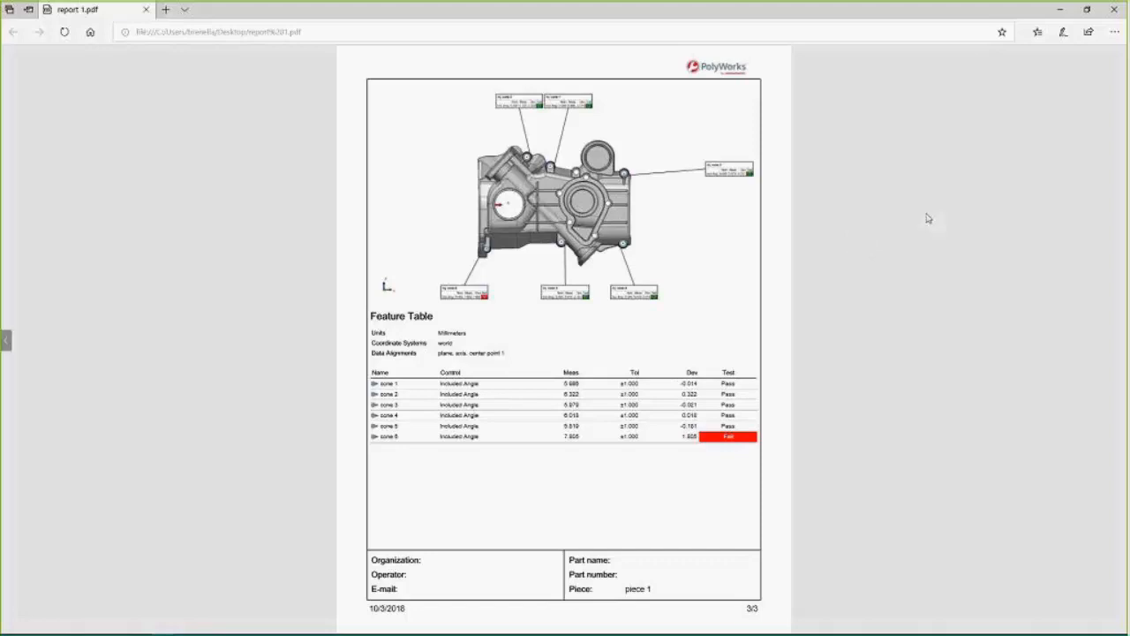